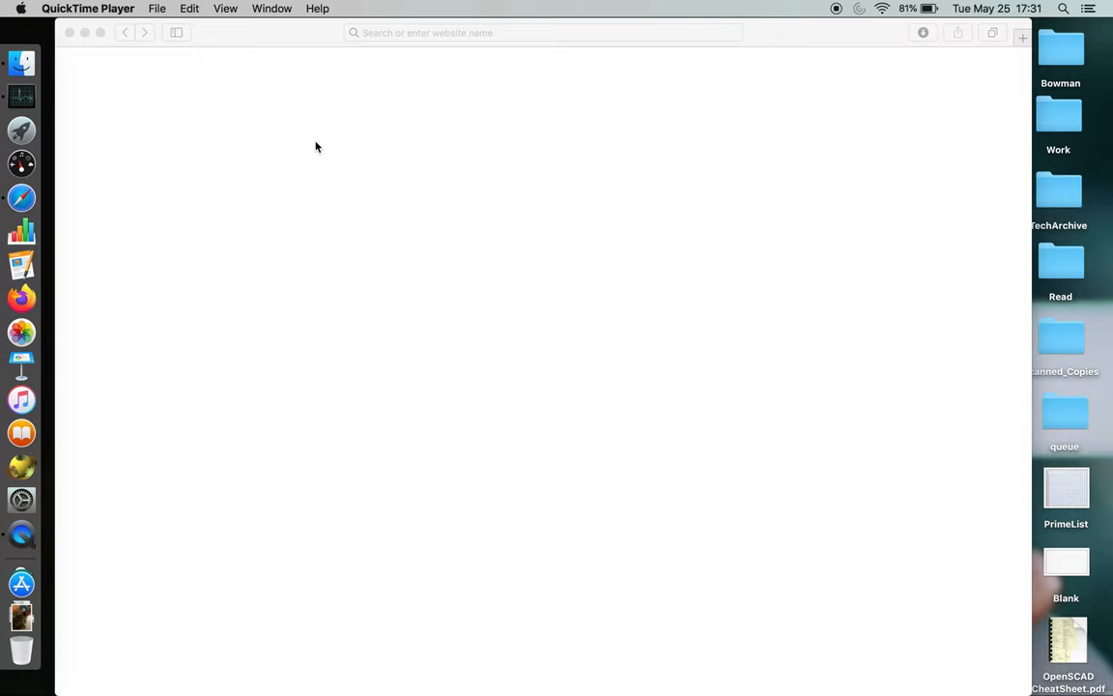
- Search DuckDuckGo images for 'moon' and enlarge the Rare Halloween Blue Moon photo
click(541, 32)
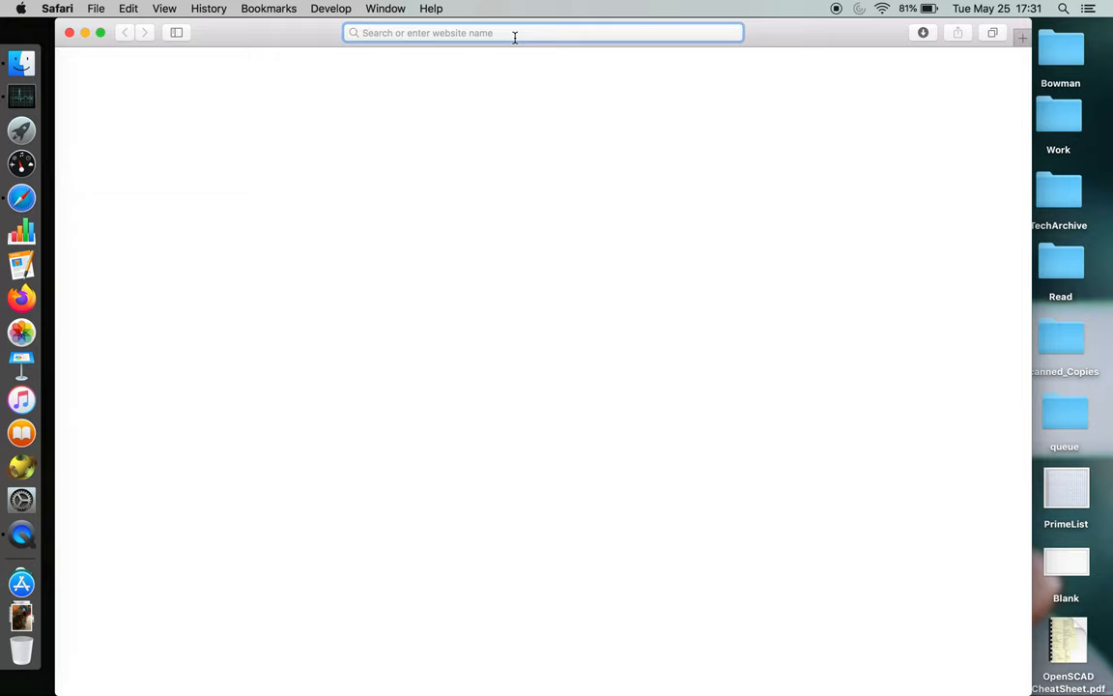
text(moon)
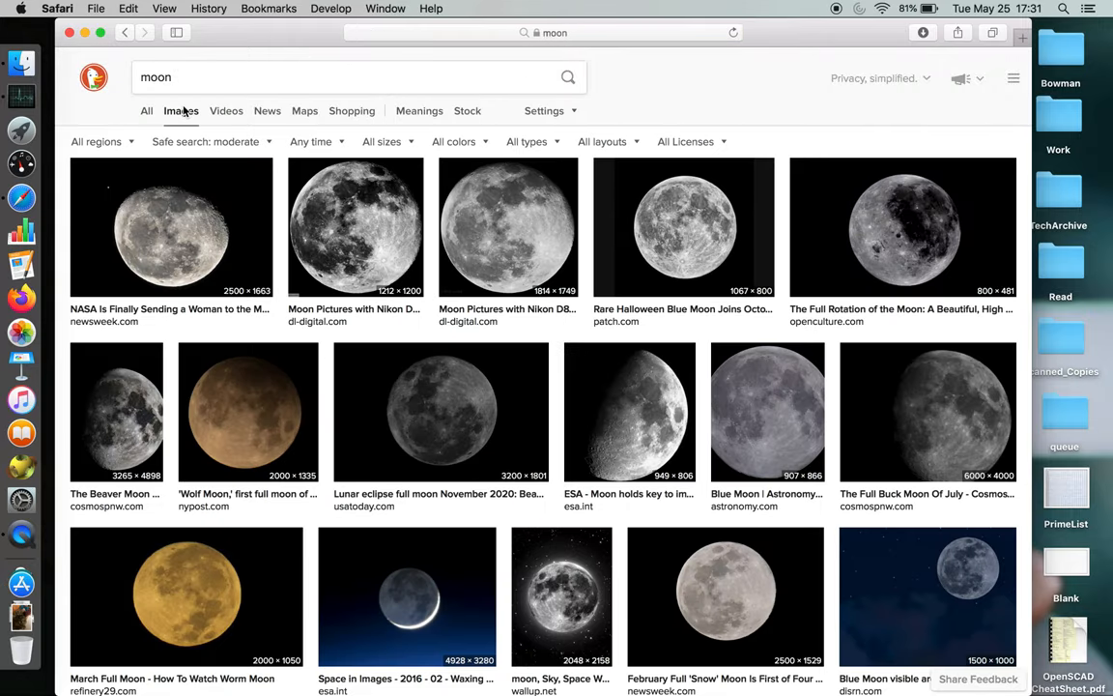
mouse_move(663, 229)
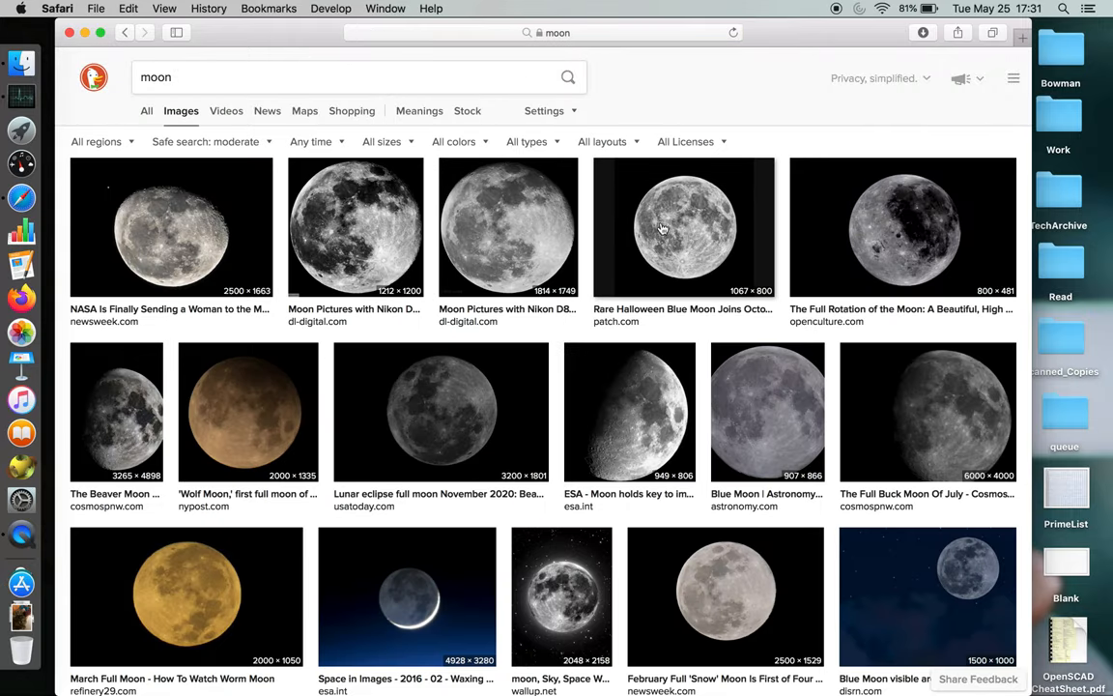
click(683, 227)
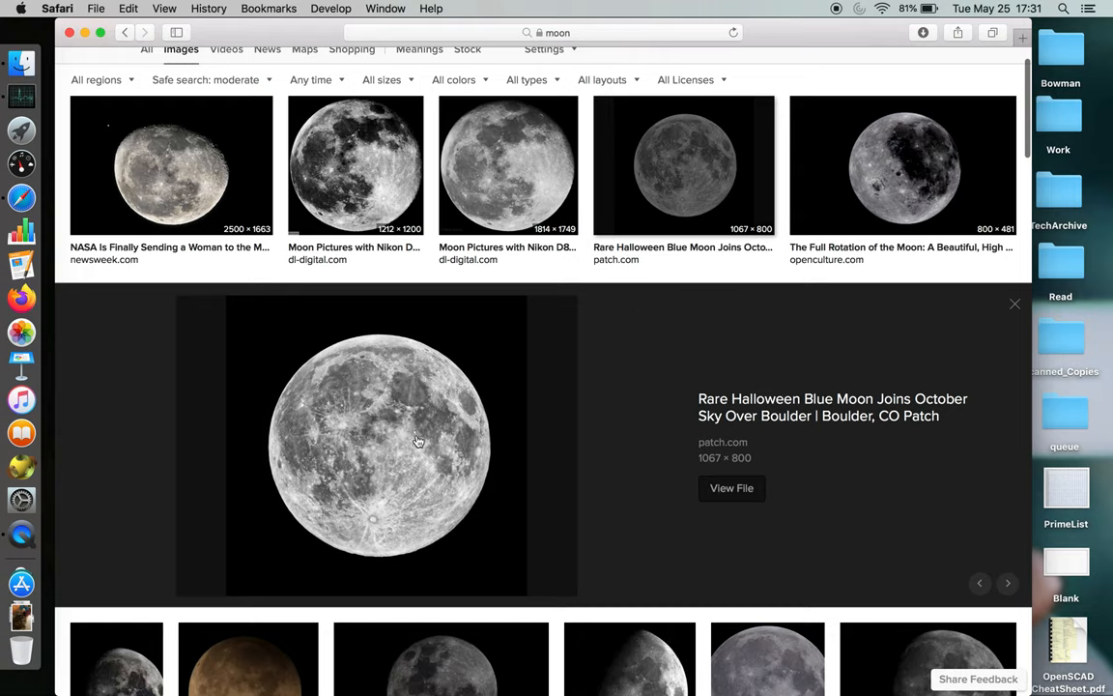
- View the full-size patch.com moon image, close its tab, and minimise Safari
click(731, 487)
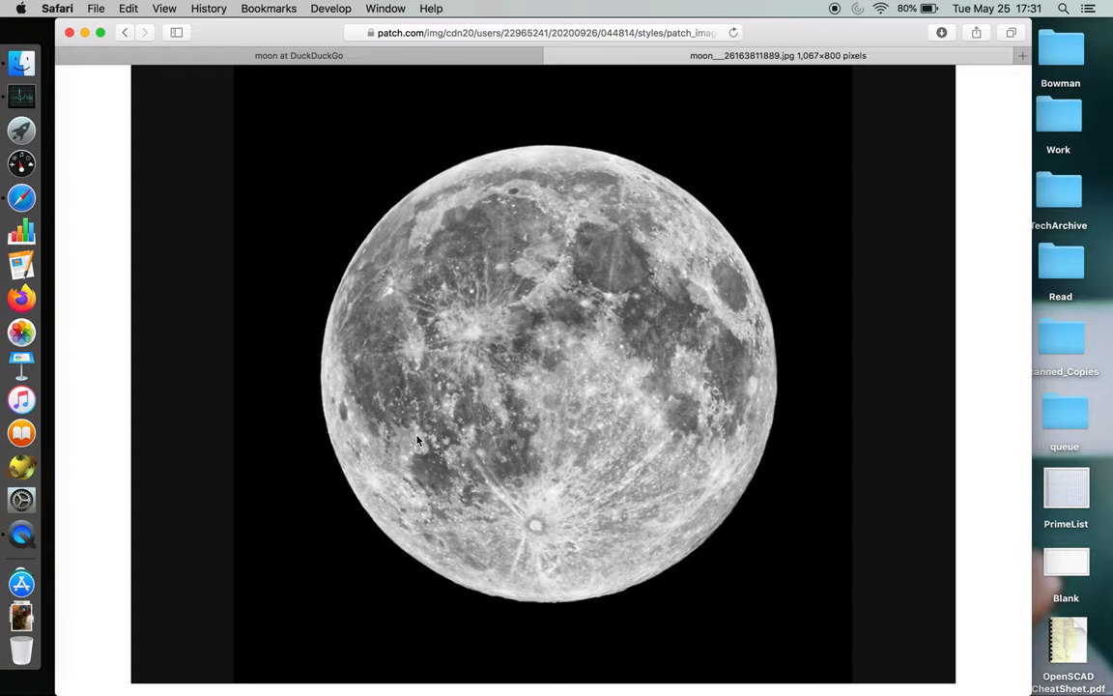
mouse_move(458, 346)
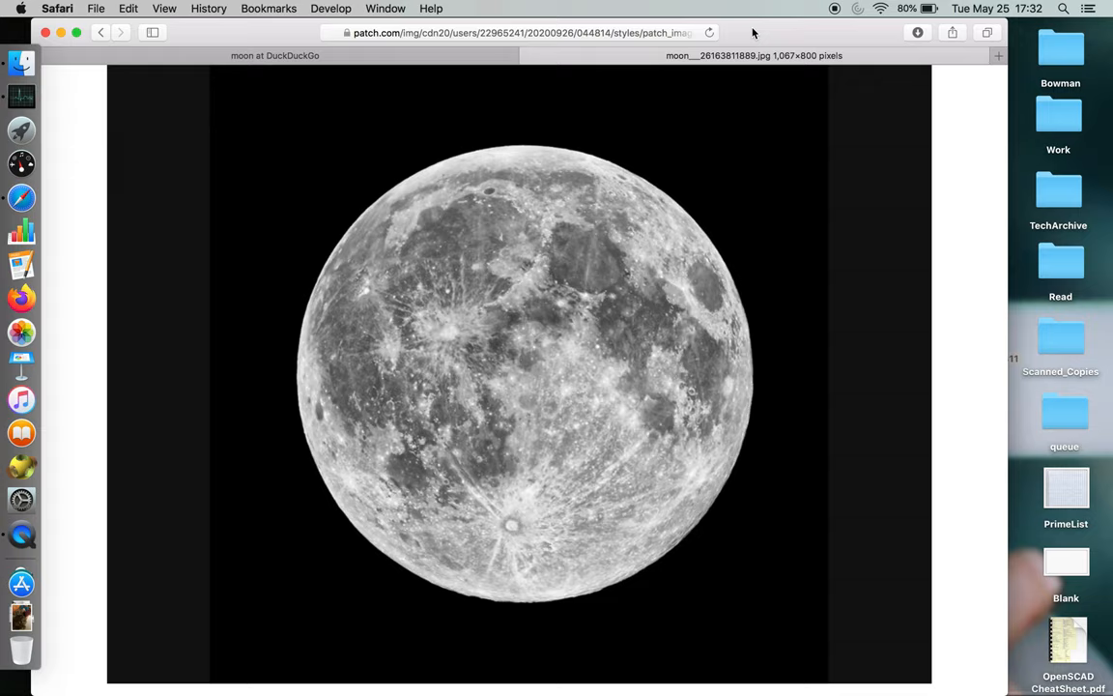
mouse_move(753, 32)
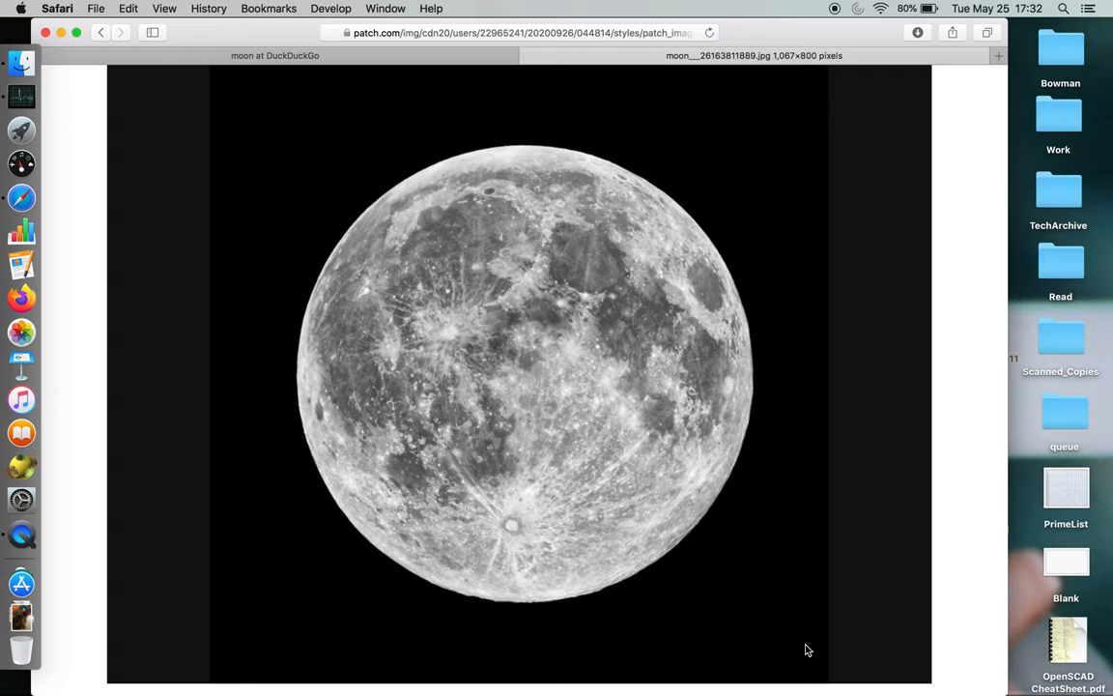
mouse_move(483, 108)
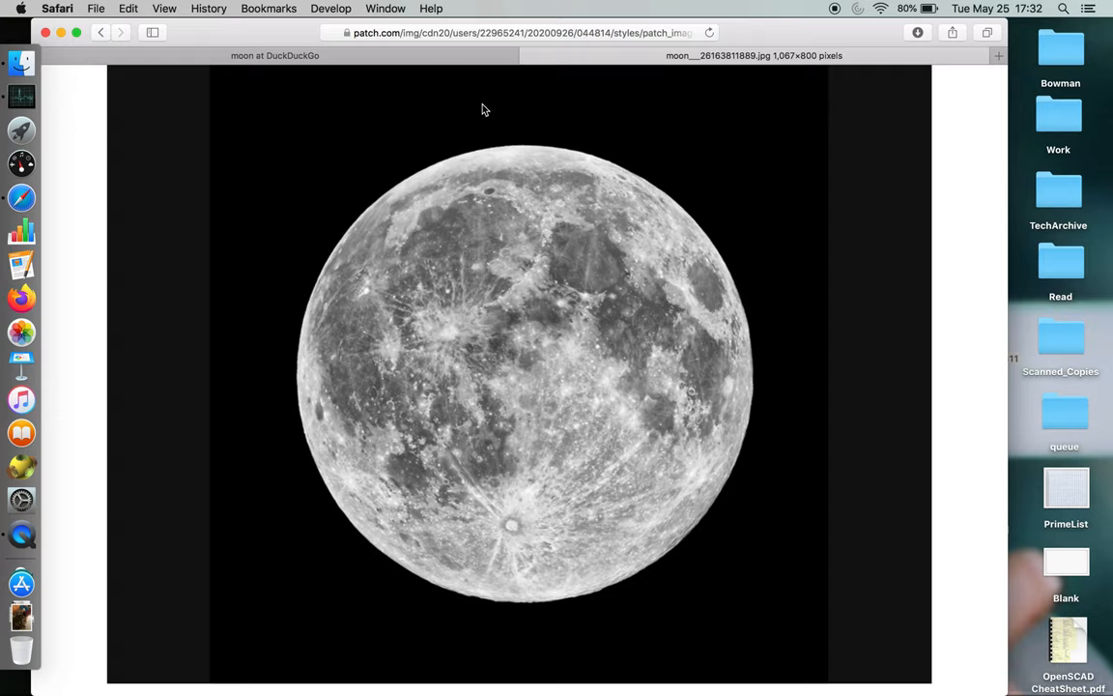
mouse_move(529, 55)
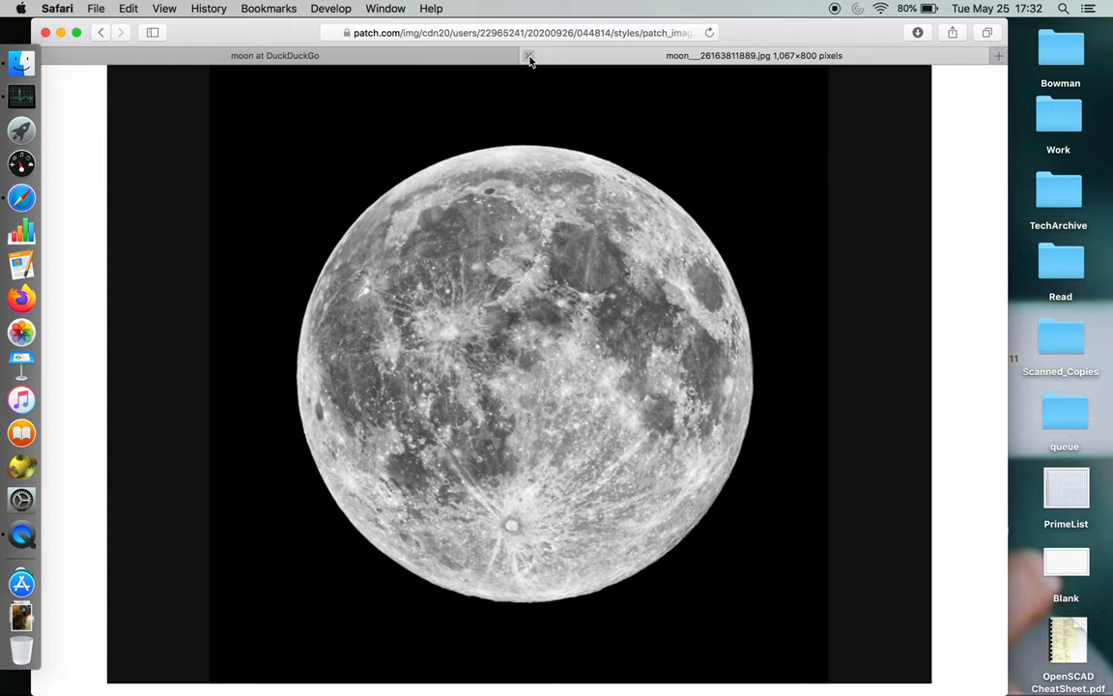
mouse_move(529, 55)
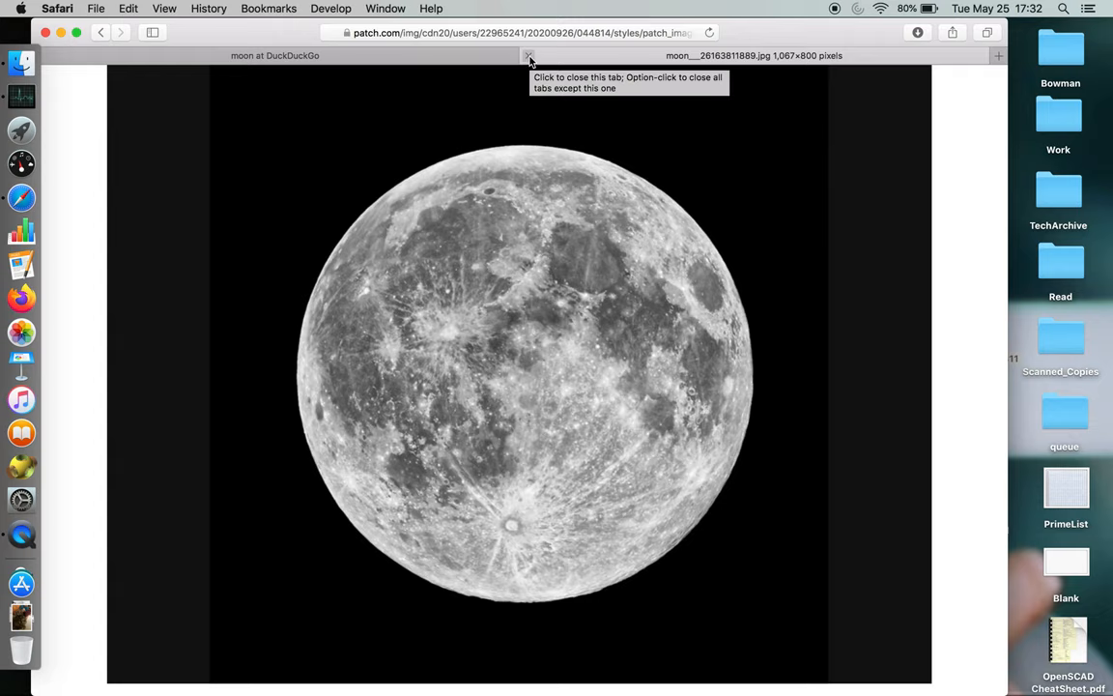
click(529, 55)
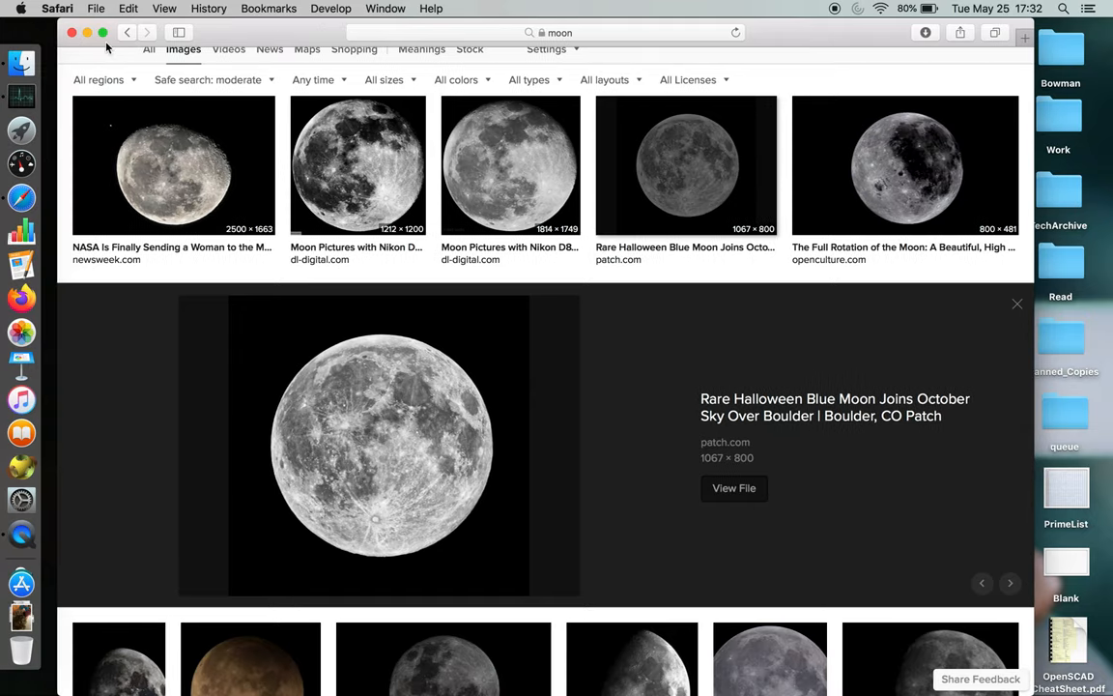
click(72, 32)
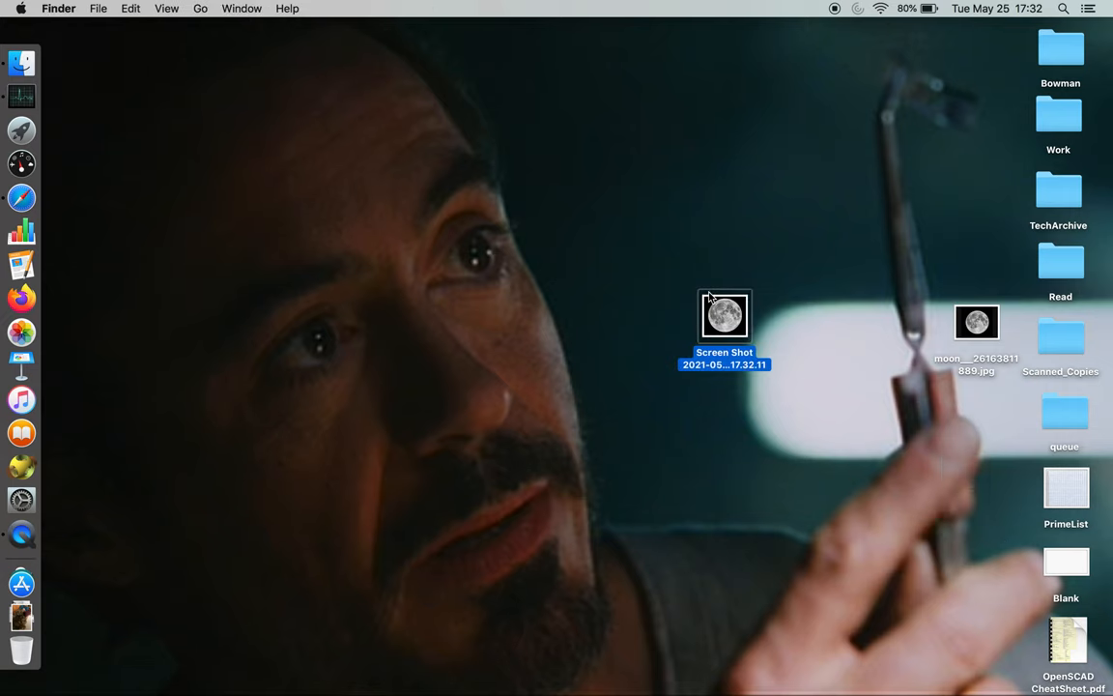
- Open the Screen Shot 2021-05-25 at 17.32.11 moon screenshot in Preview
double_click(724, 315)
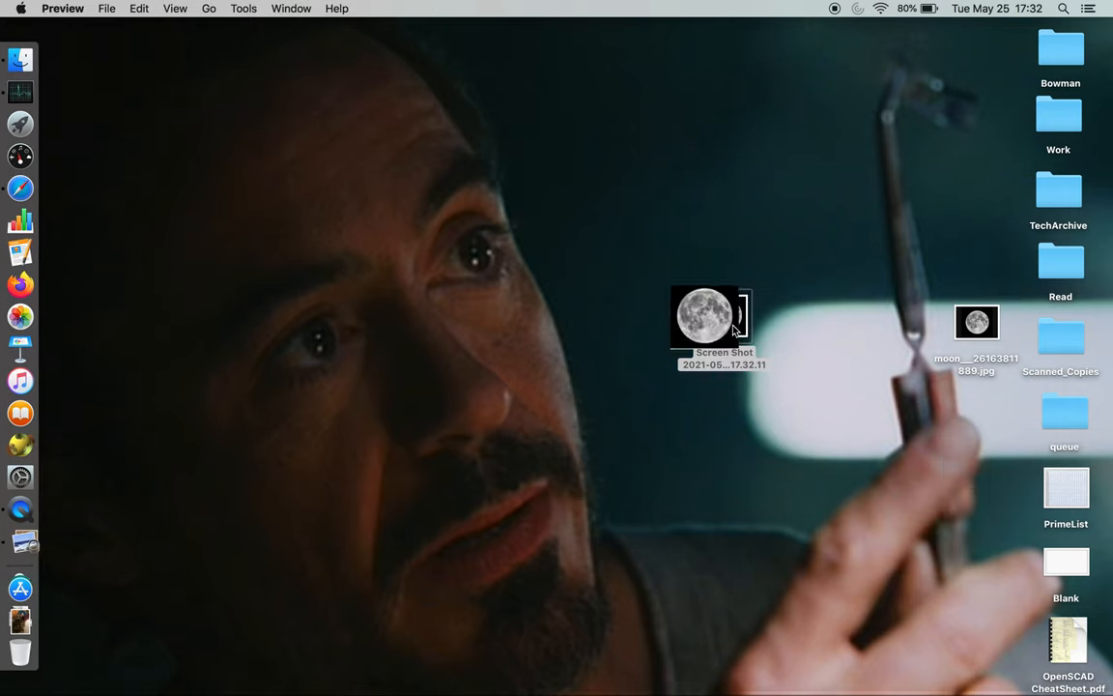
double_click(712, 316)
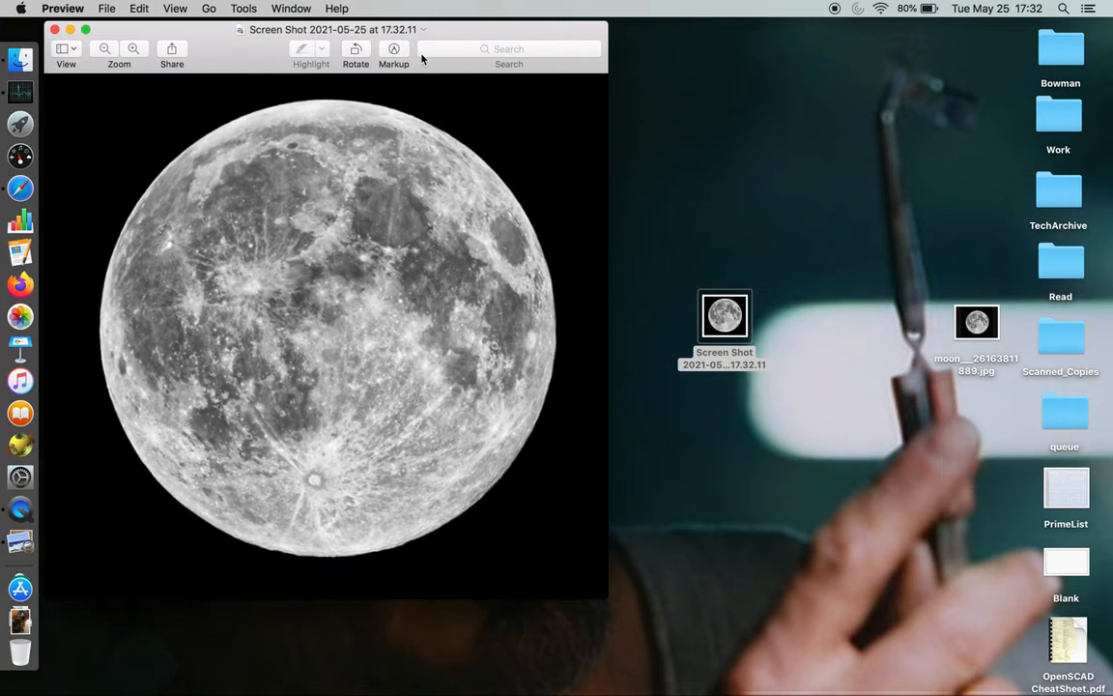
mouse_move(393, 48)
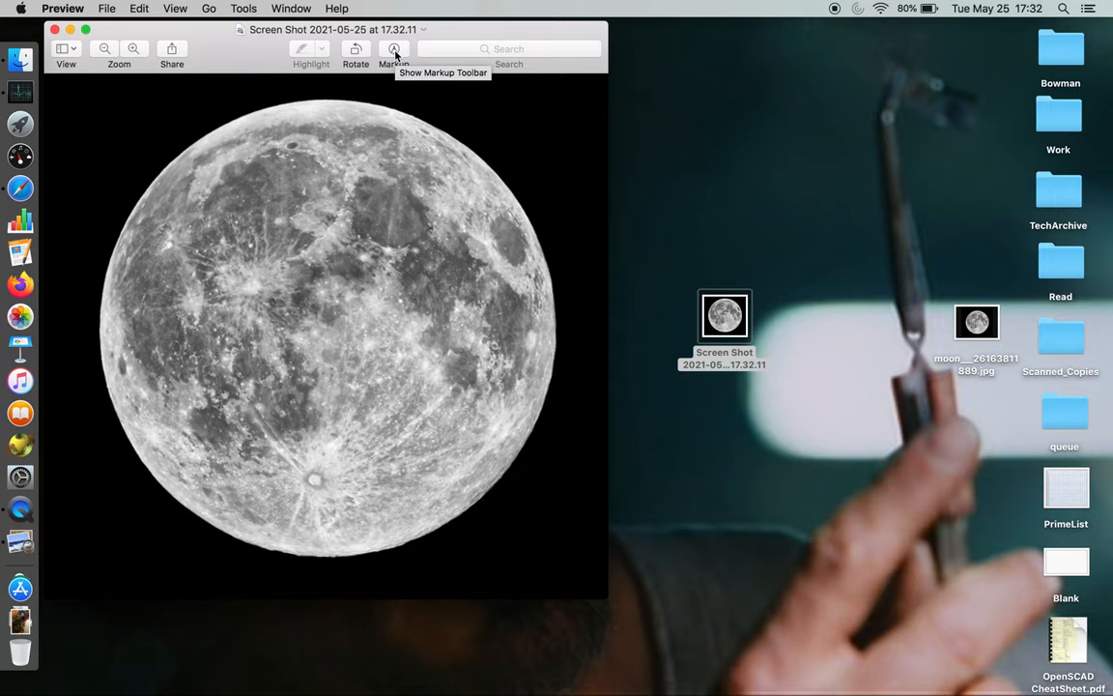
- Choose Elliptical Selection in Markup and fit an ellipse around the moon disc
click(394, 53)
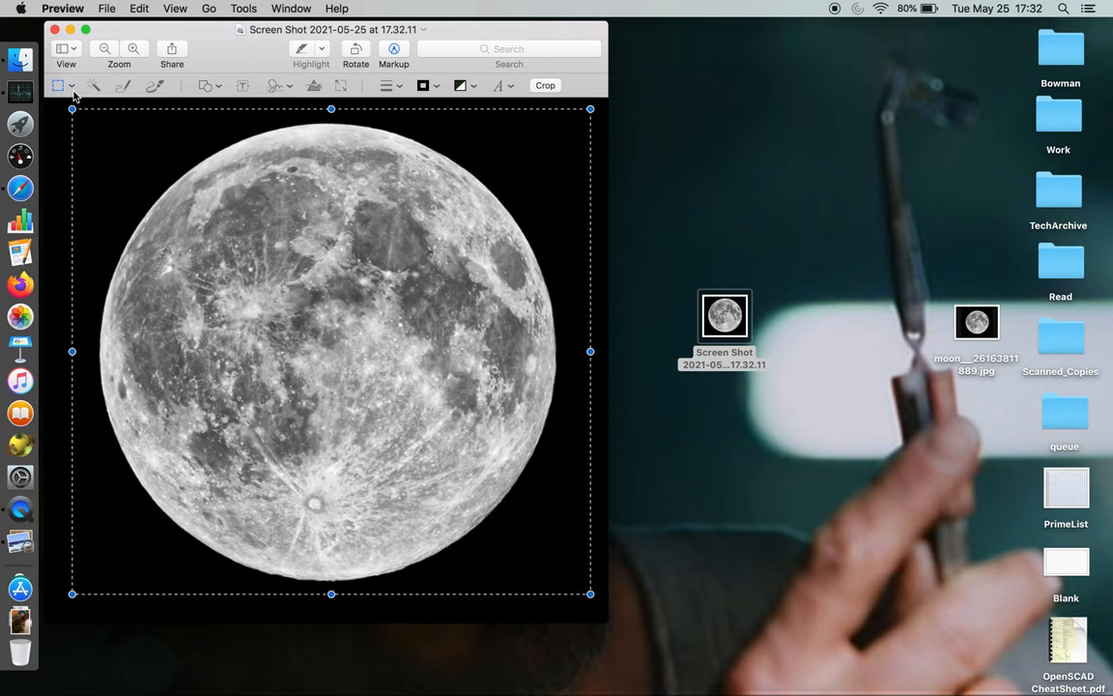
click(62, 86)
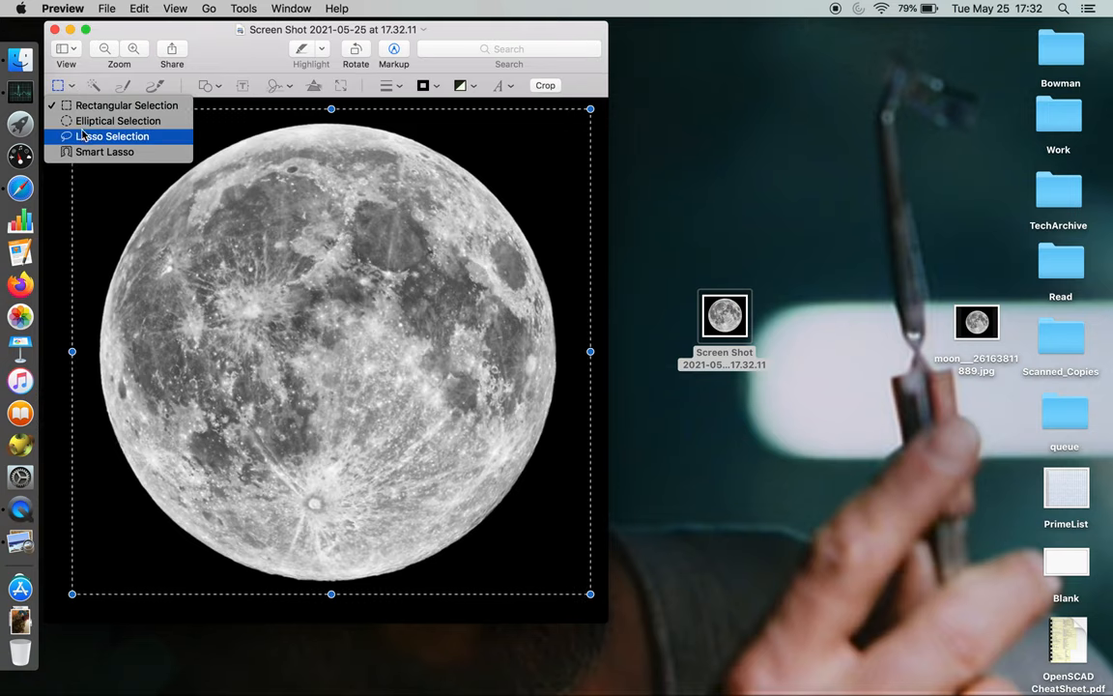
click(119, 121)
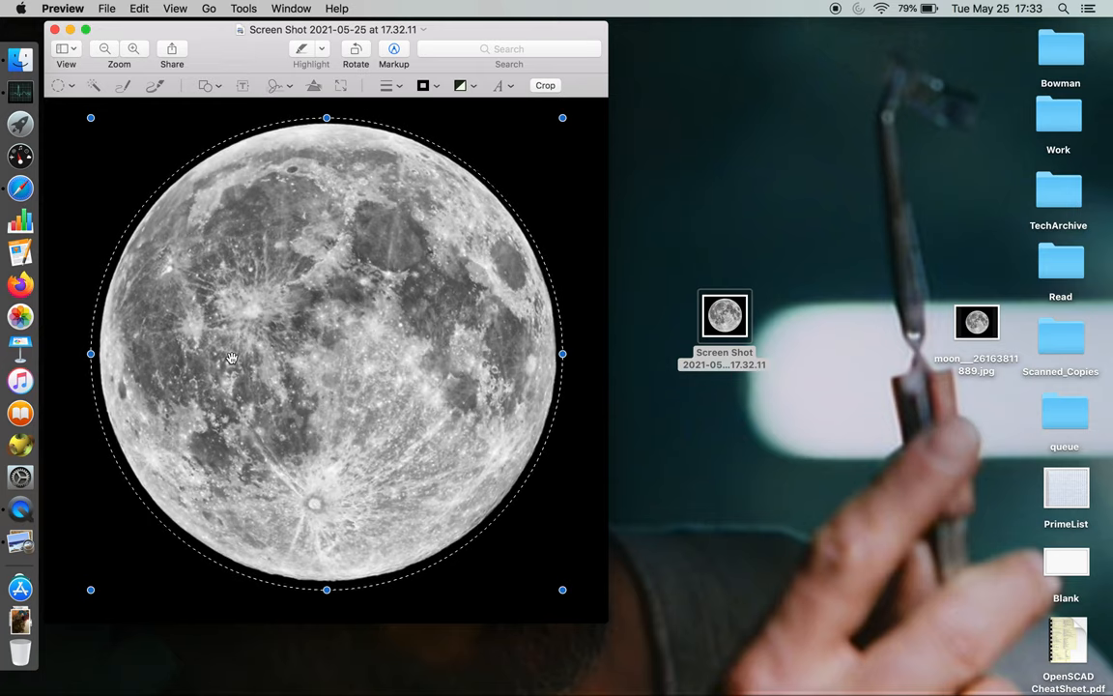
click(108, 8)
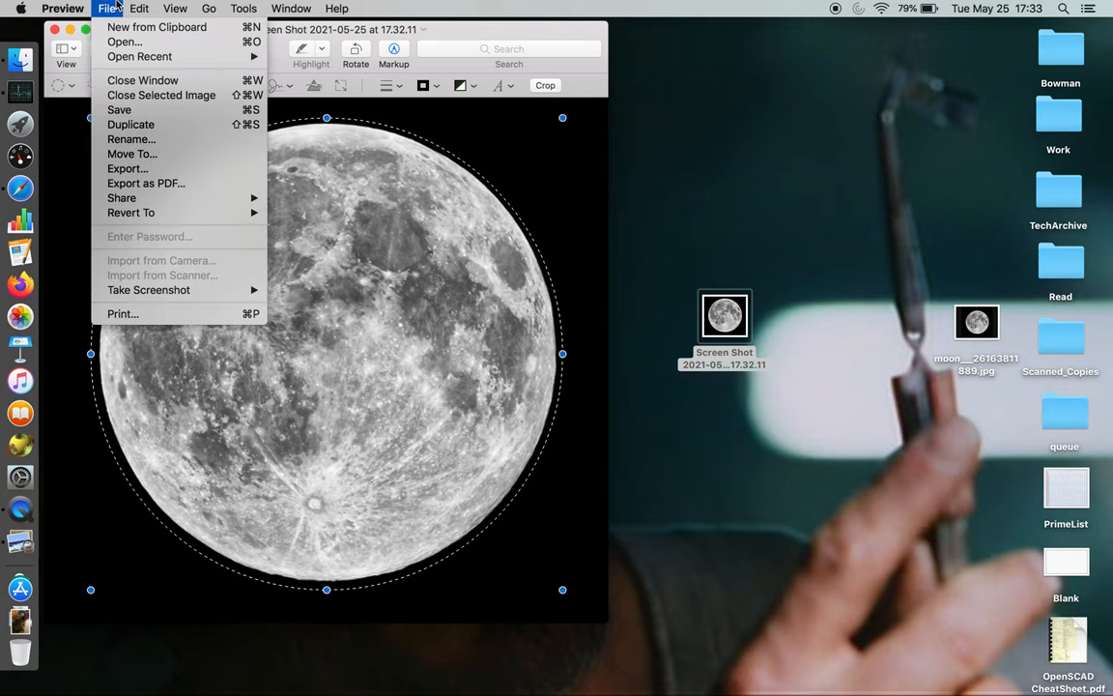
- Invert the elliptical selection and delete the black background around the moon
click(139, 9)
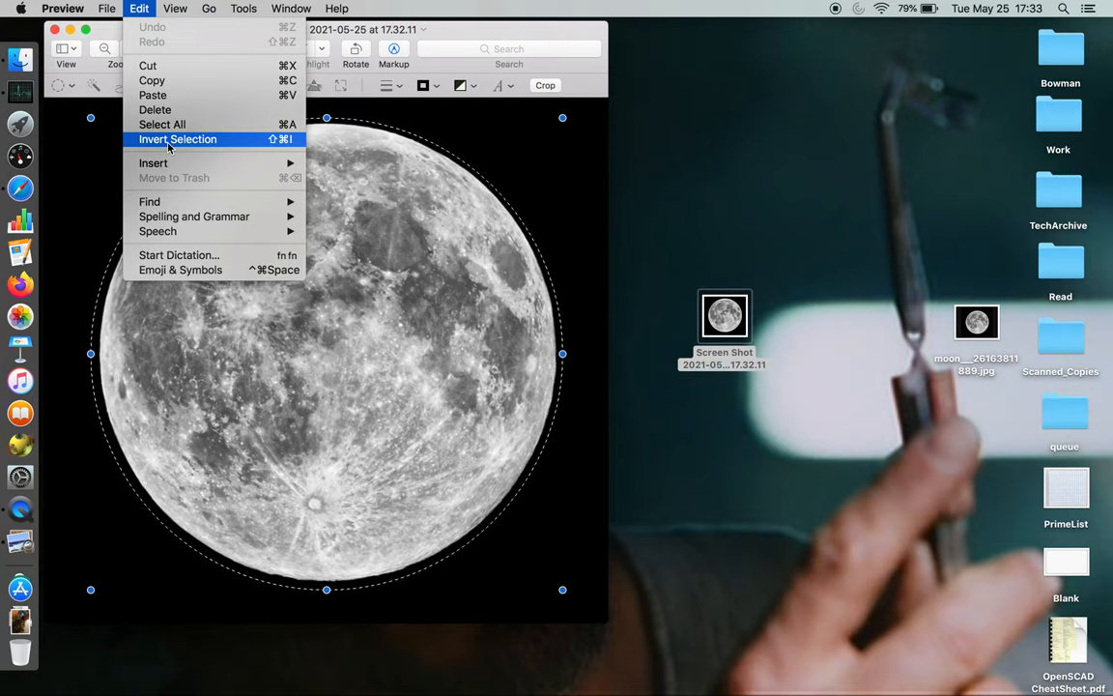
click(178, 138)
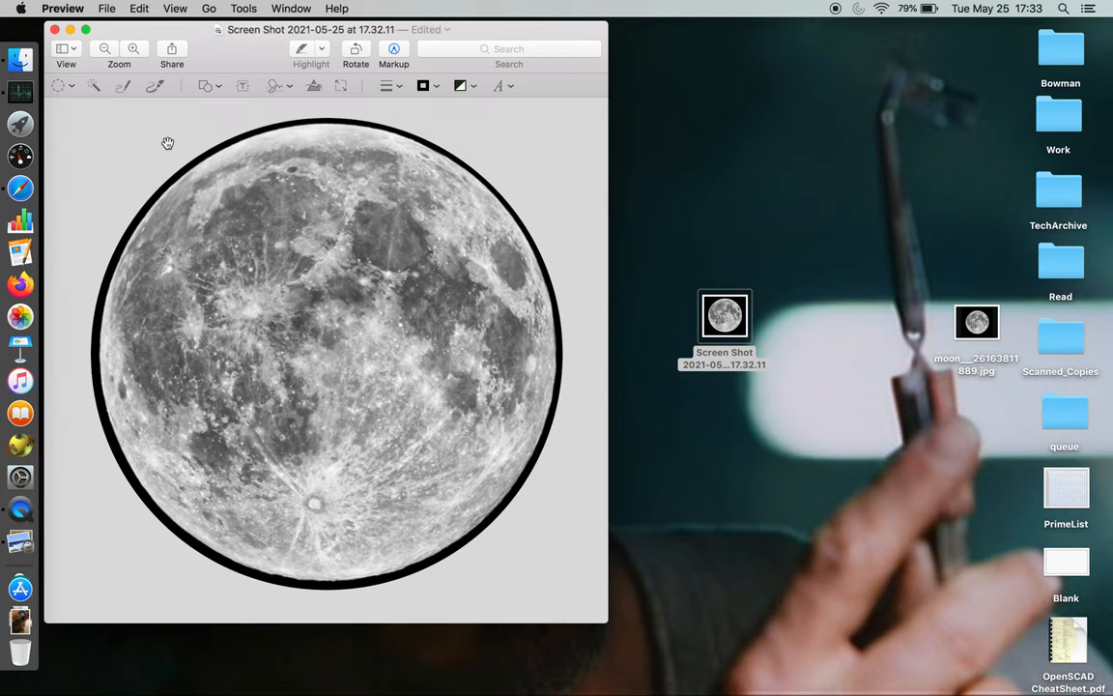
mouse_move(326, 98)
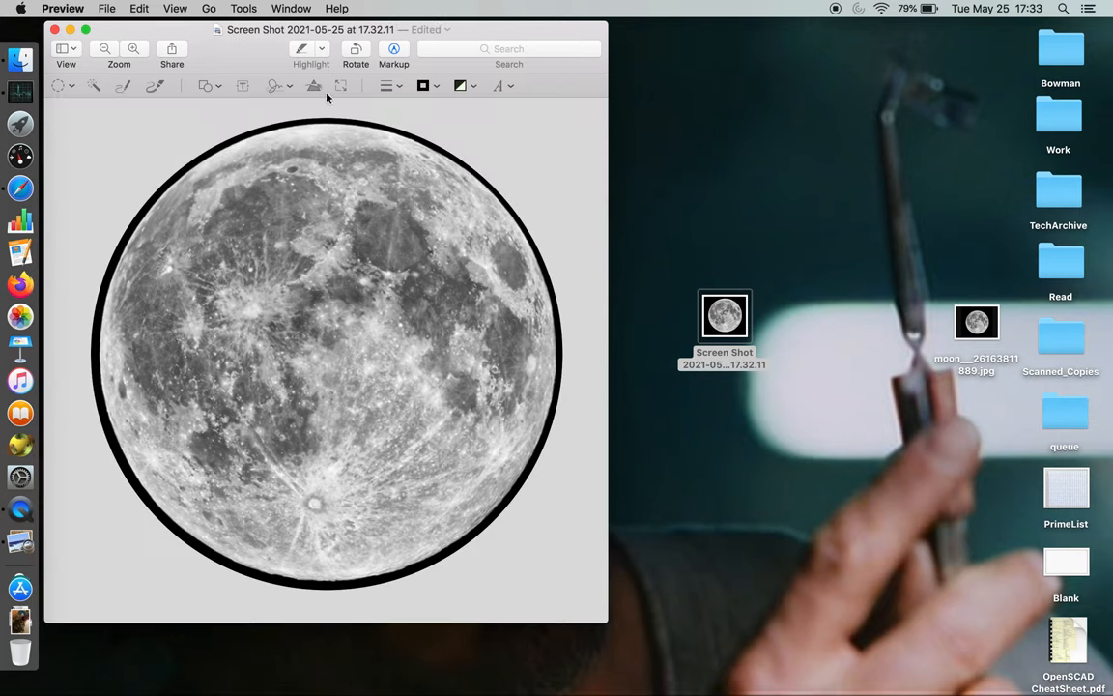
mouse_move(314, 86)
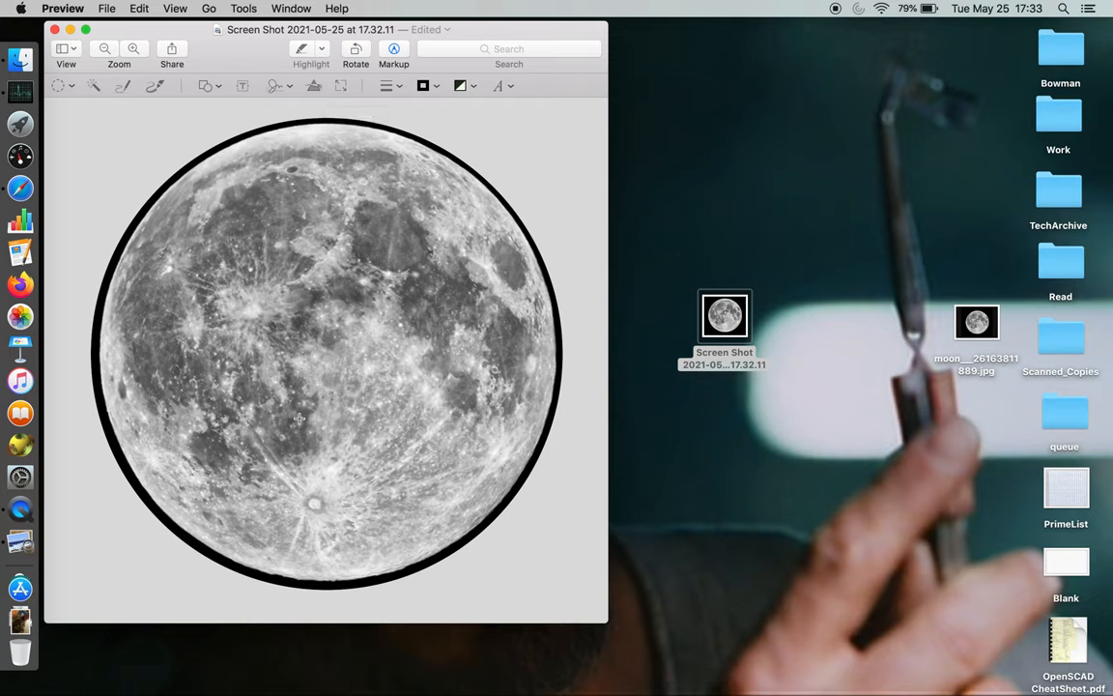
mouse_move(314, 442)
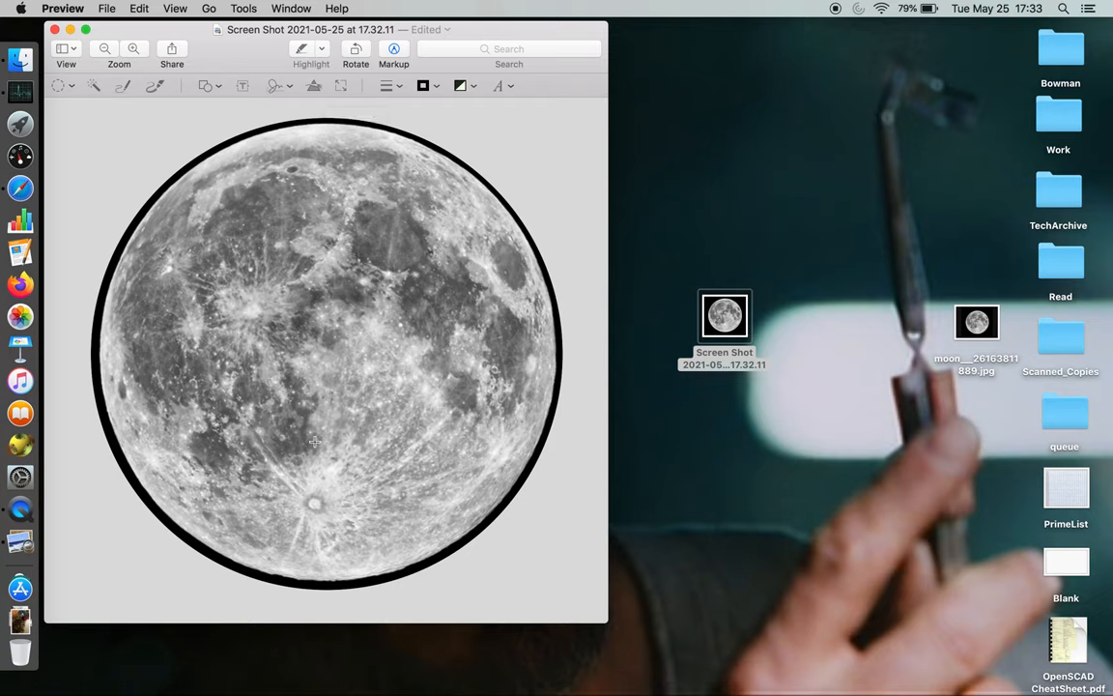
mouse_move(387, 381)
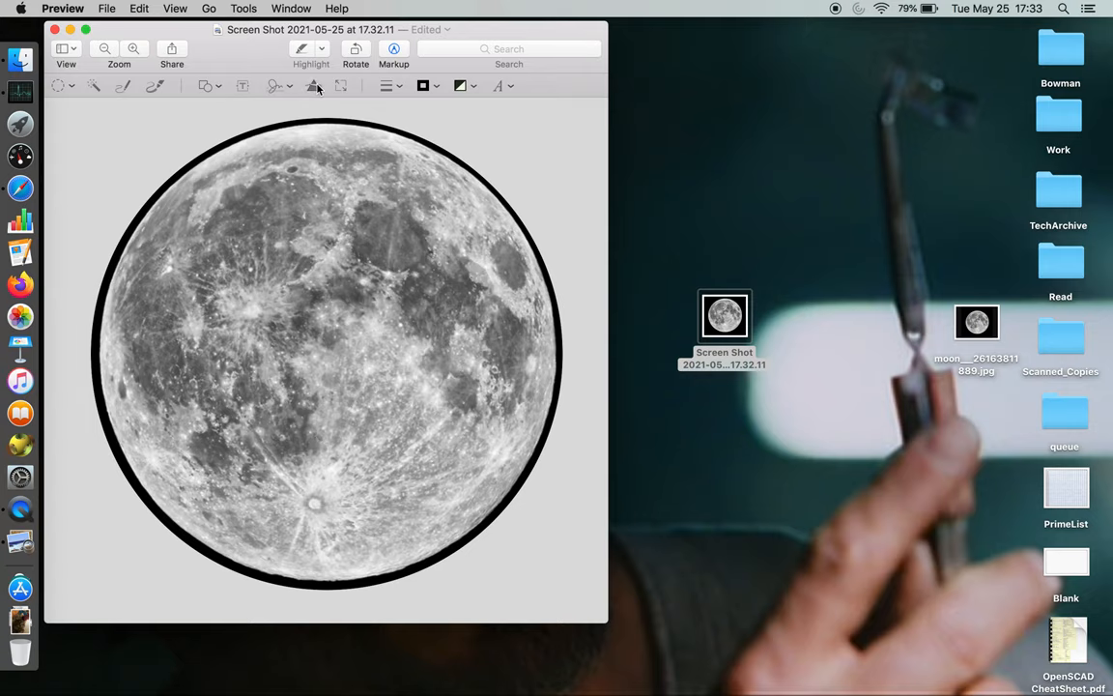
- Tune Exposure, Contrast and the white point until the moon looks stark black-and-white
click(314, 85)
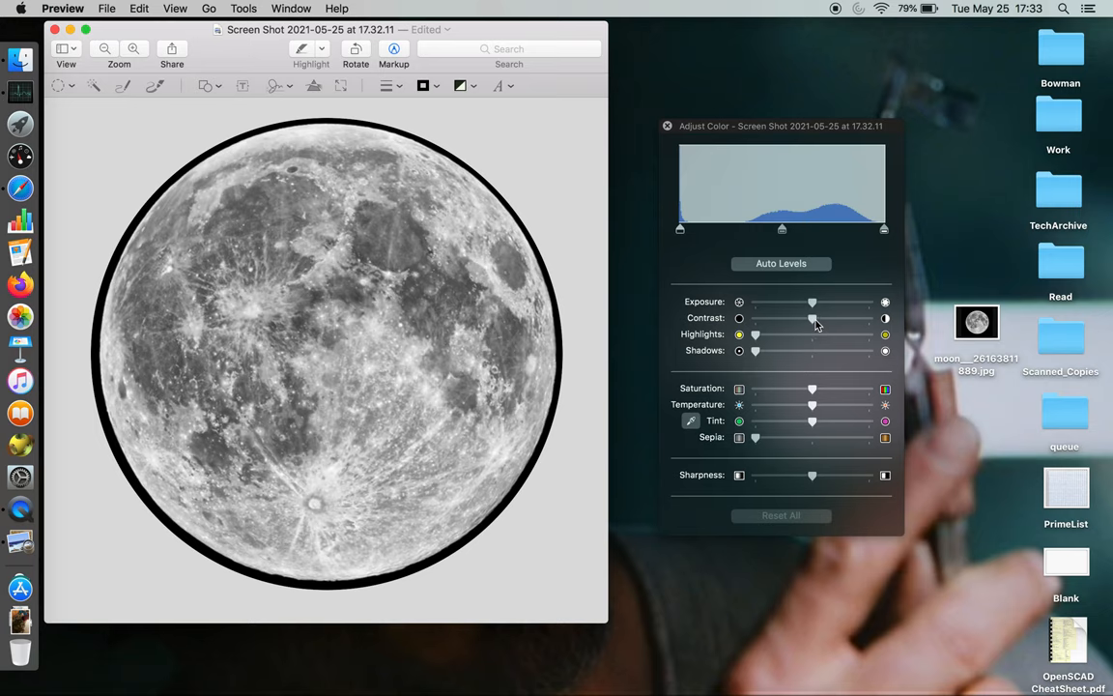
drag(812, 319, 866, 319)
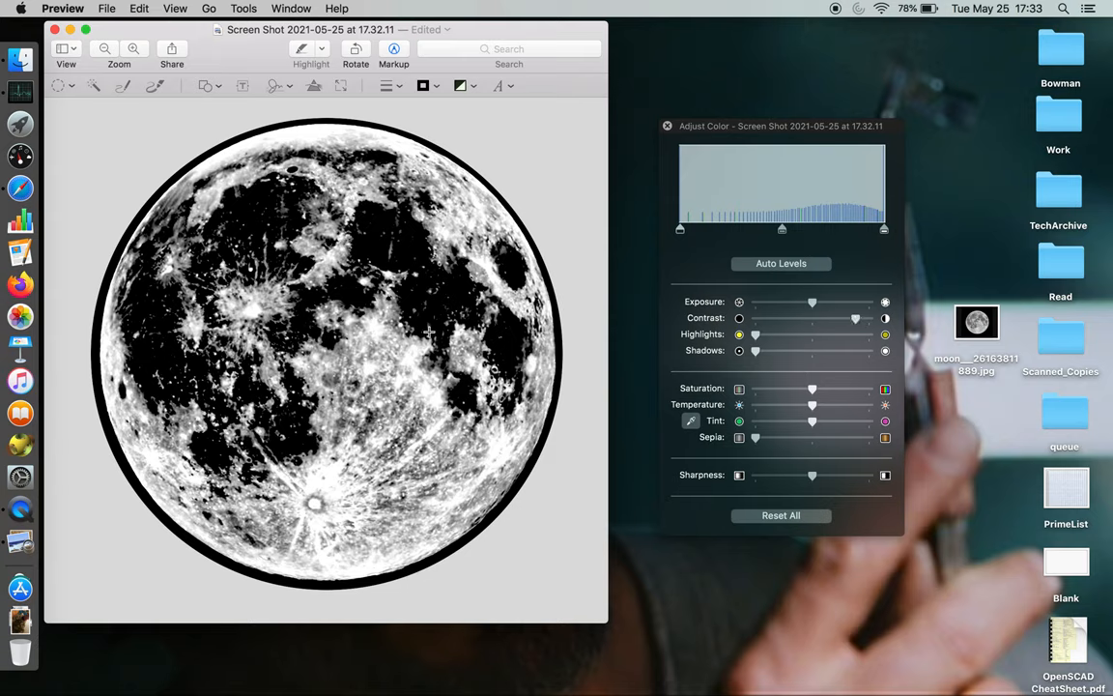
mouse_move(421, 332)
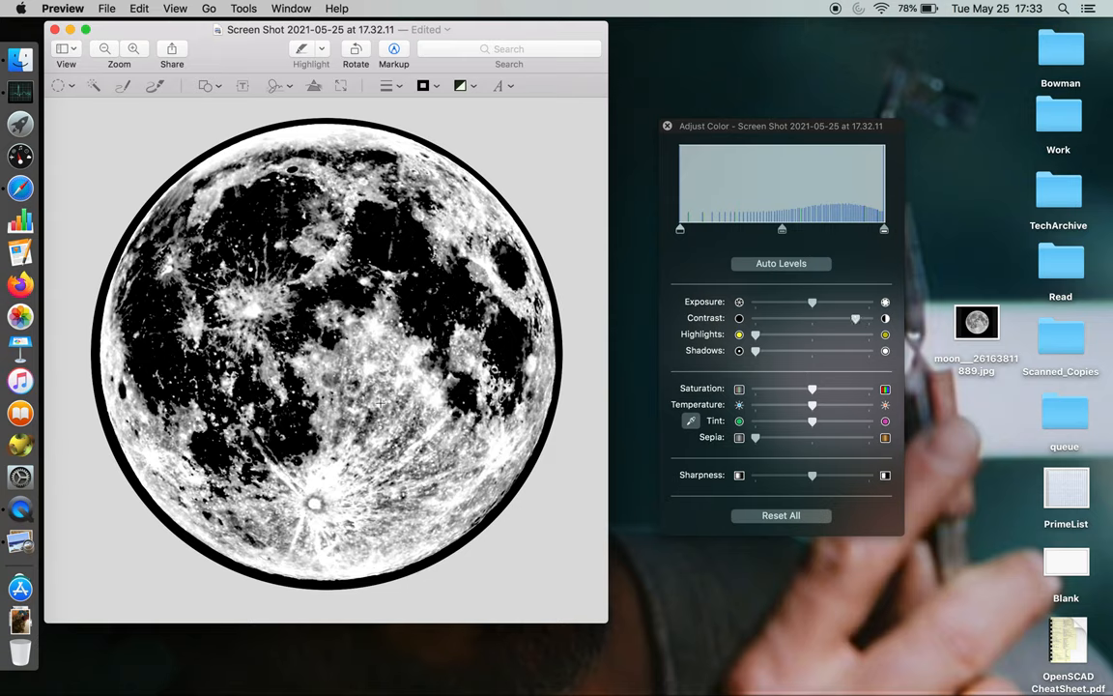
mouse_move(351, 356)
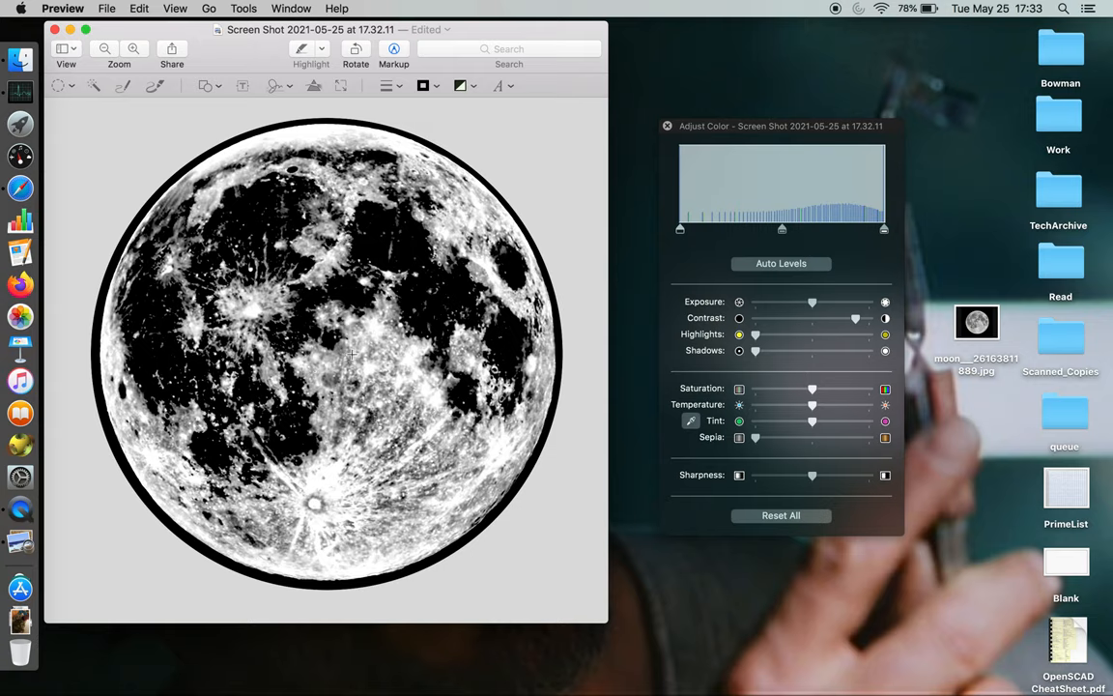
mouse_move(764, 357)
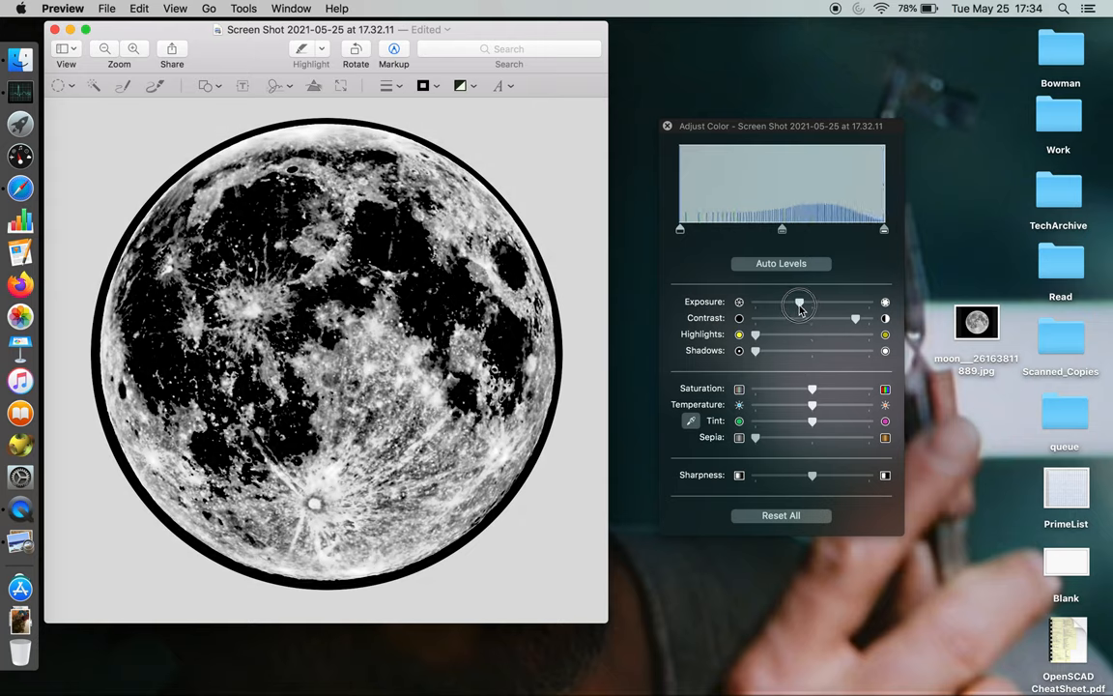
drag(799, 304, 785, 304)
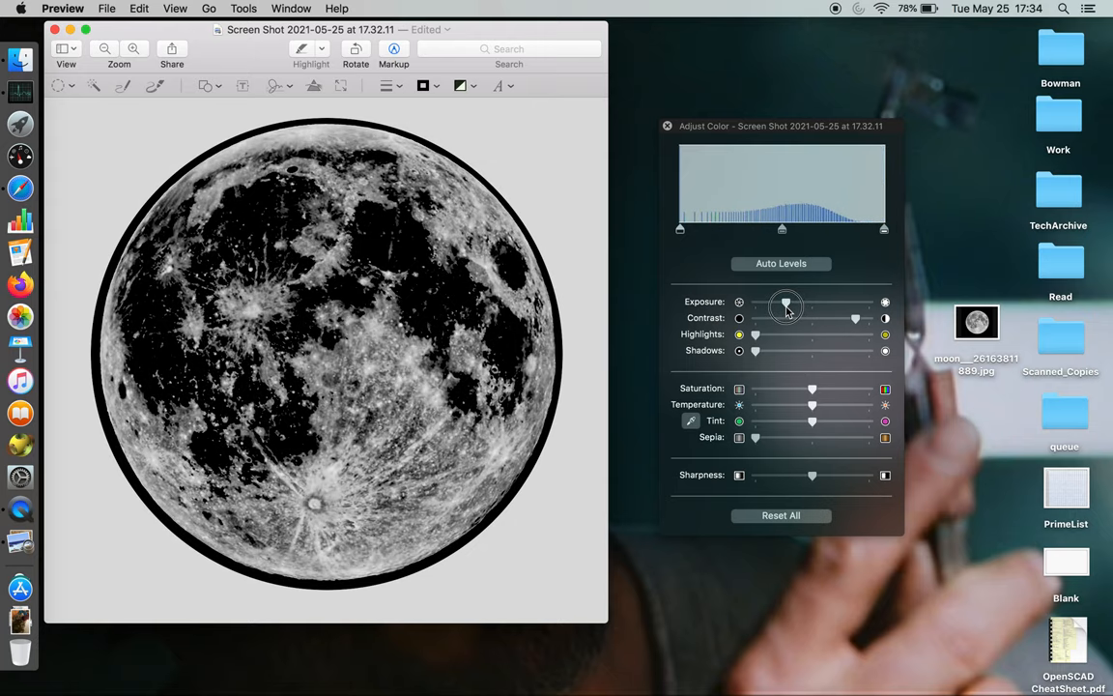
drag(785, 301, 863, 318)
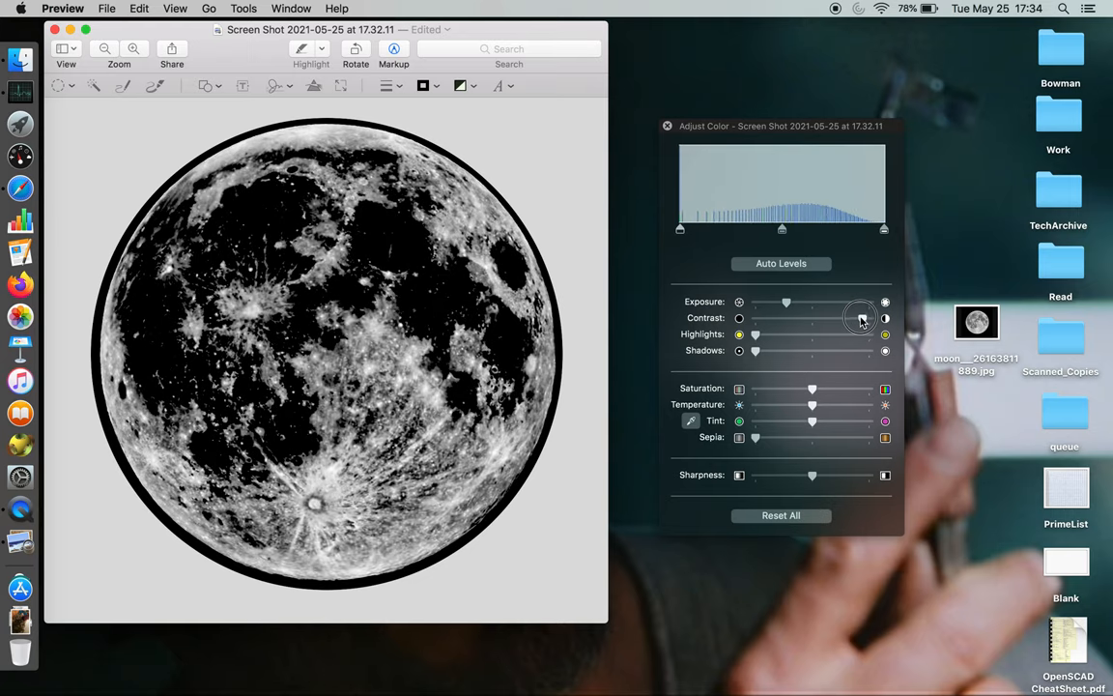
drag(860, 318, 850, 318)
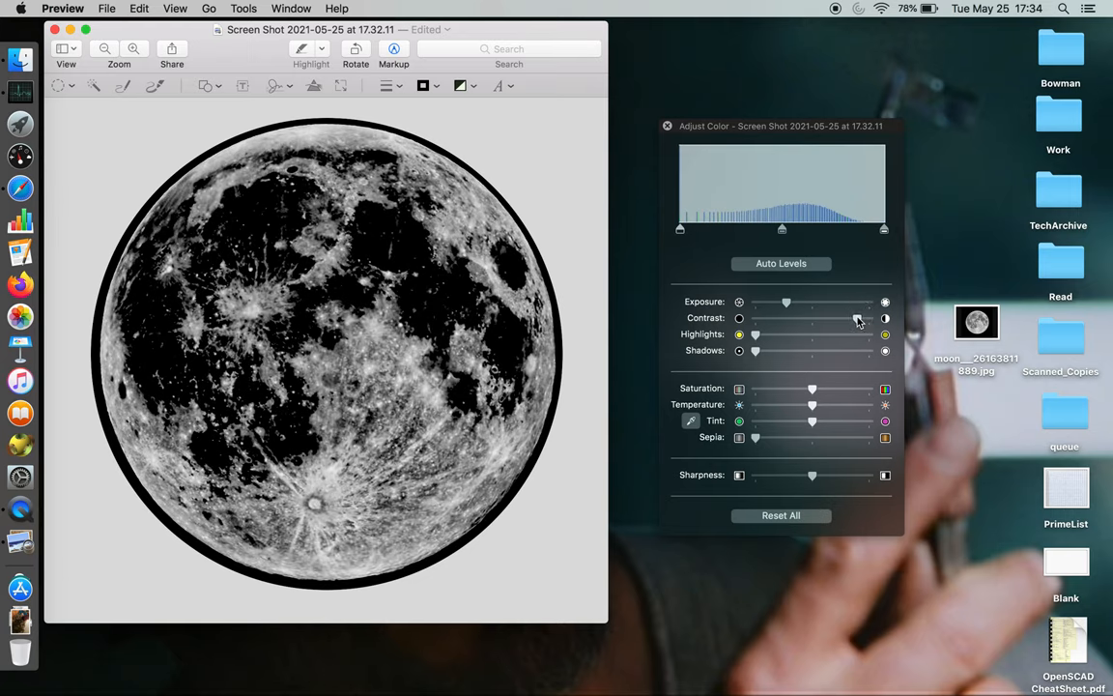
drag(883, 229, 831, 232)
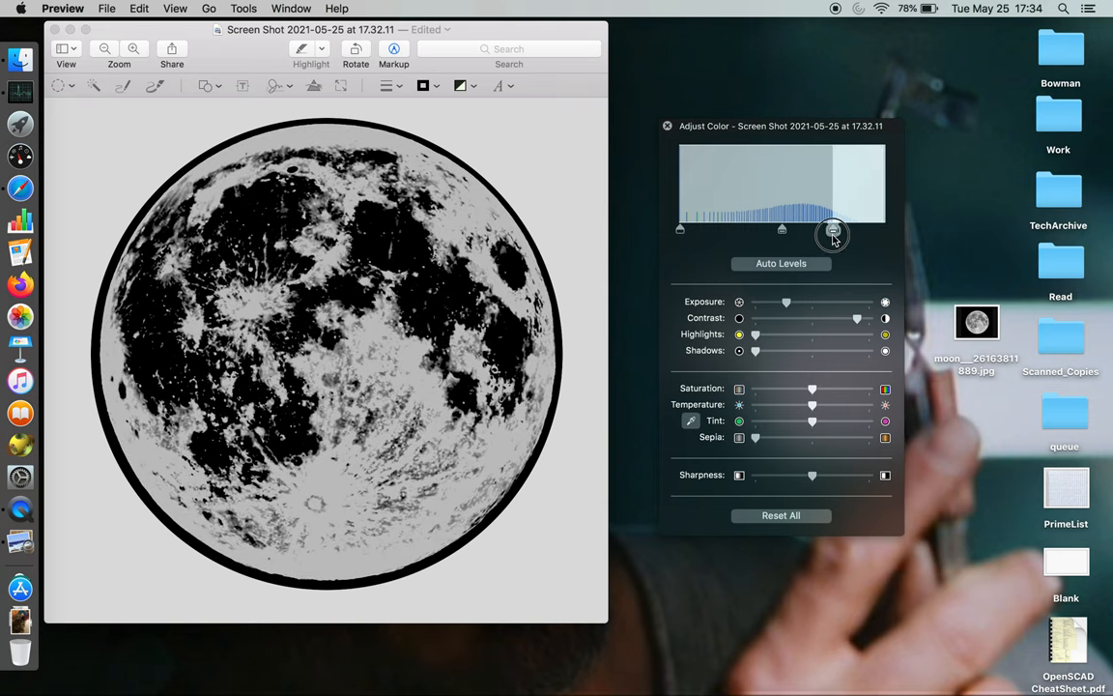
drag(833, 236, 878, 230)
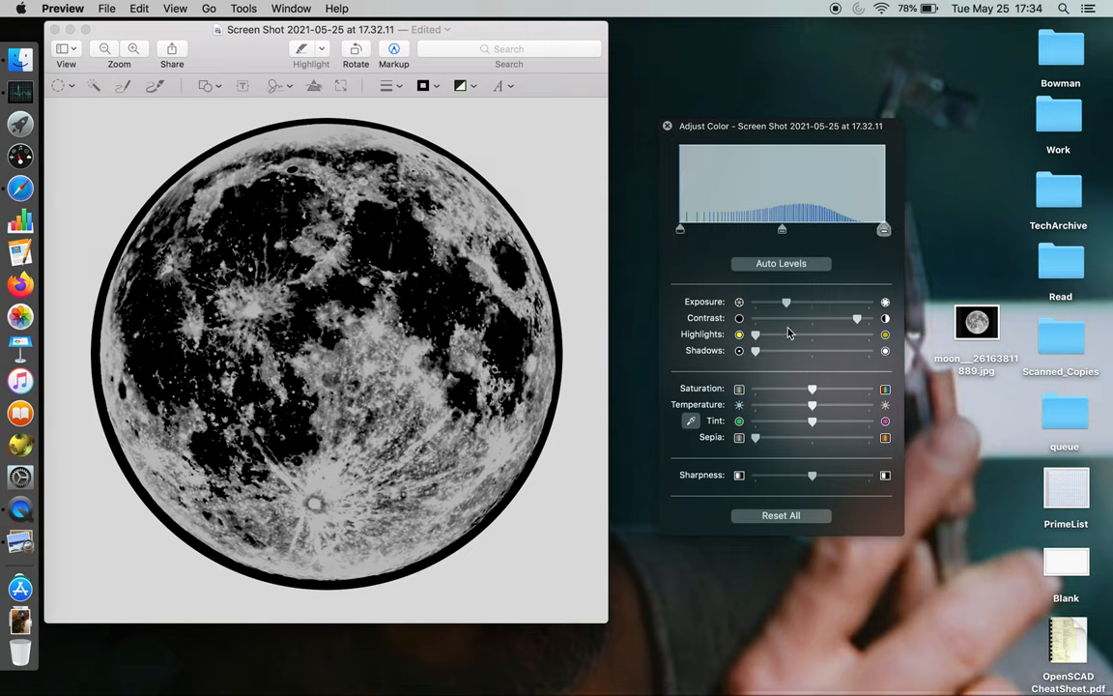
mouse_move(856, 320)
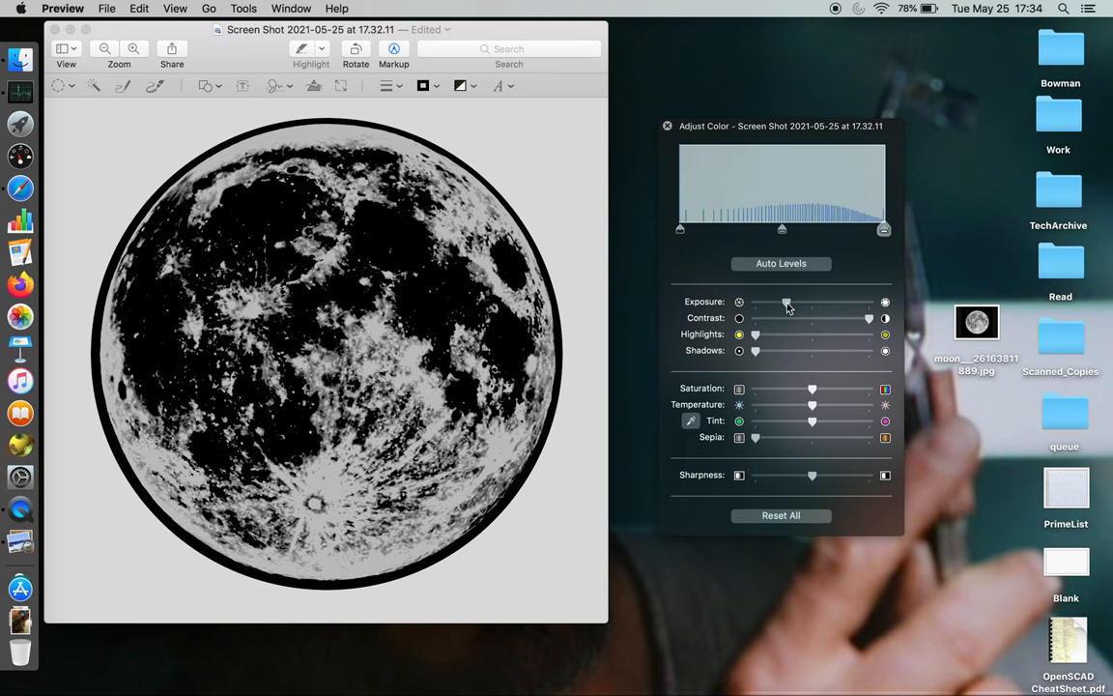
drag(788, 302, 802, 301)
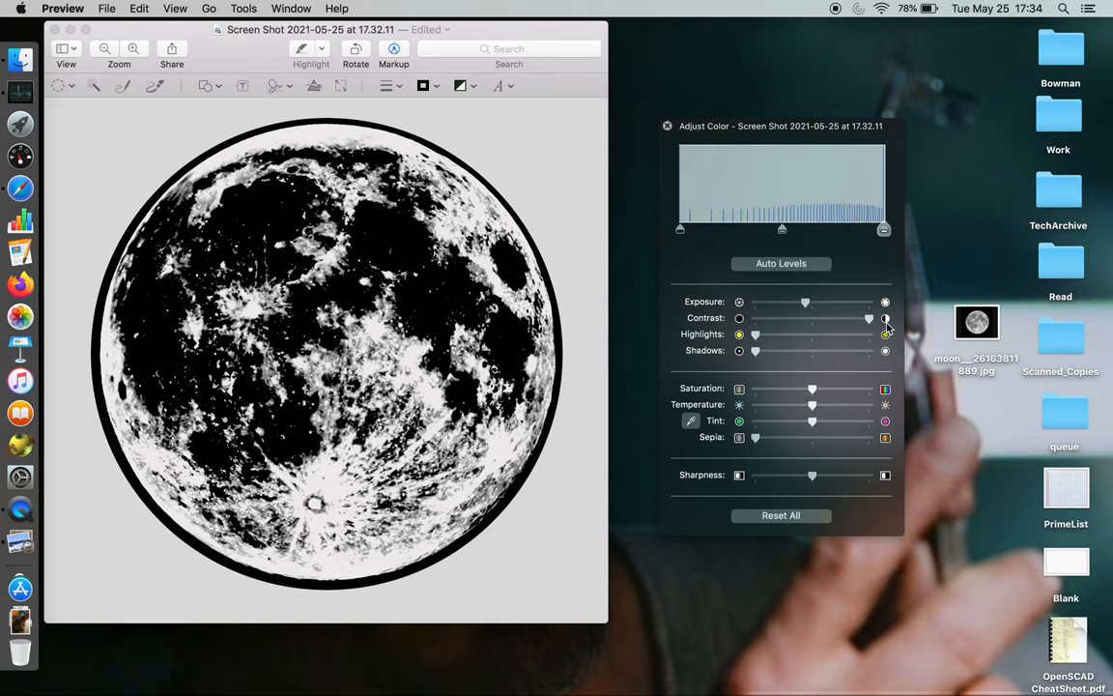
drag(868, 318, 860, 319)
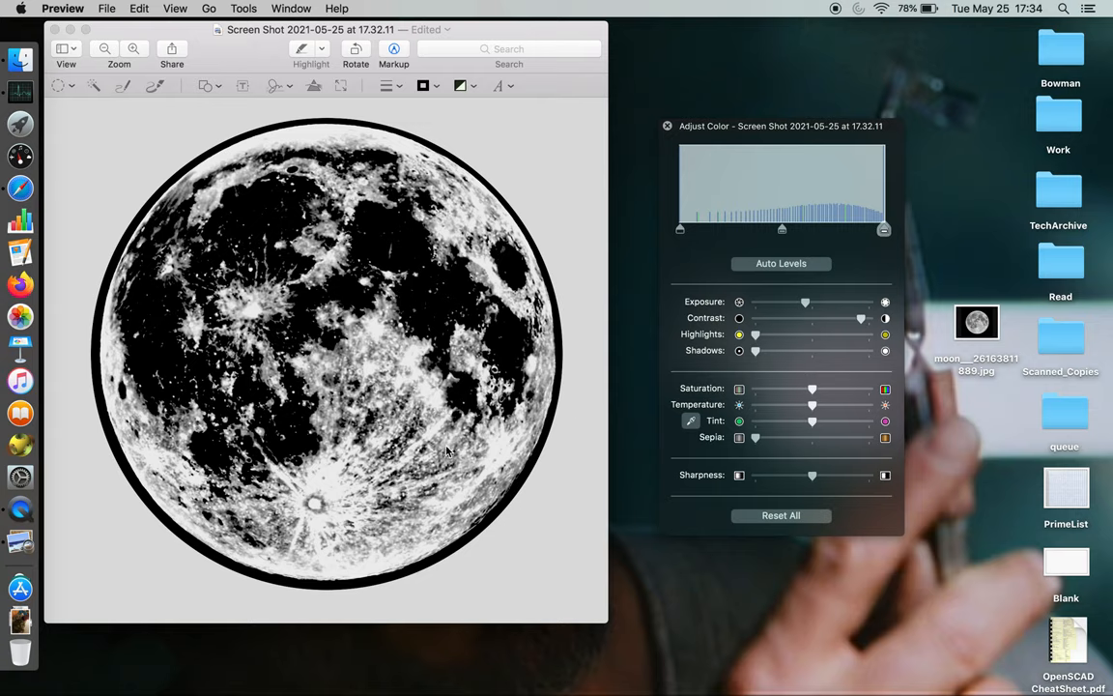
mouse_move(551, 232)
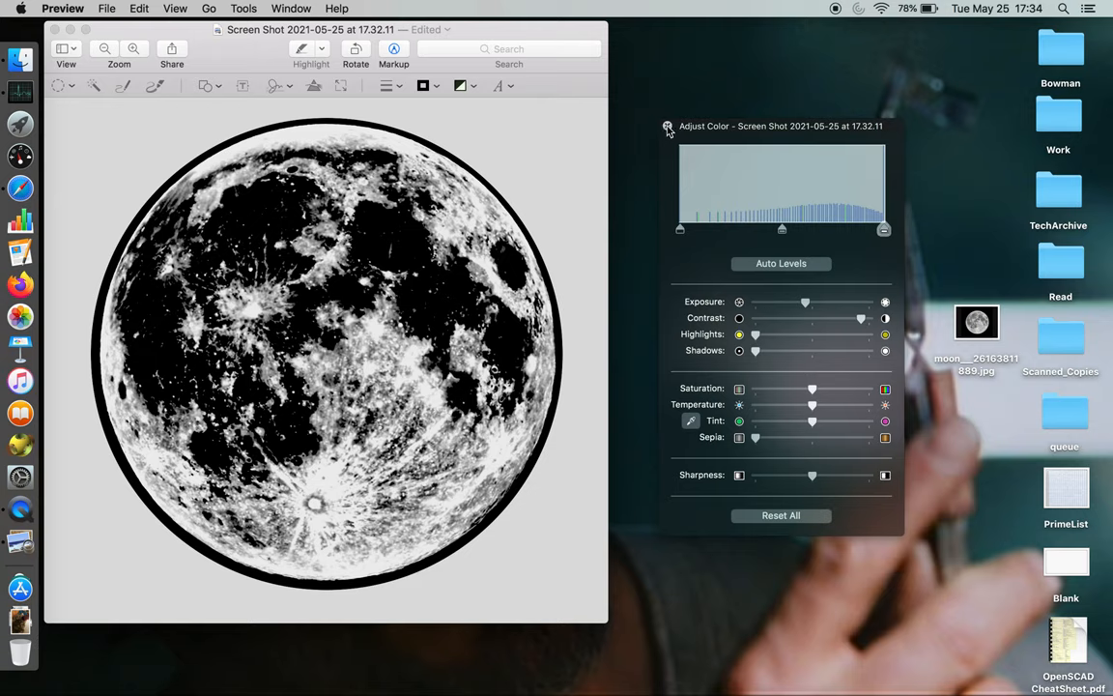
- Close Adjust Color and select the entire high-contrast moon image
click(668, 127)
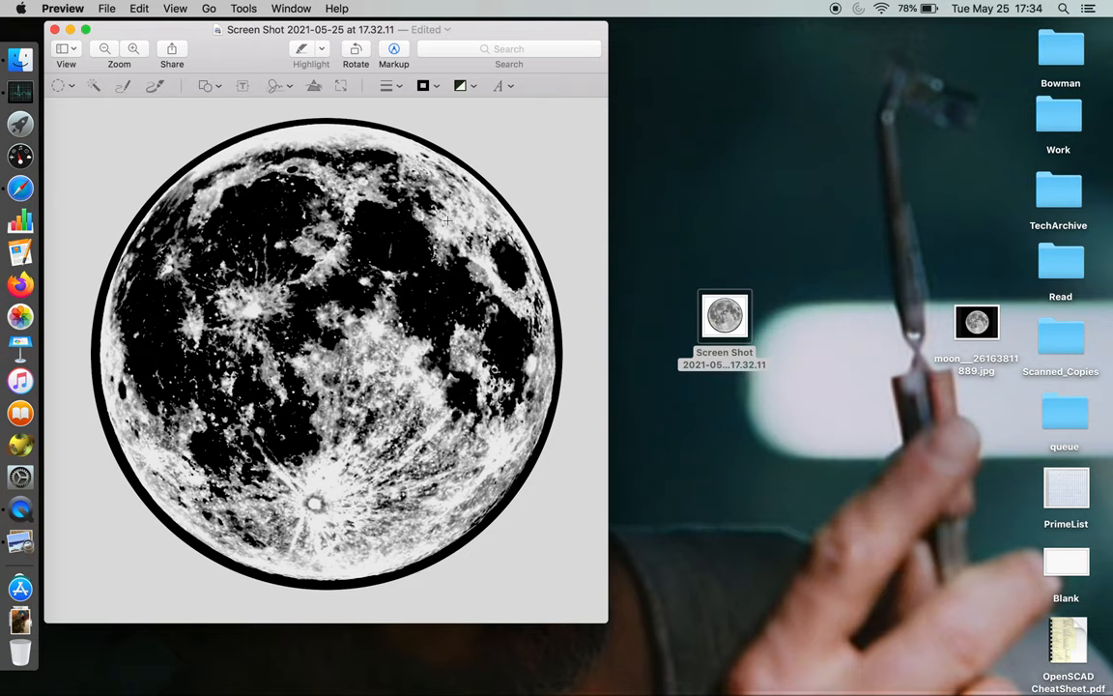
mouse_move(460, 131)
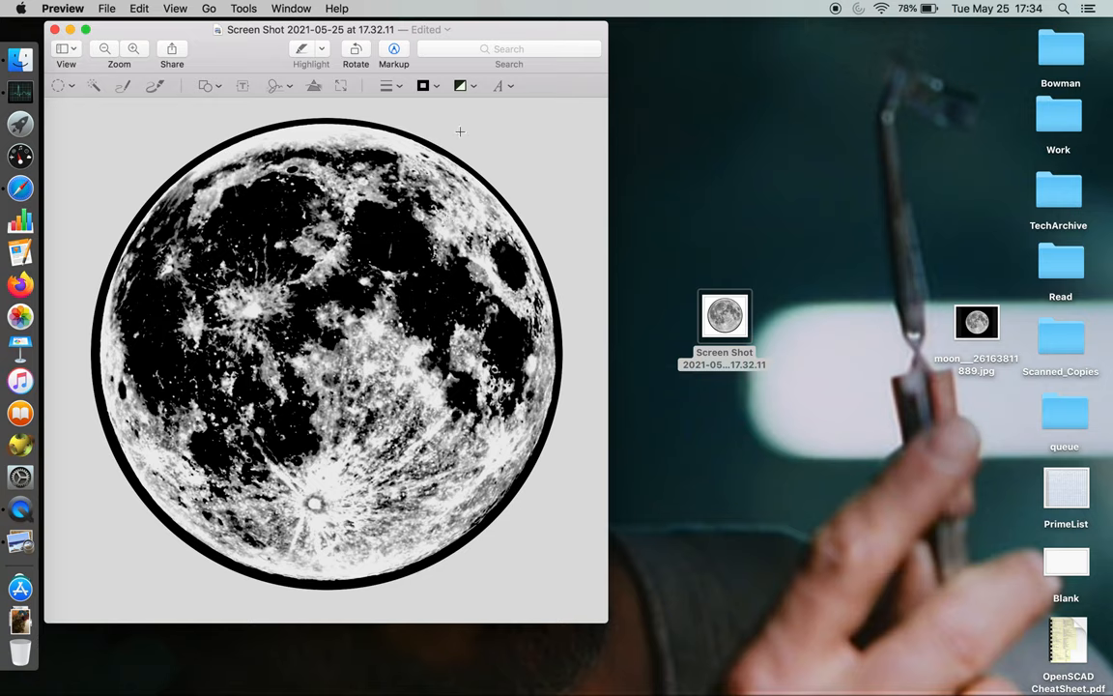
click(139, 7)
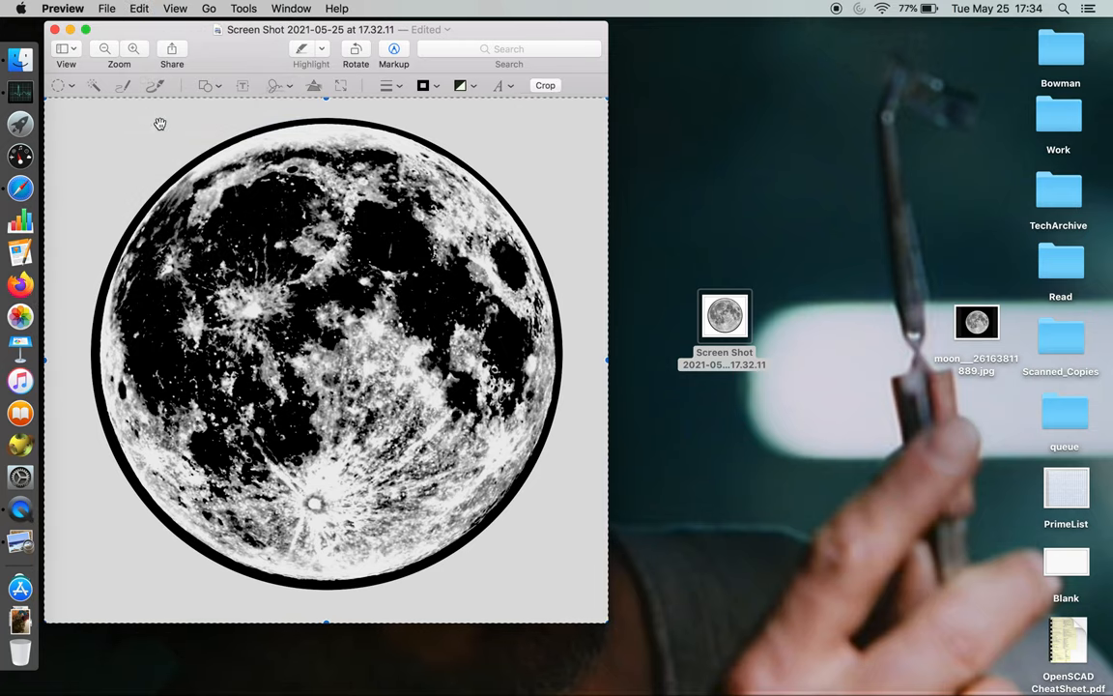
mouse_move(501, 371)
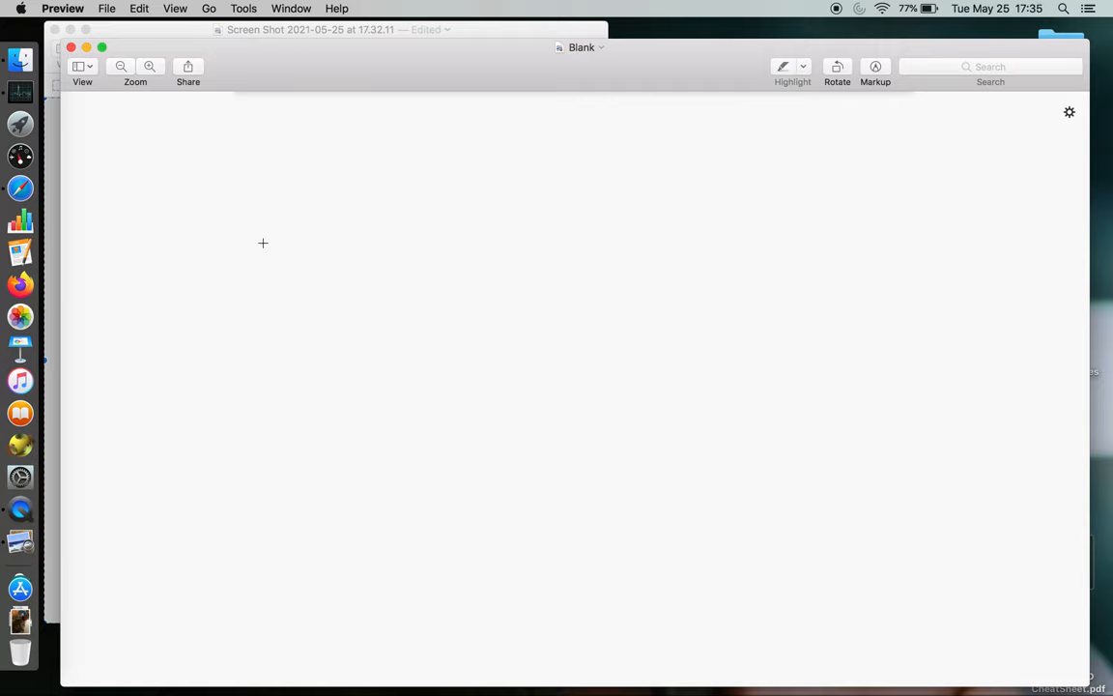
- Duplicate the Blank document and name the copy Moon-options
click(106, 8)
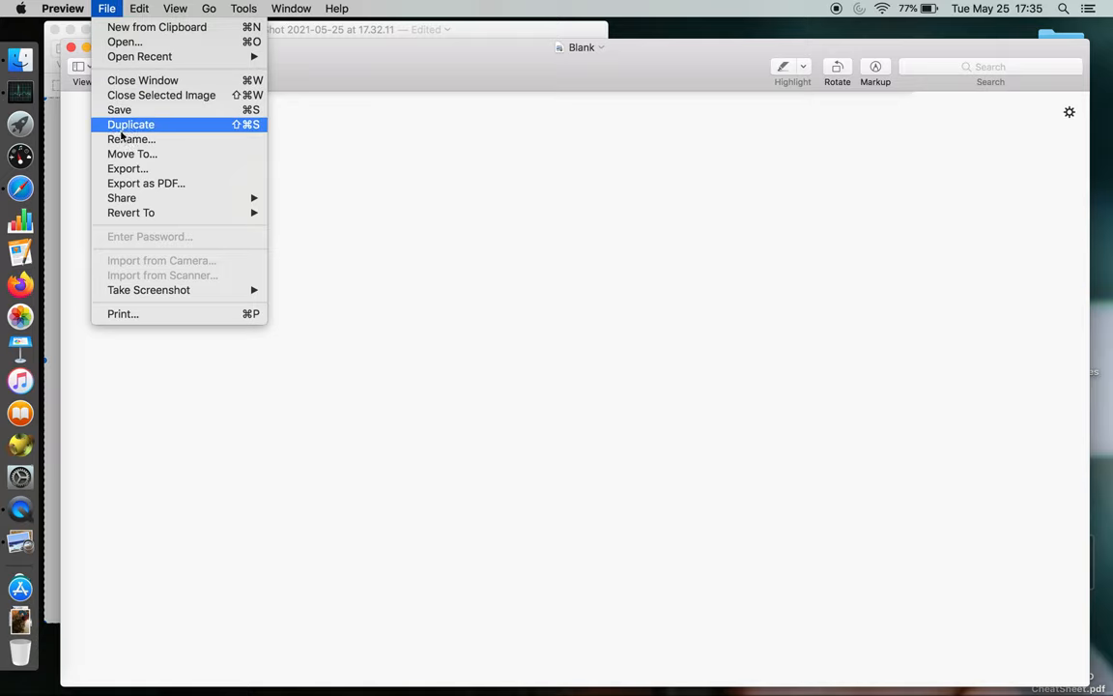
click(130, 124)
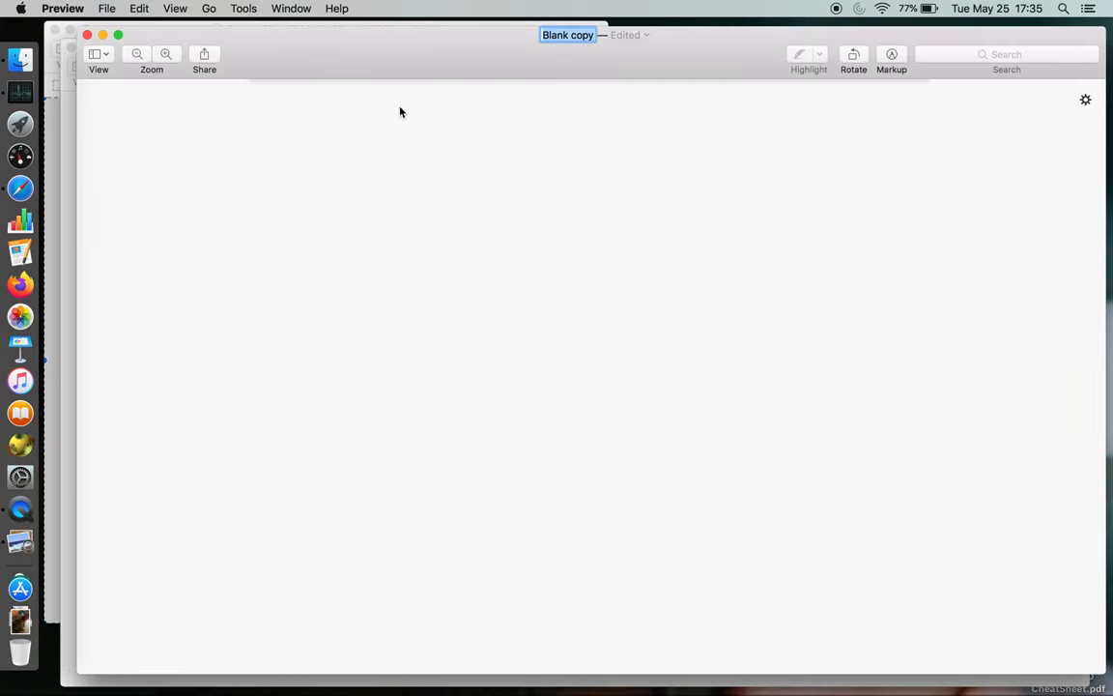
text(Moon)
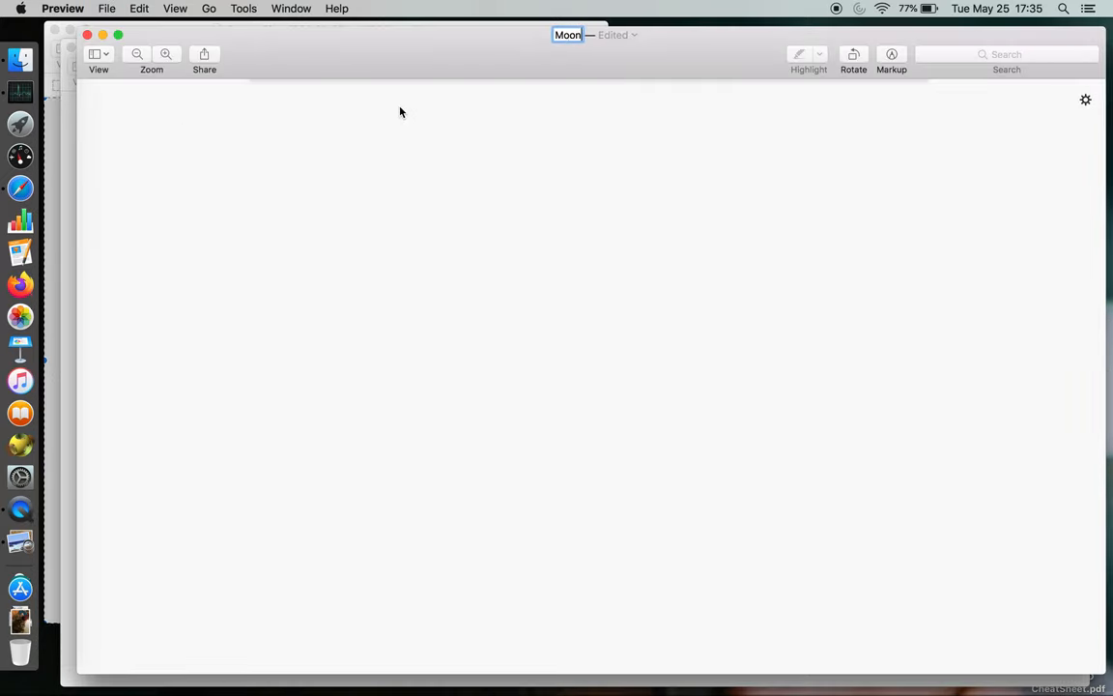
text(-options)
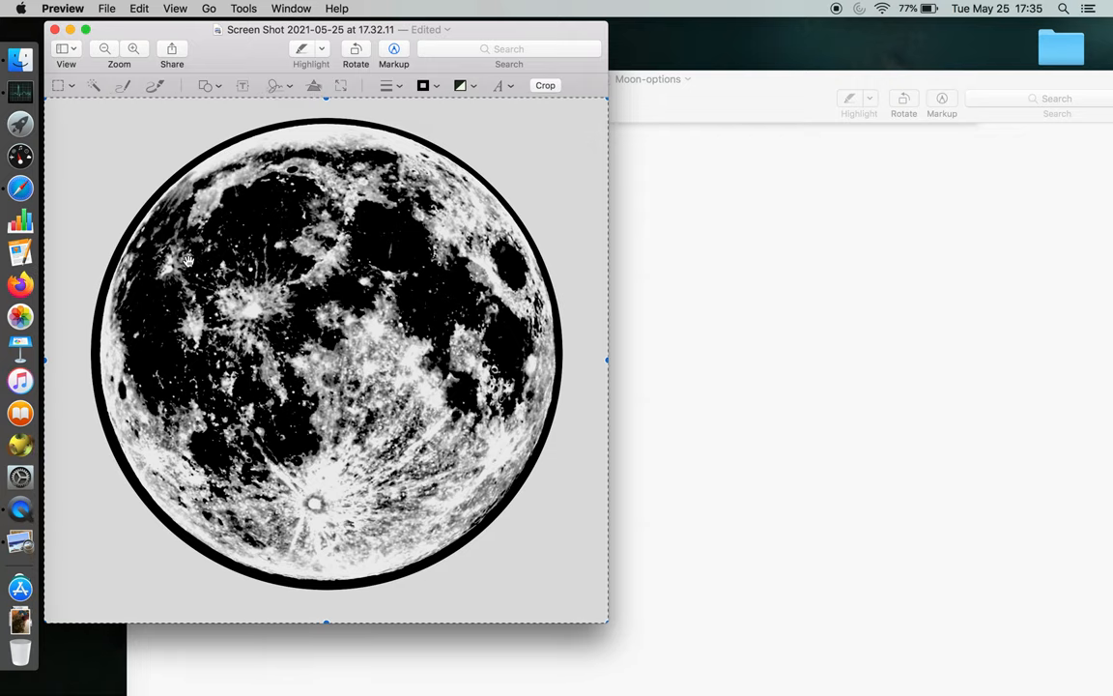
- Paste the moon into Moon-options and show its US Letter print preview
click(108, 8)
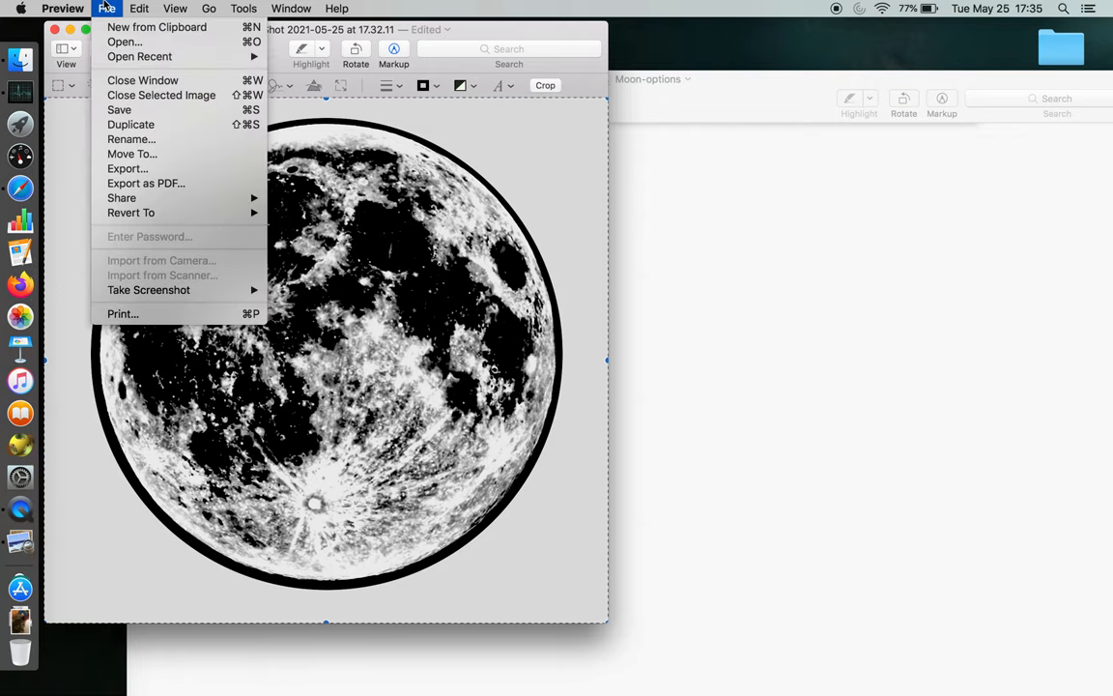
click(139, 9)
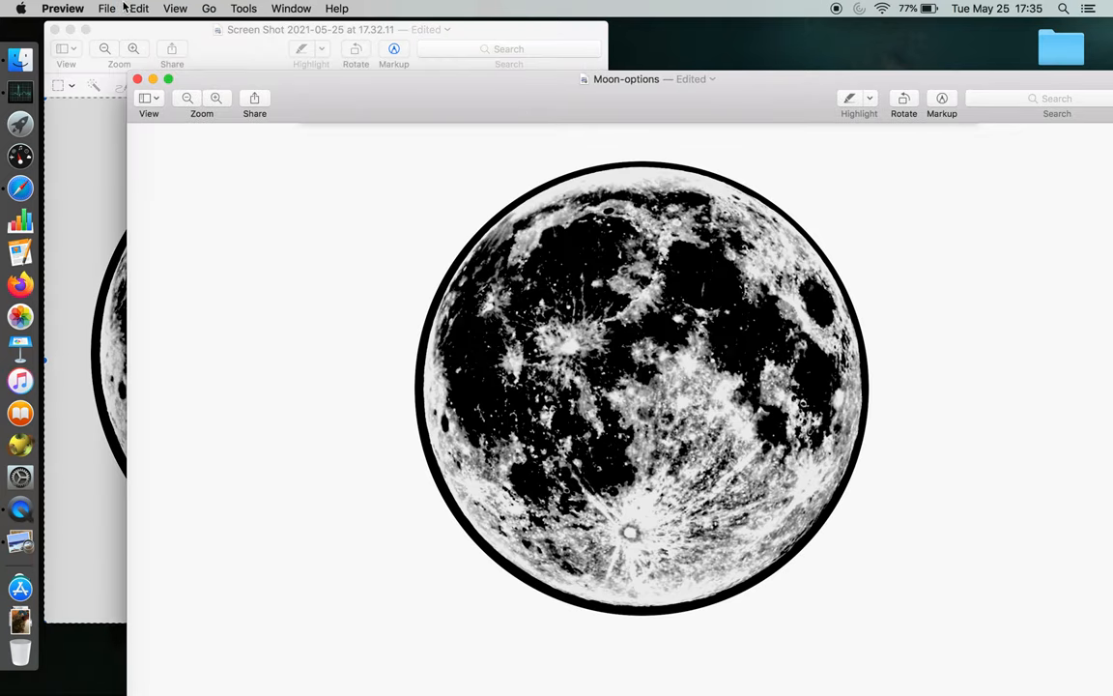
click(106, 9)
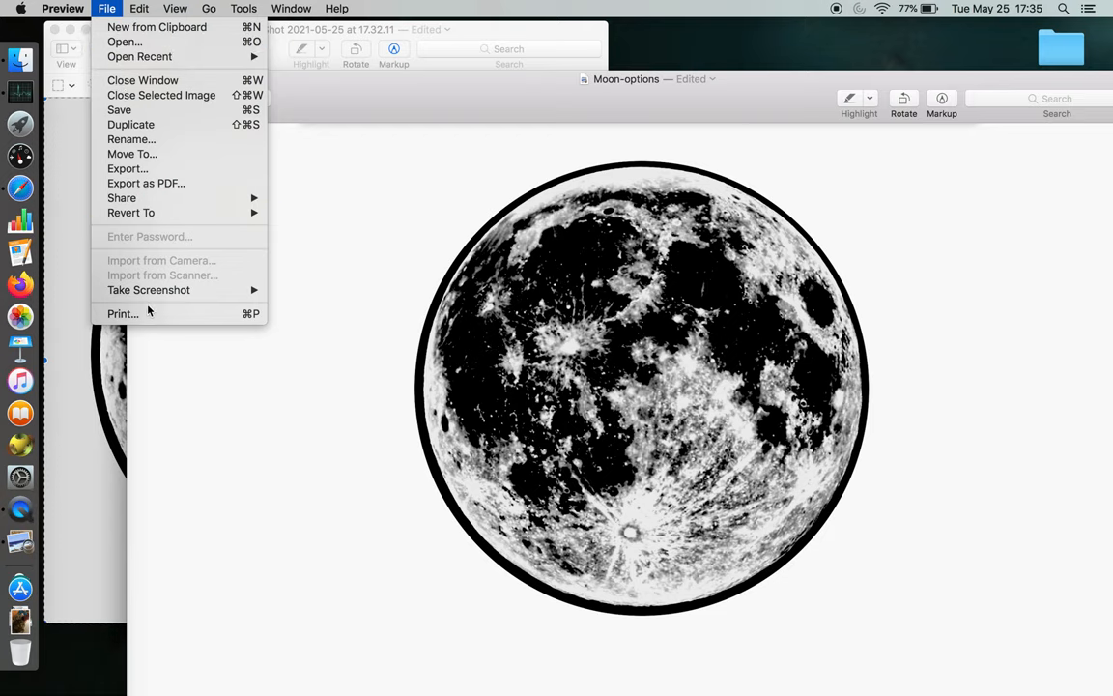
click(123, 313)
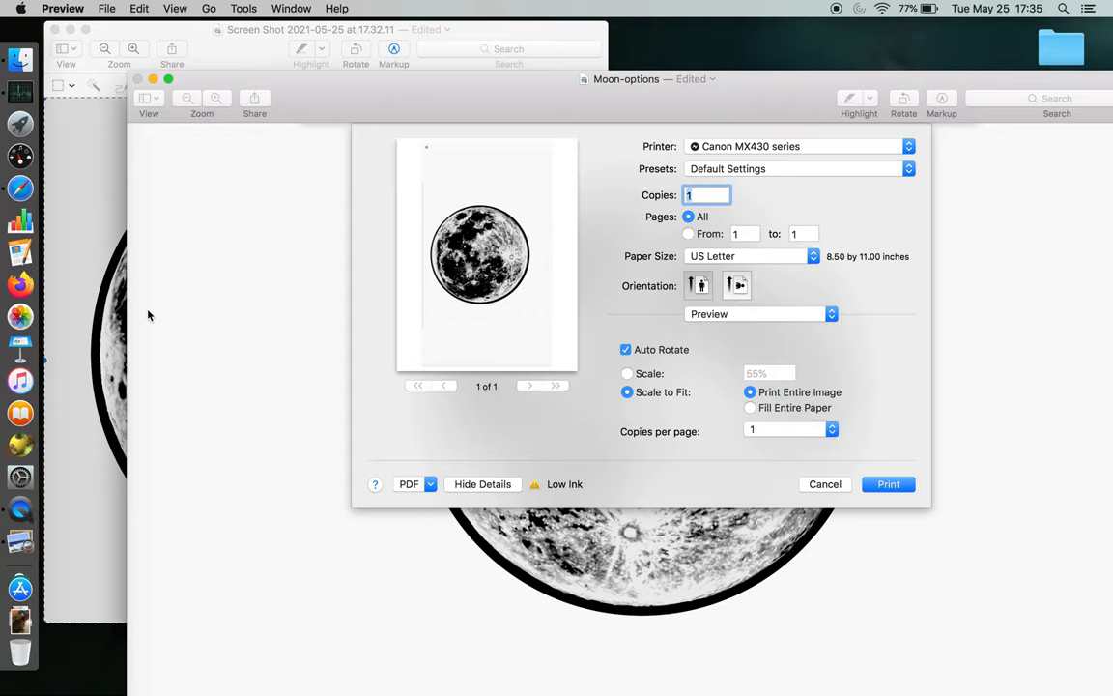
mouse_move(467, 256)
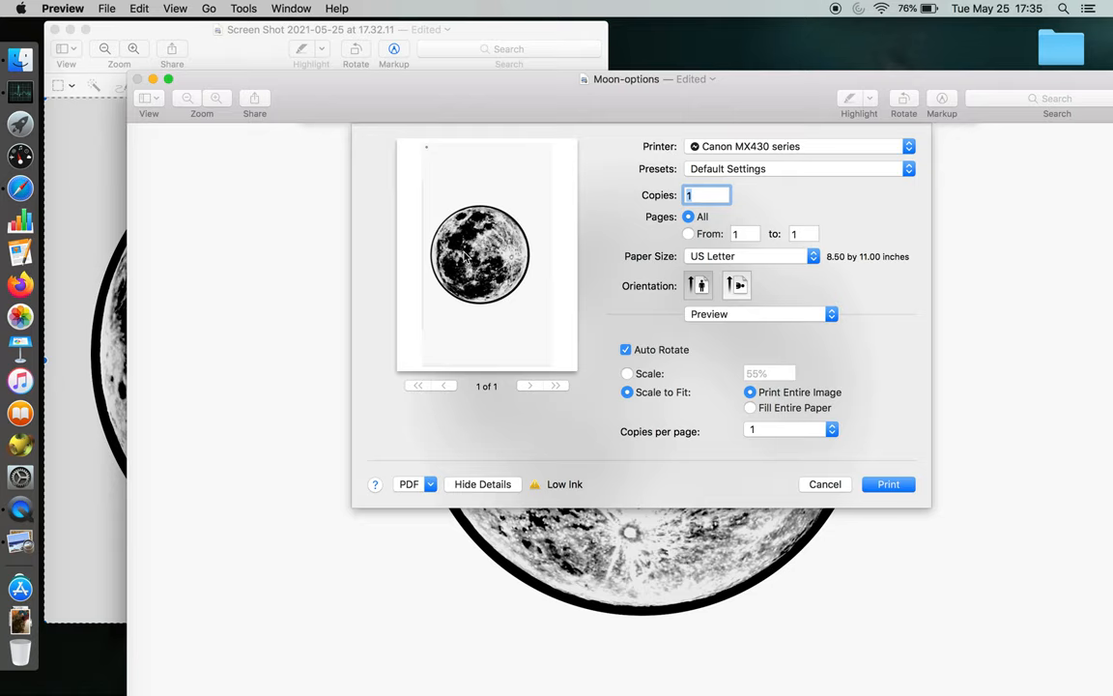
mouse_move(510, 300)
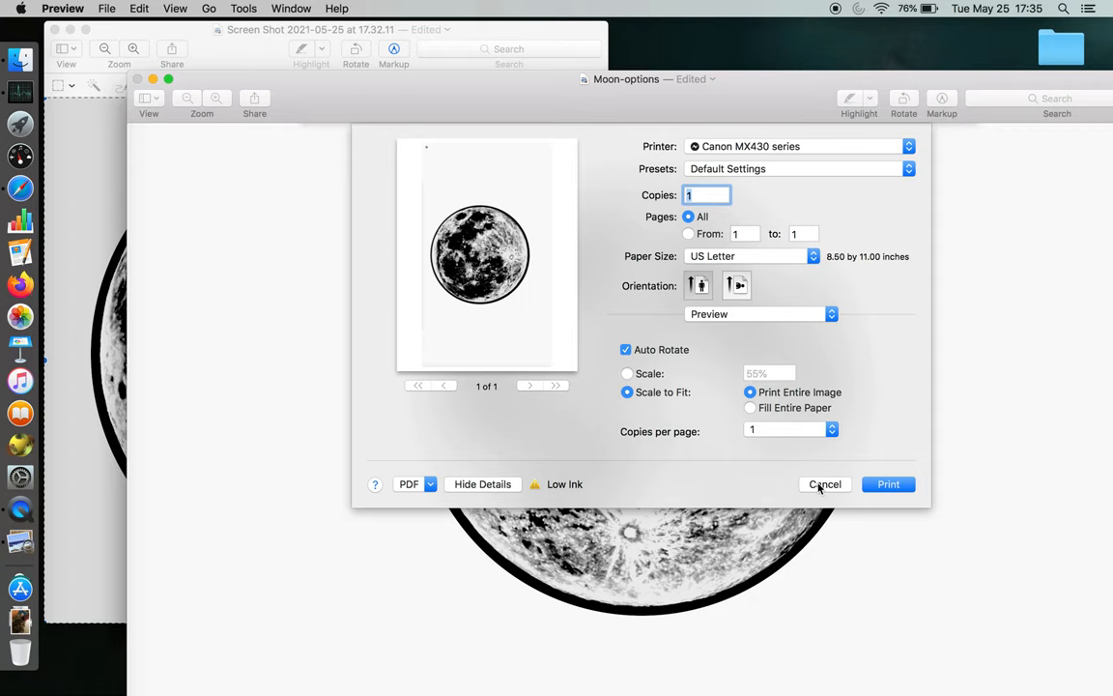
- Cancel printing, shrink one moon copy, and place it over the large moon
click(824, 485)
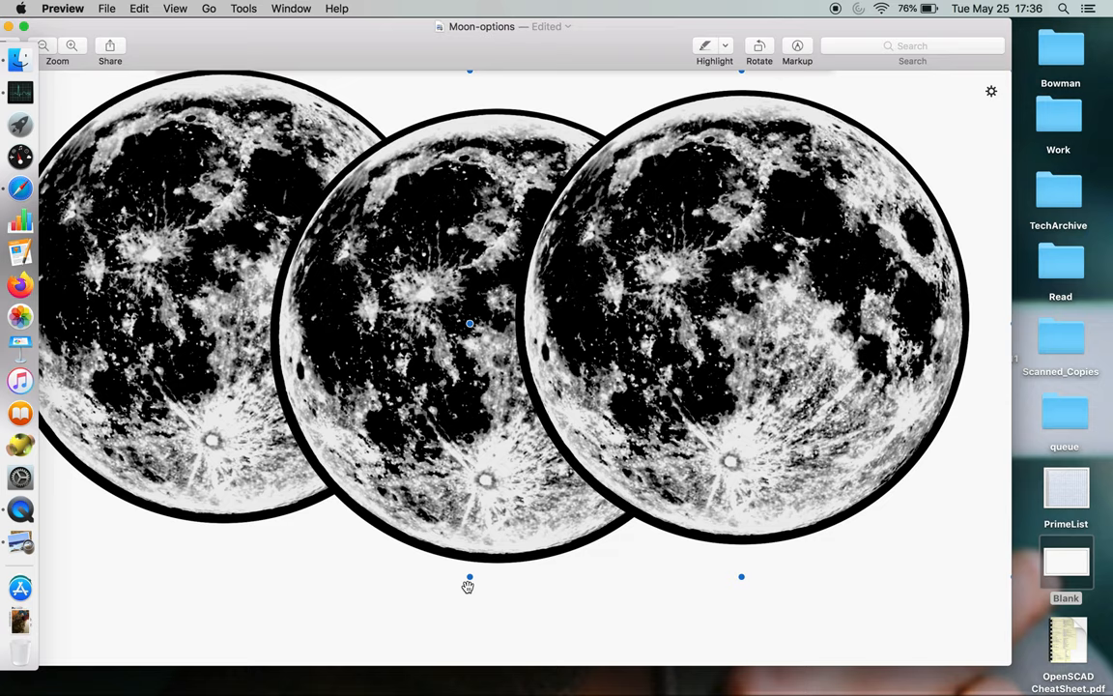
drag(739, 324, 875, 193)
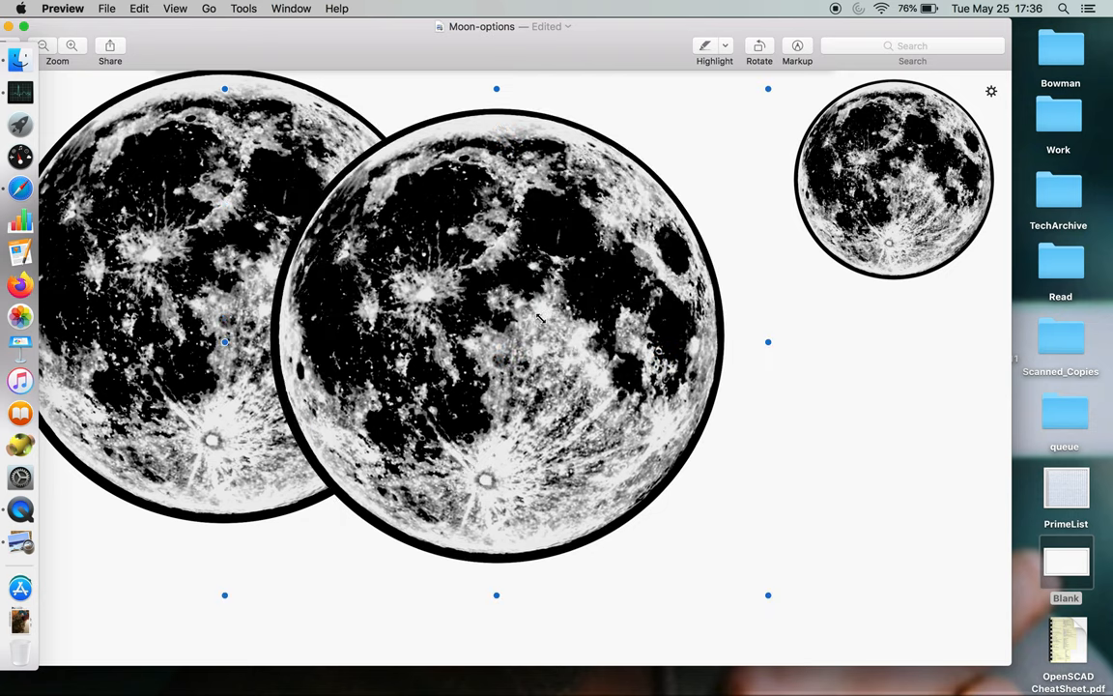
mouse_move(768, 596)
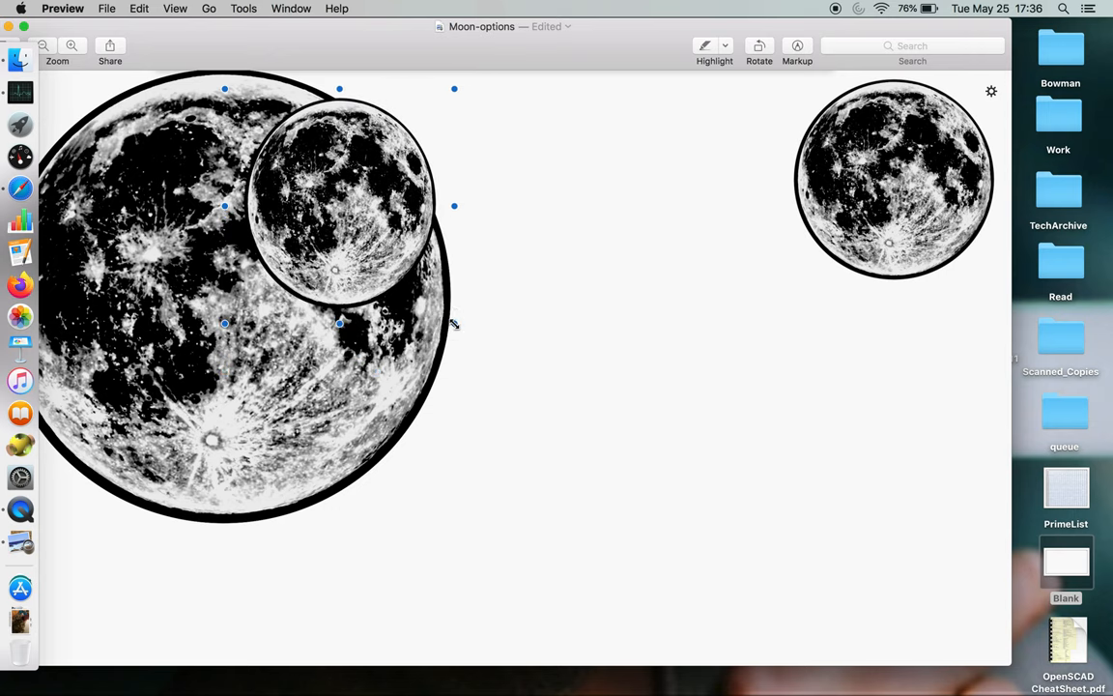
drag(338, 203, 658, 212)
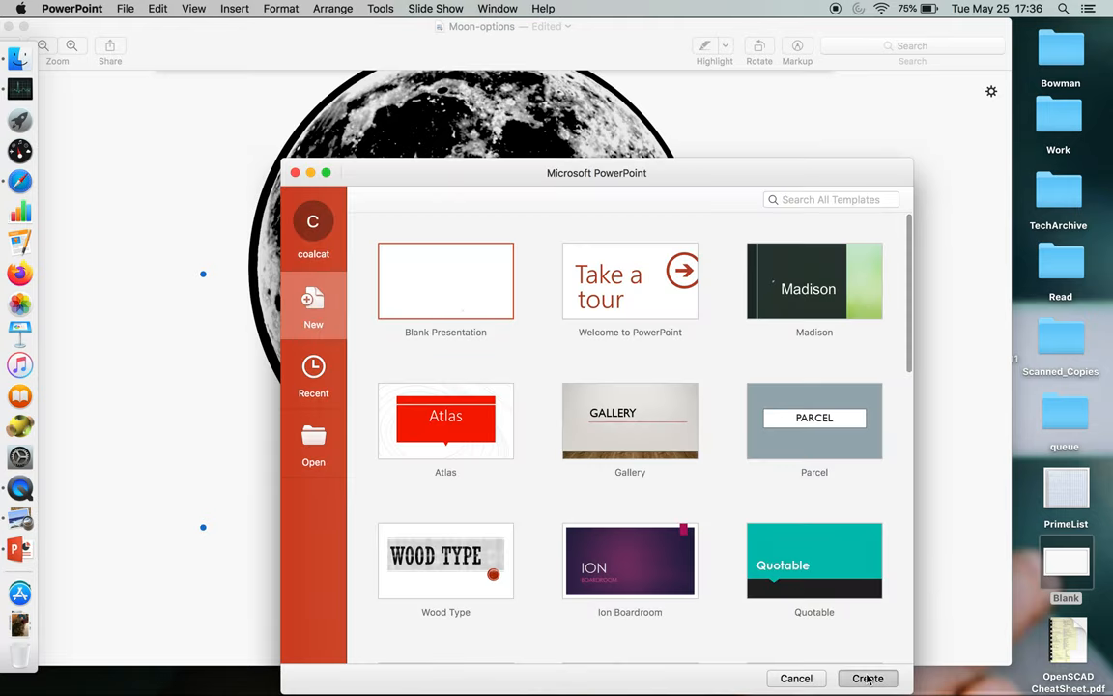
- Create a blank presentation and select the empty title placeholder for removal
click(866, 677)
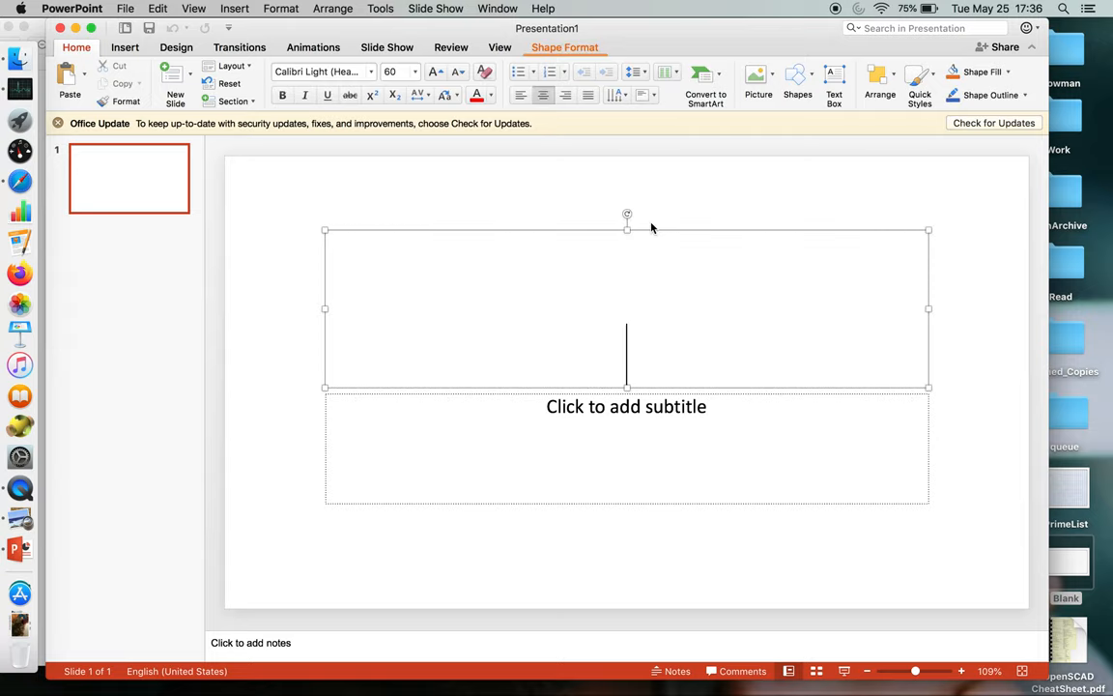
click(648, 232)
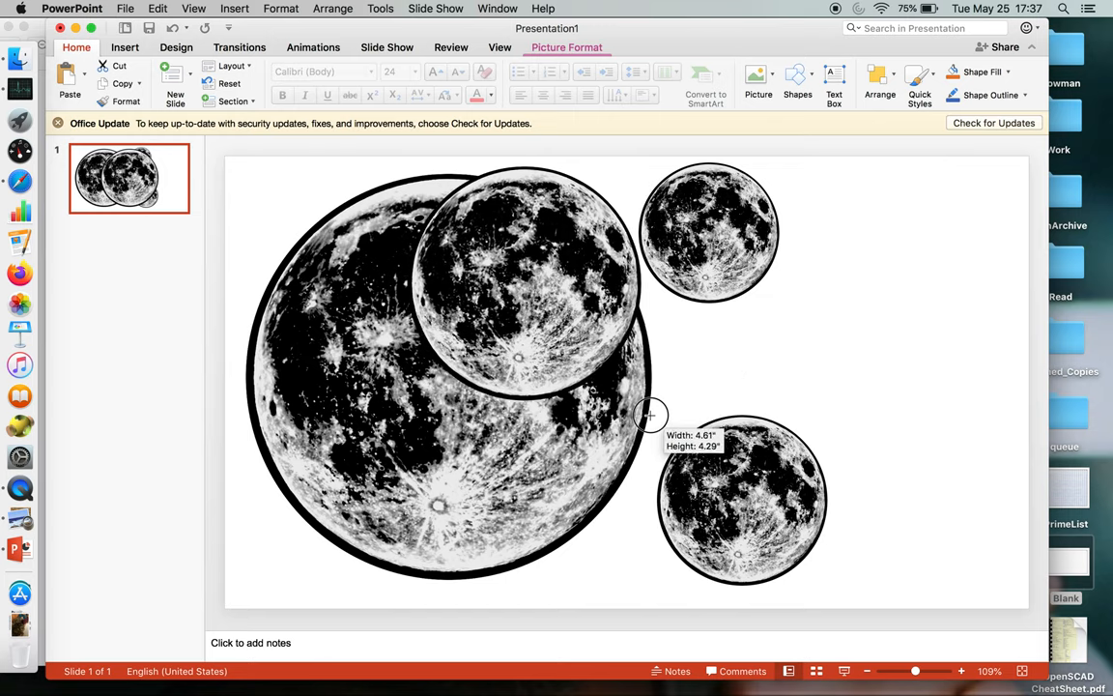
- Shrink, enlarge and move the moon copies into six non-overlapping circles of varied sizes
drag(647, 416, 947, 290)
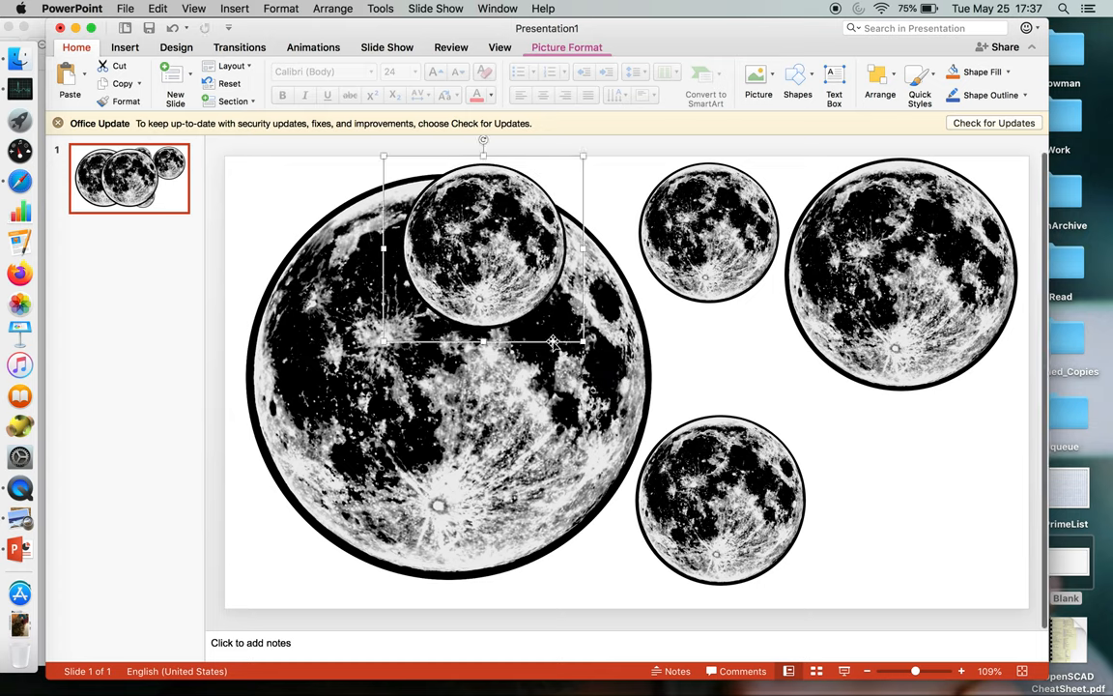
drag(483, 251, 918, 459)
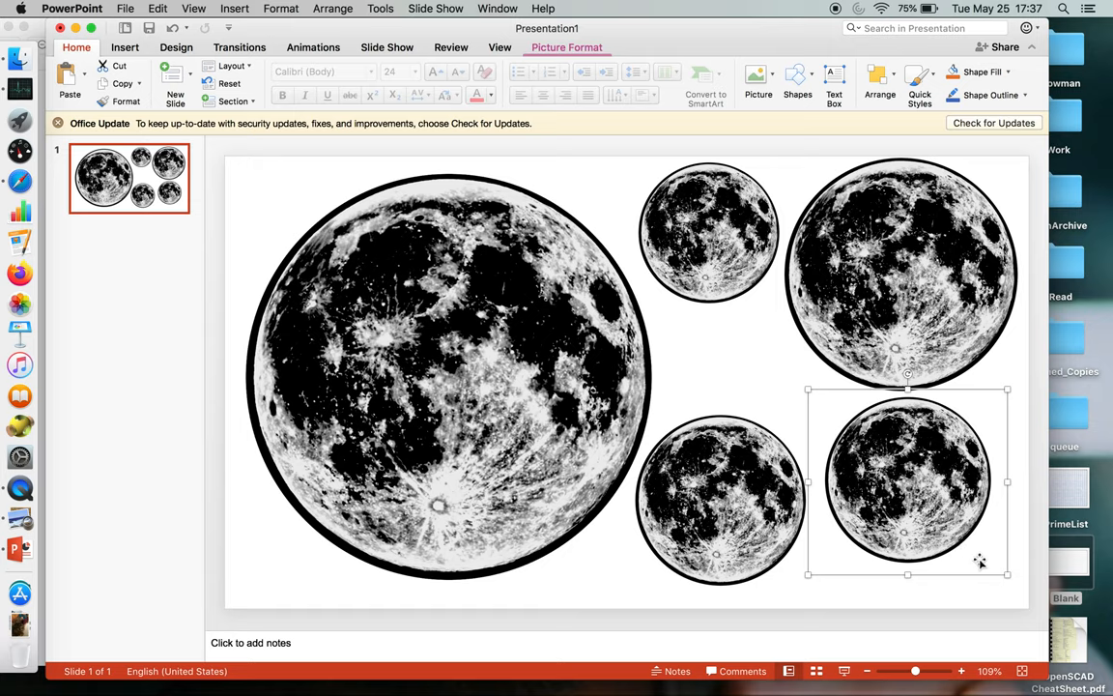
drag(1008, 574, 1031, 602)
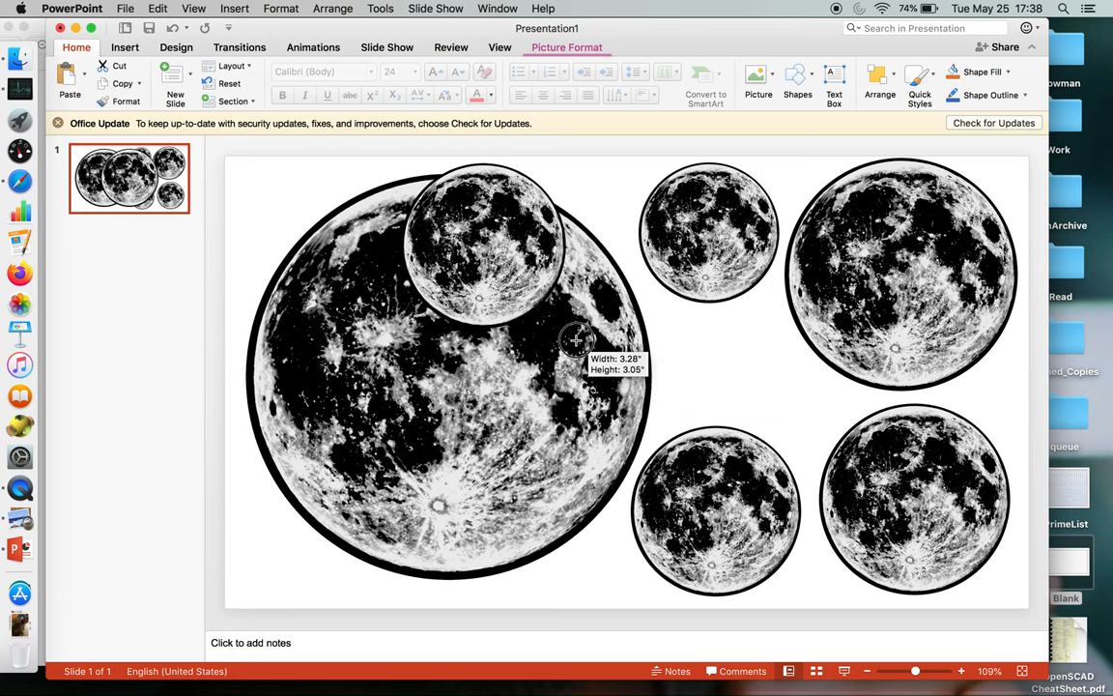
drag(575, 340, 725, 372)
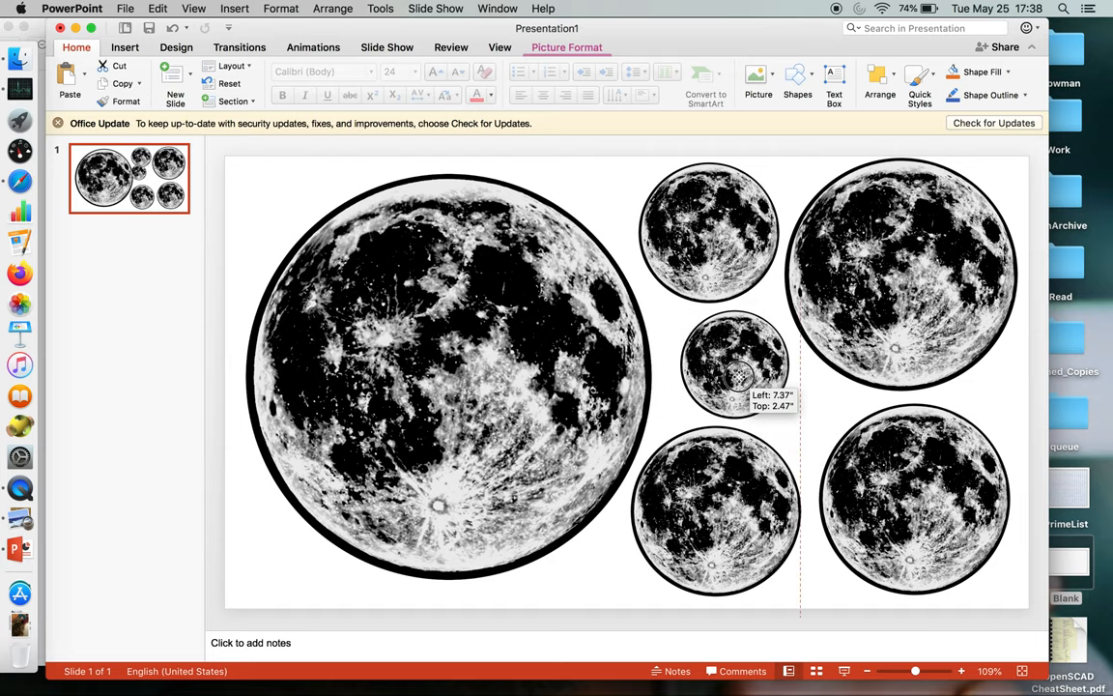
click(734, 366)
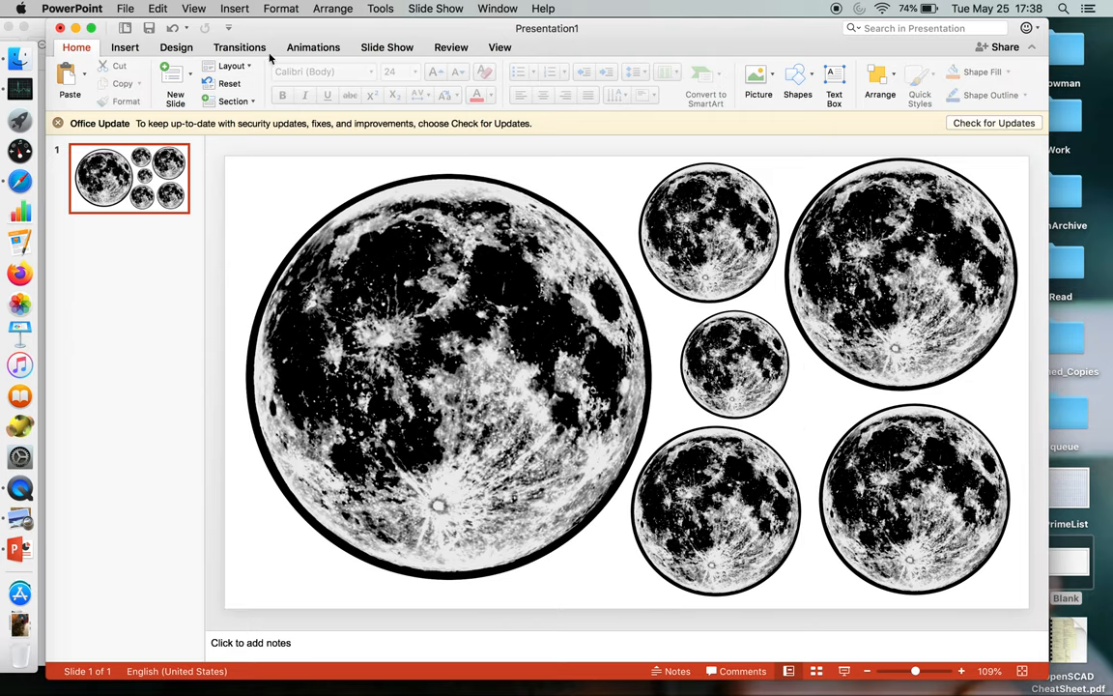
click(124, 9)
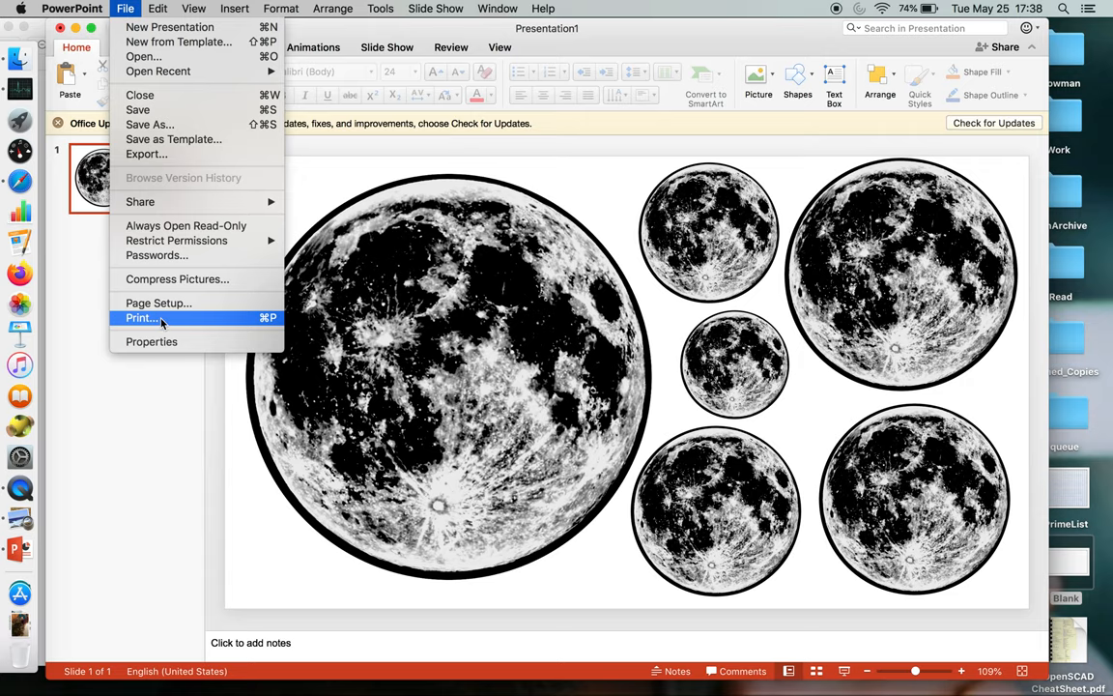
click(142, 318)
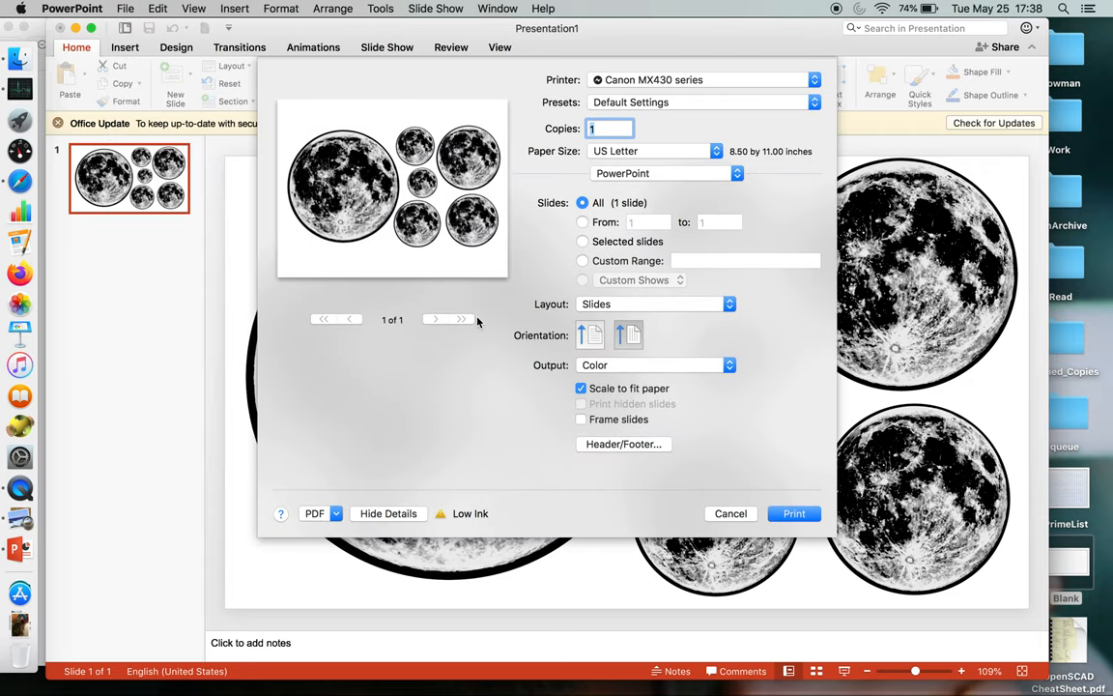
mouse_move(472, 317)
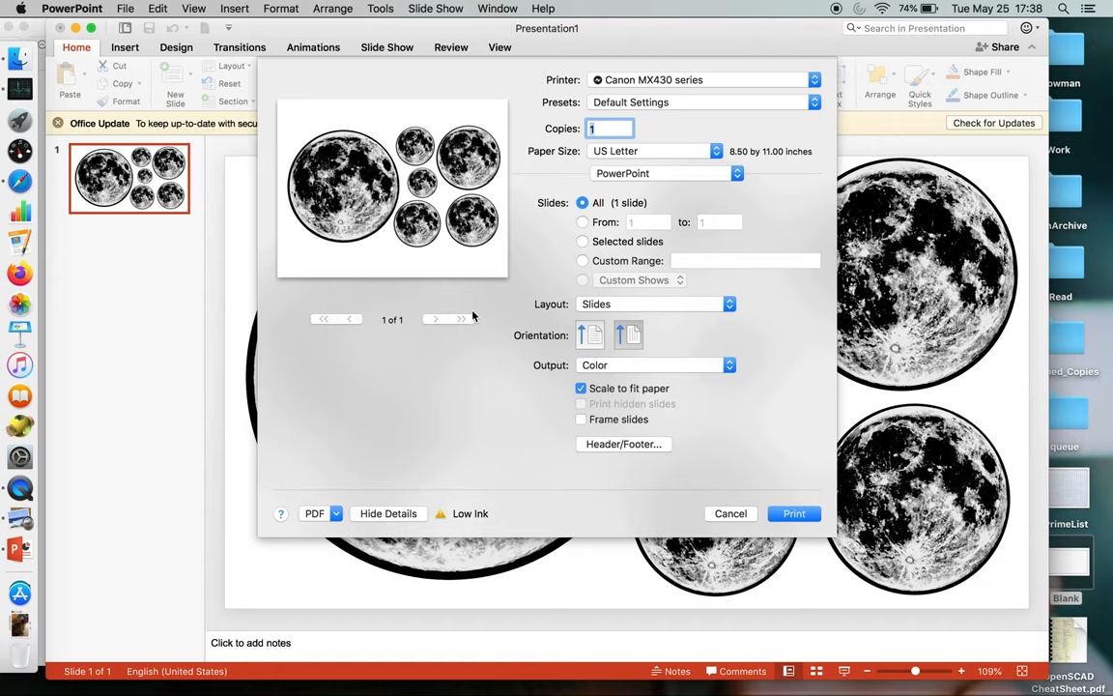
mouse_move(548, 292)
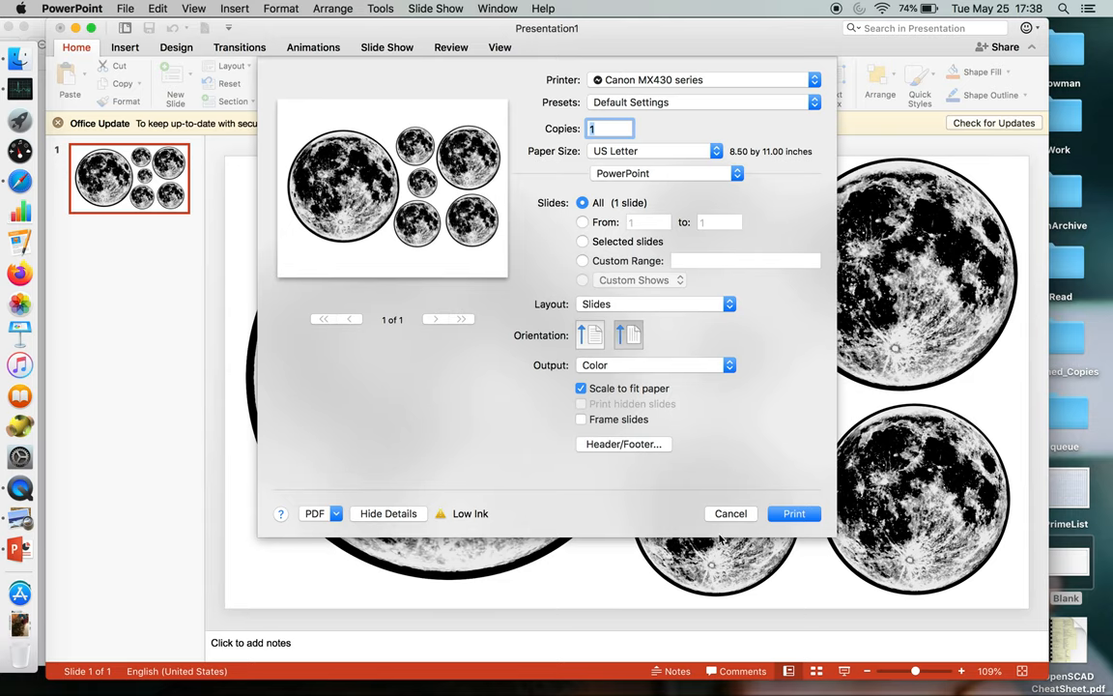
click(731, 513)
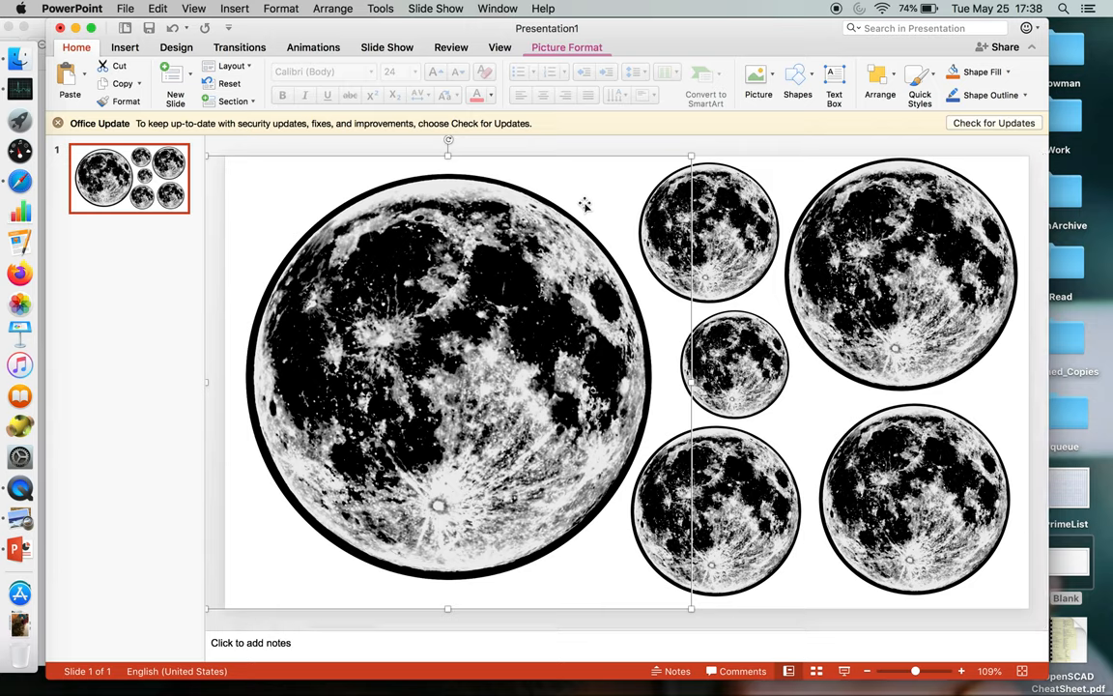
- Select all six moons and save them together as a picture named moon_option.png
click(157, 7)
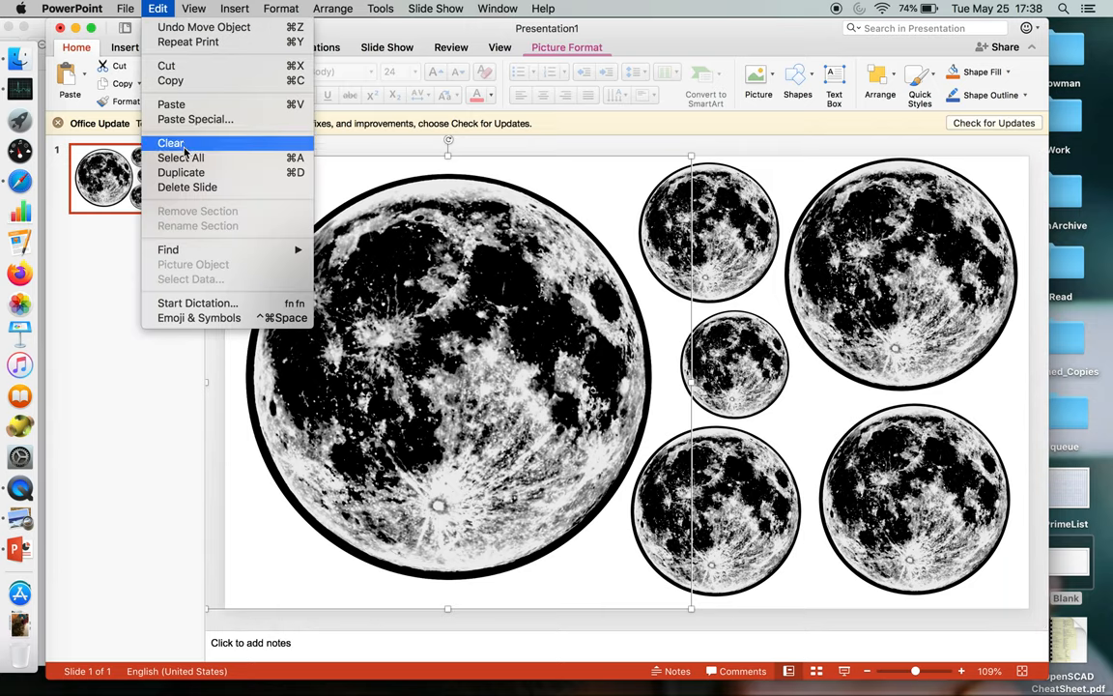
click(181, 158)
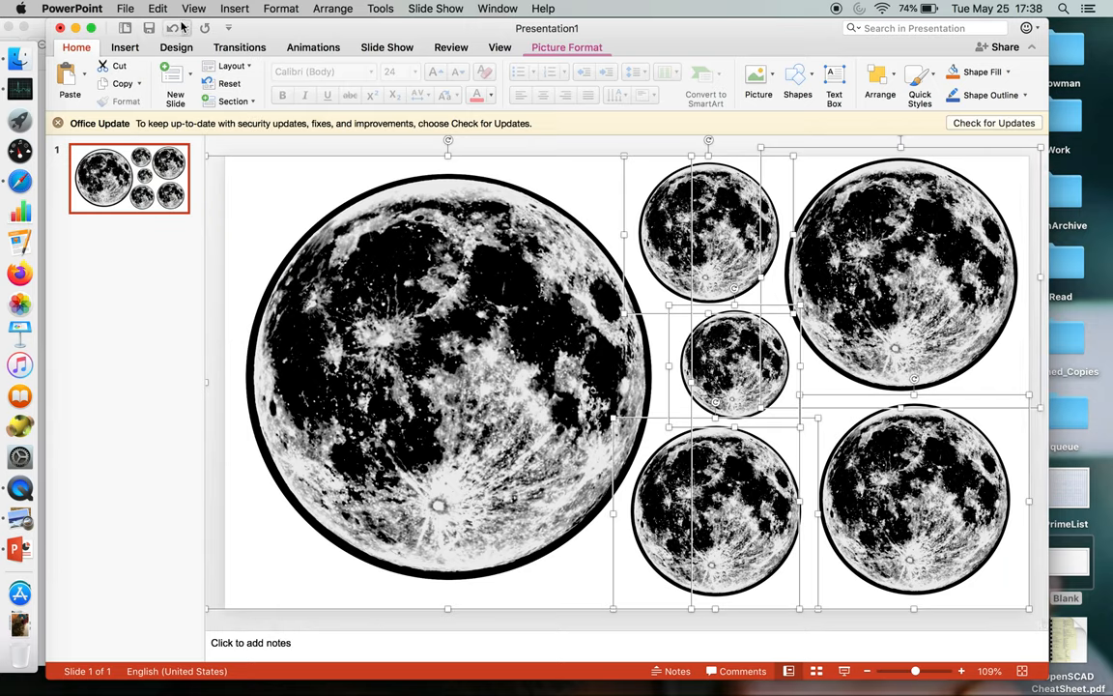
right_click(434, 377)
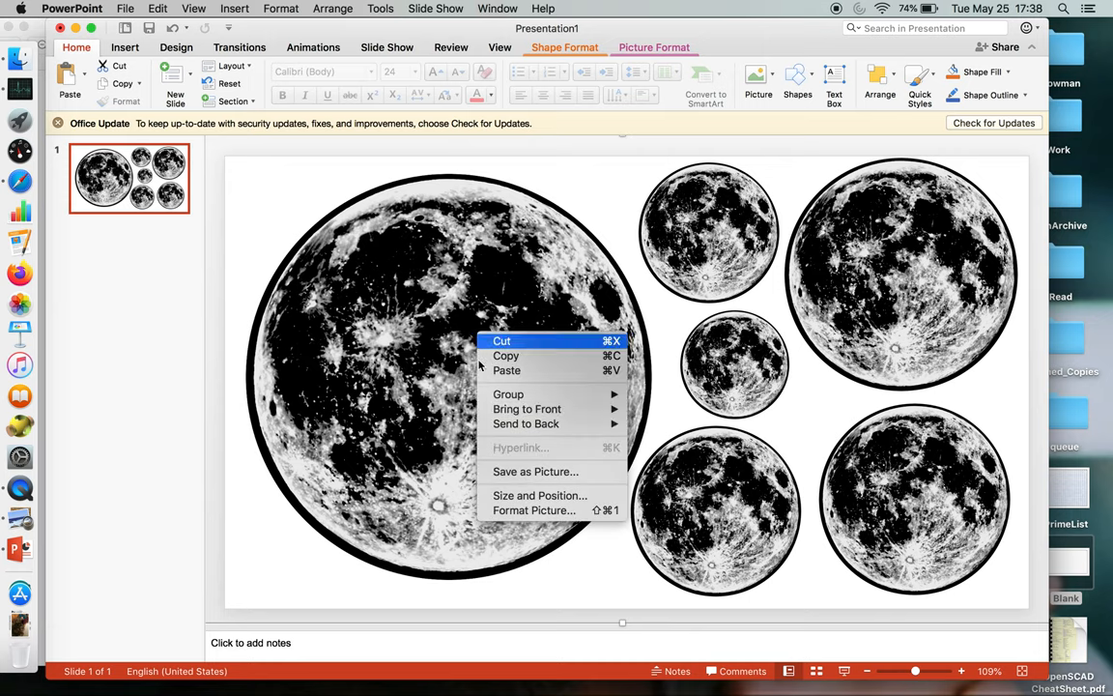
click(535, 471)
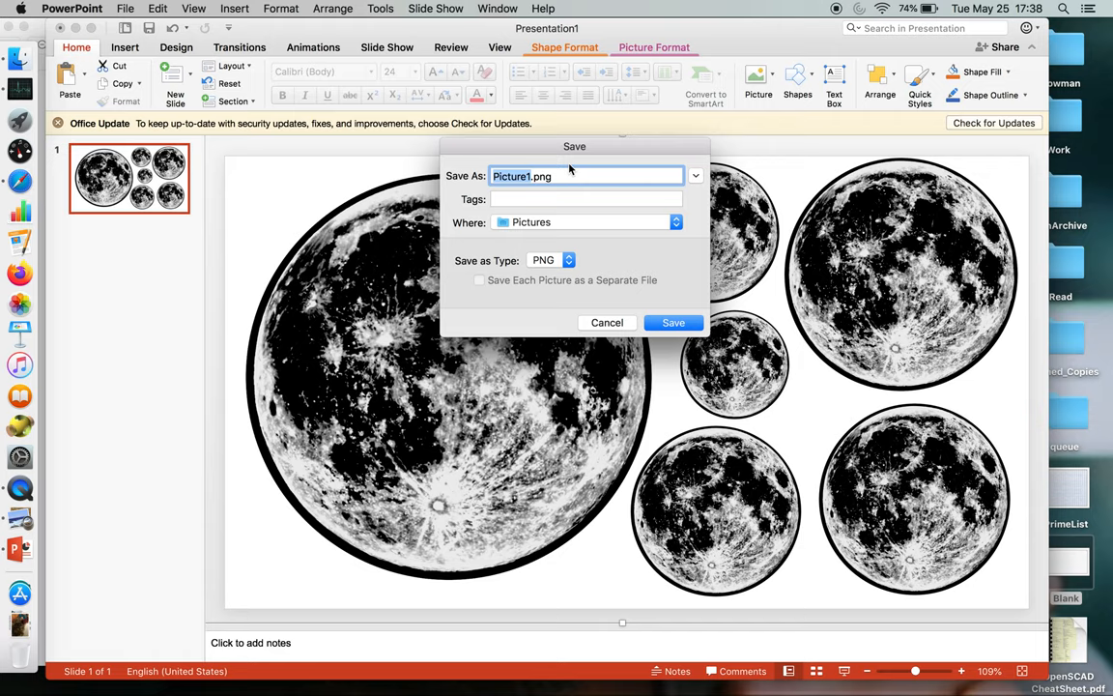
text(moon_option.png)
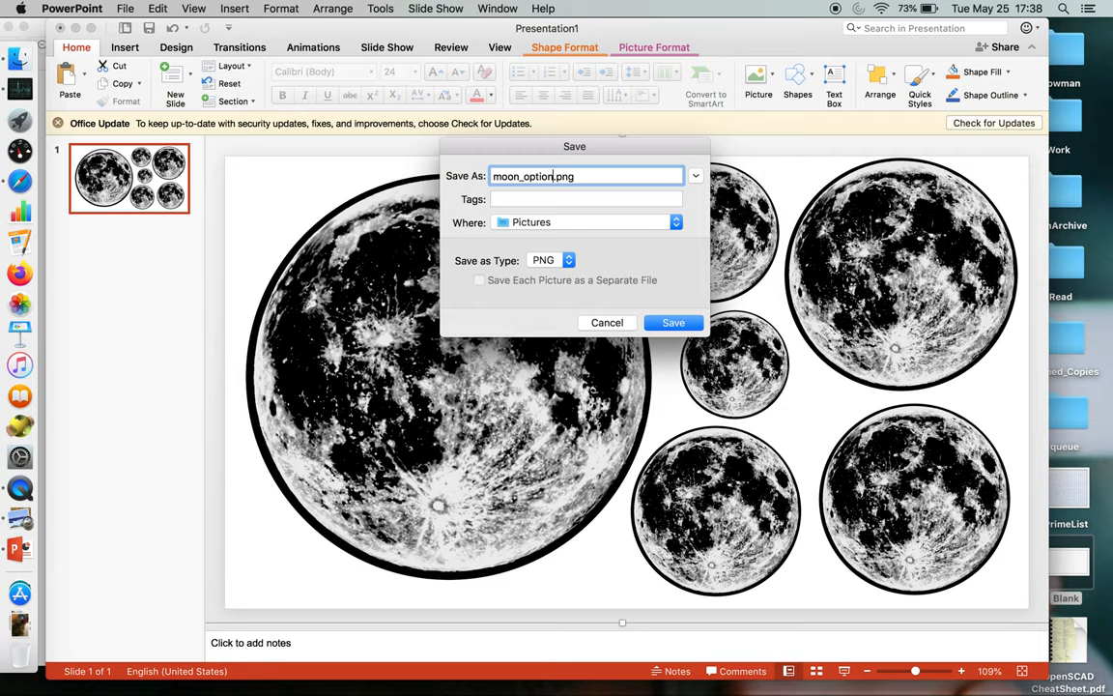
click(674, 322)
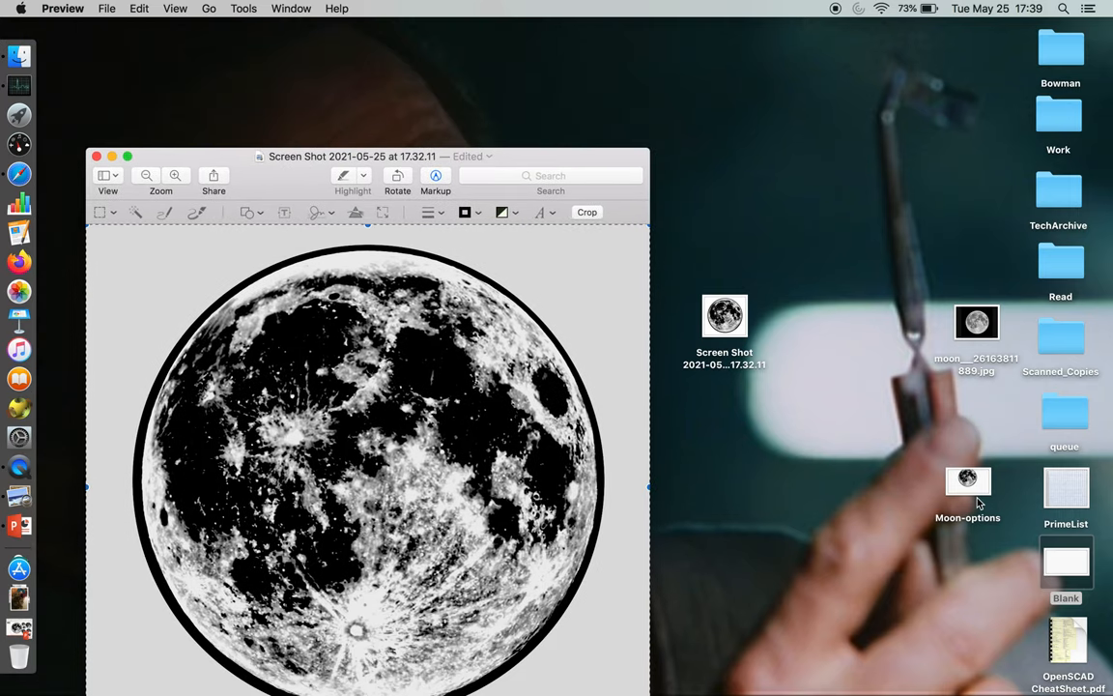
click(967, 480)
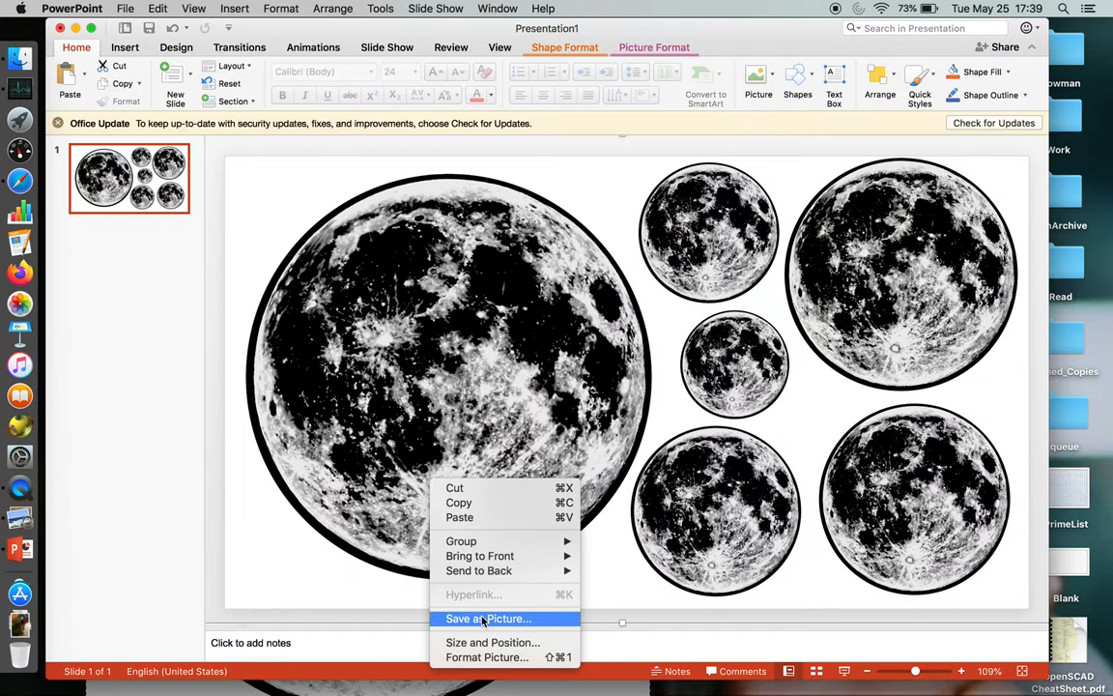
- Save the selected moons as a picture named Moon-options, keeping the presentation open
click(487, 619)
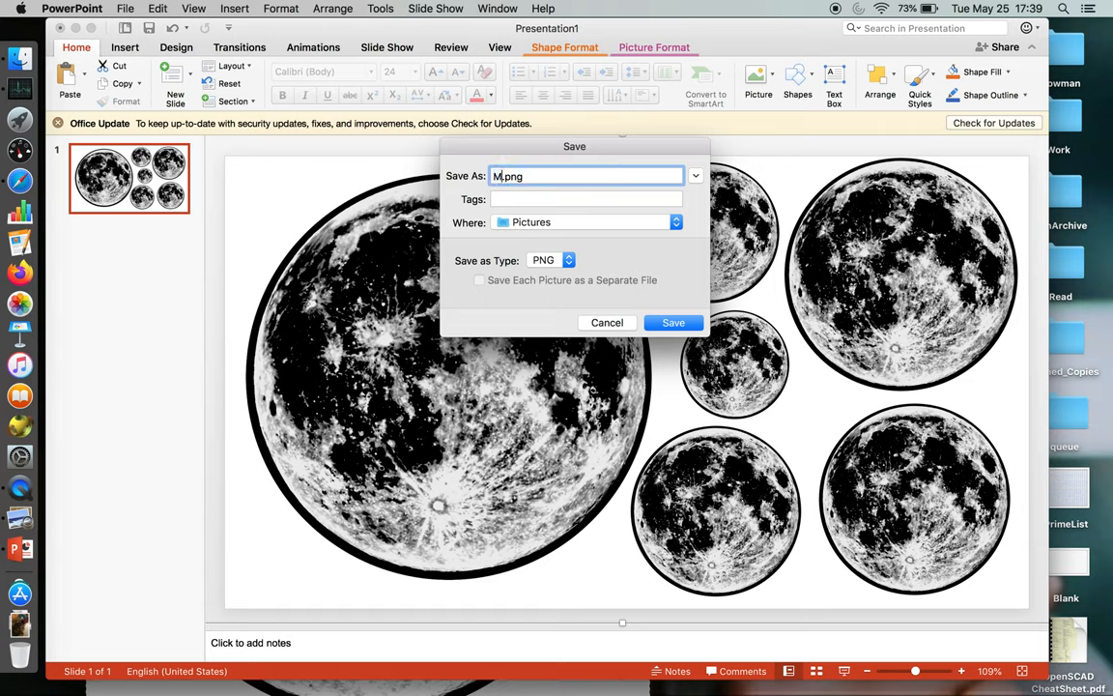
text(oon-)
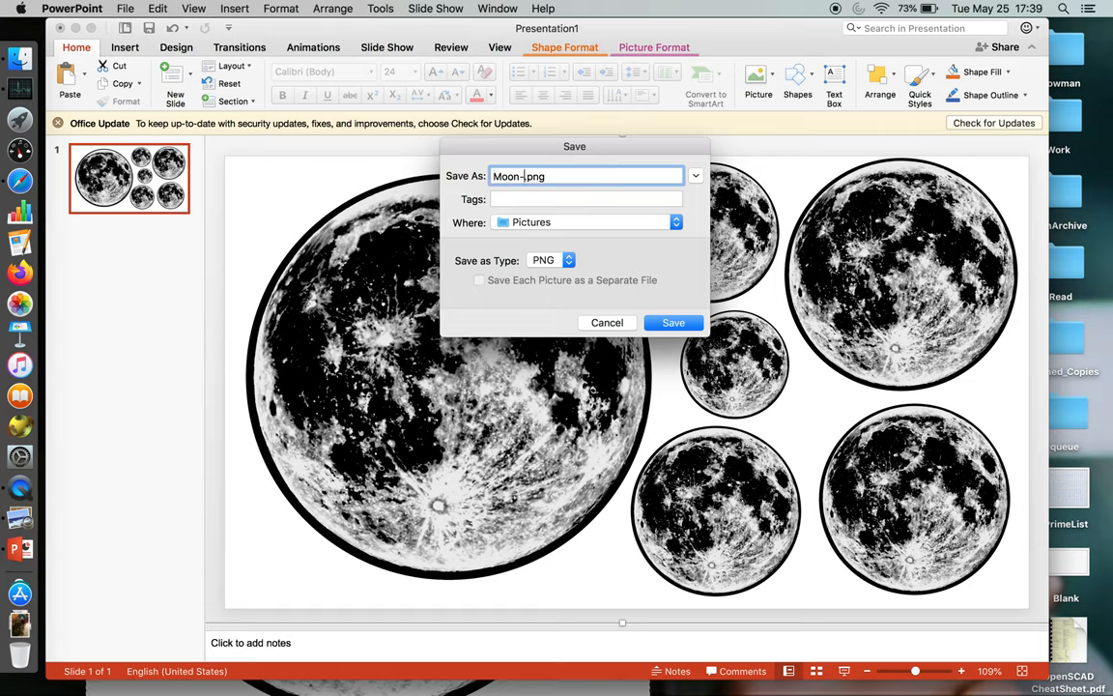
text(options)
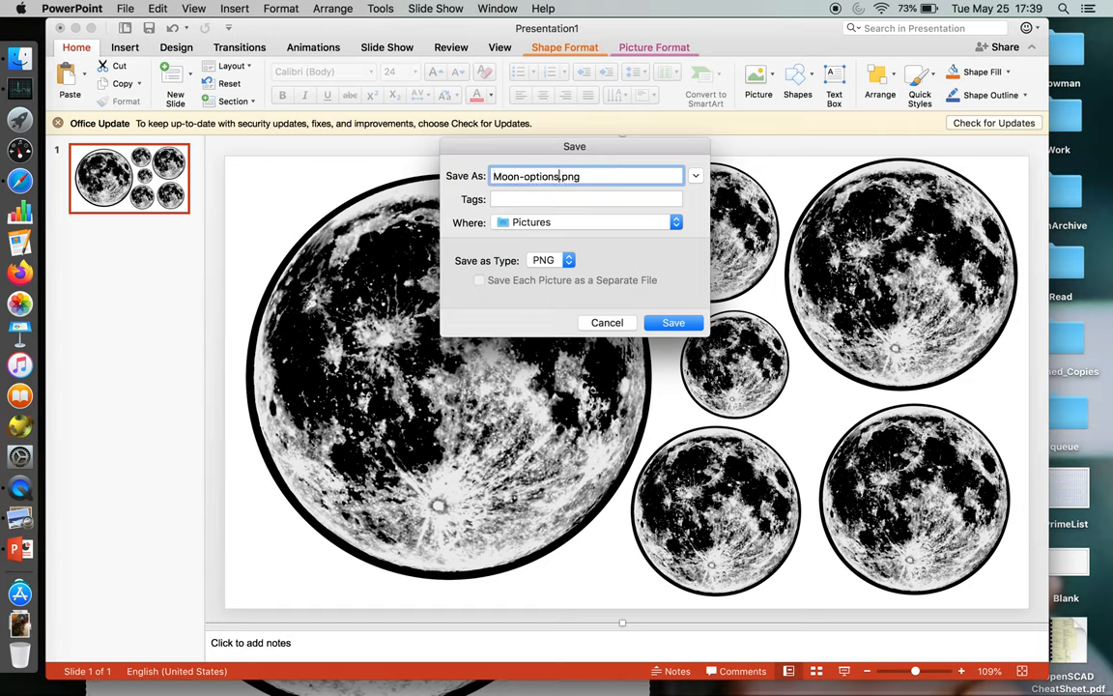
click(672, 321)
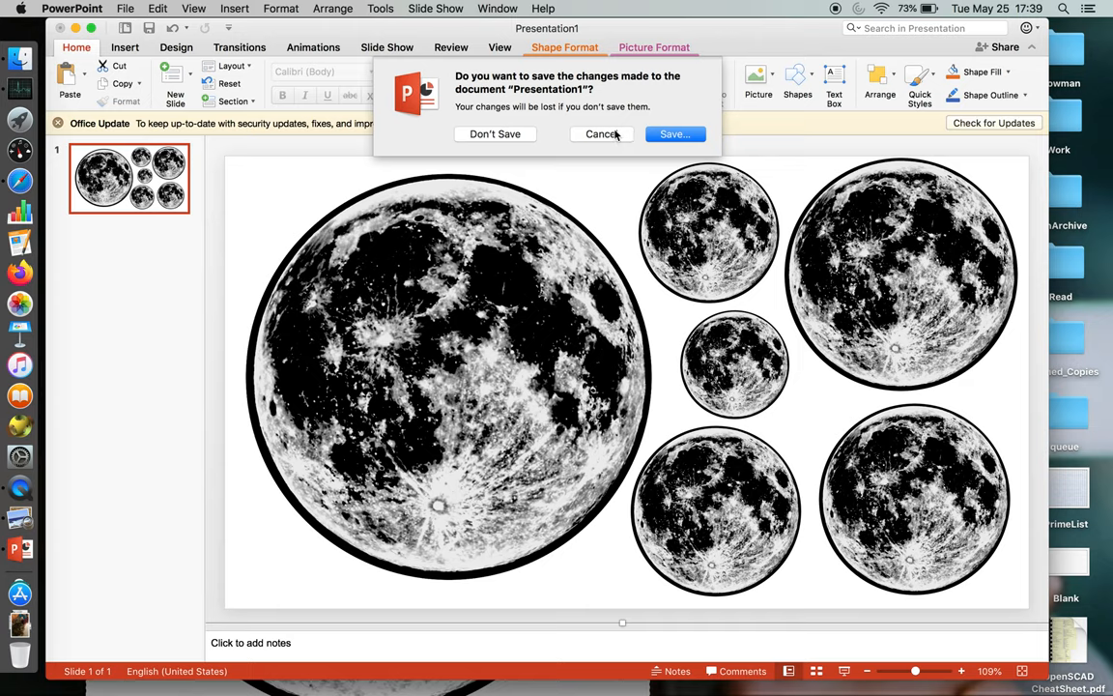
click(602, 134)
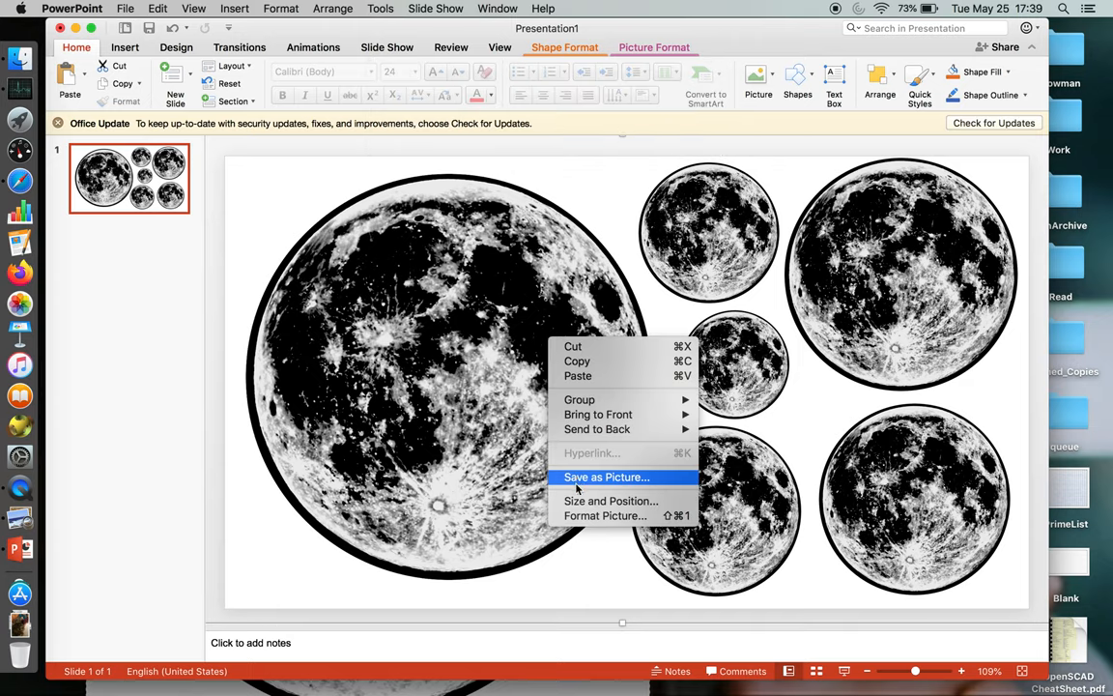
- Save the Moon-options picture again with Desktop chosen as the location
click(606, 476)
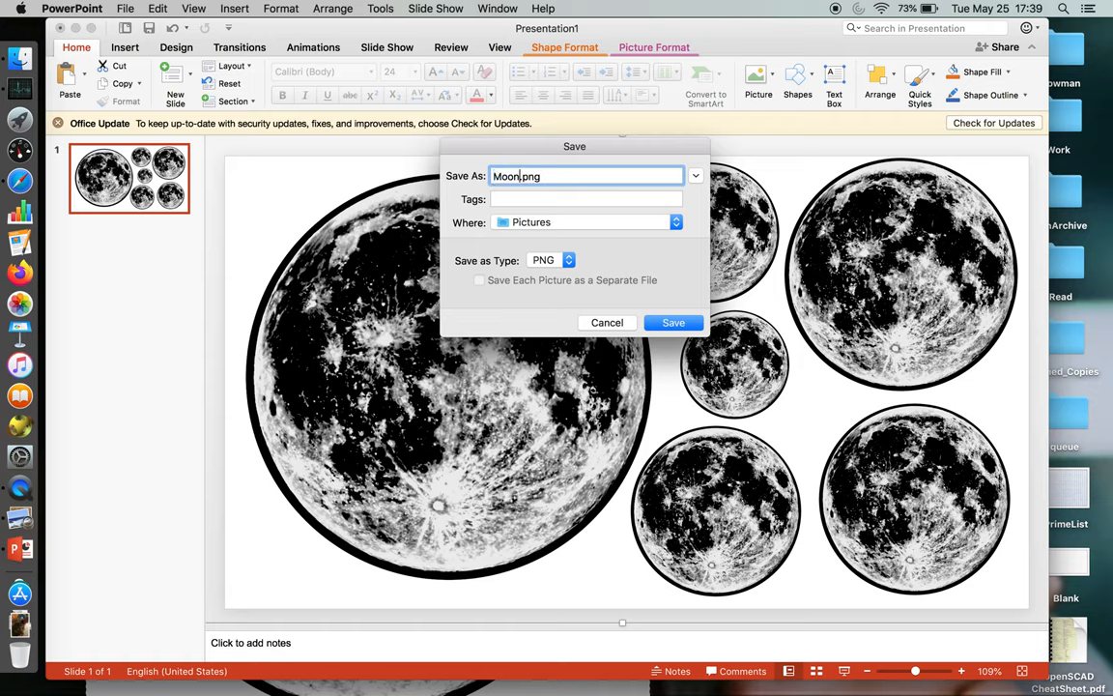
text(-optic)
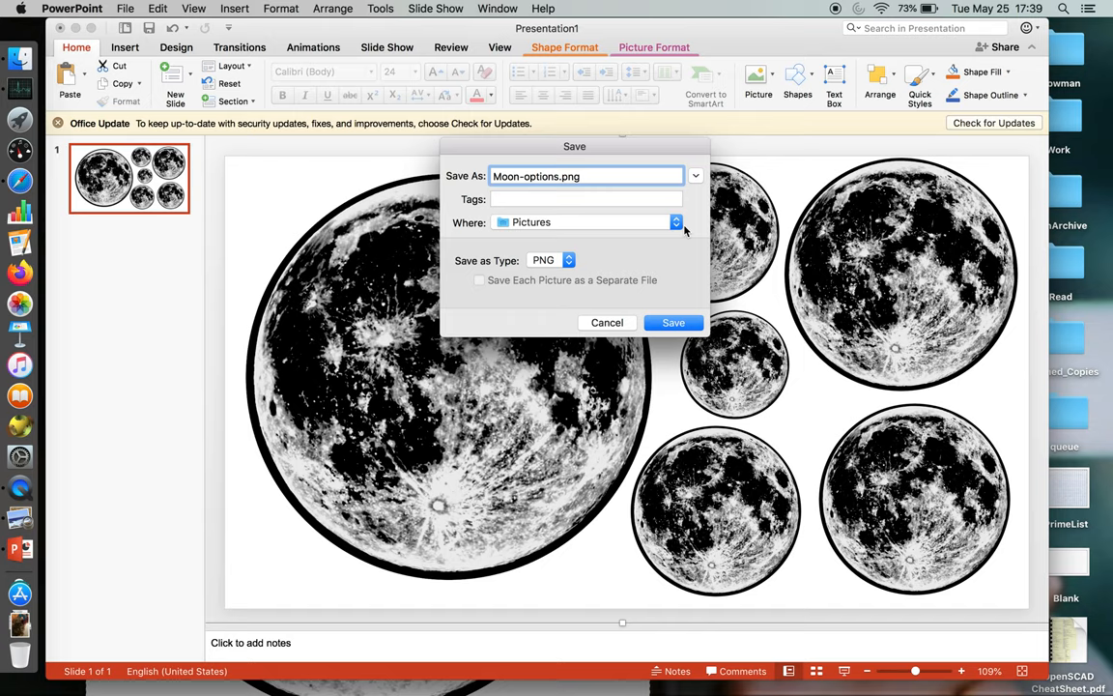
click(676, 222)
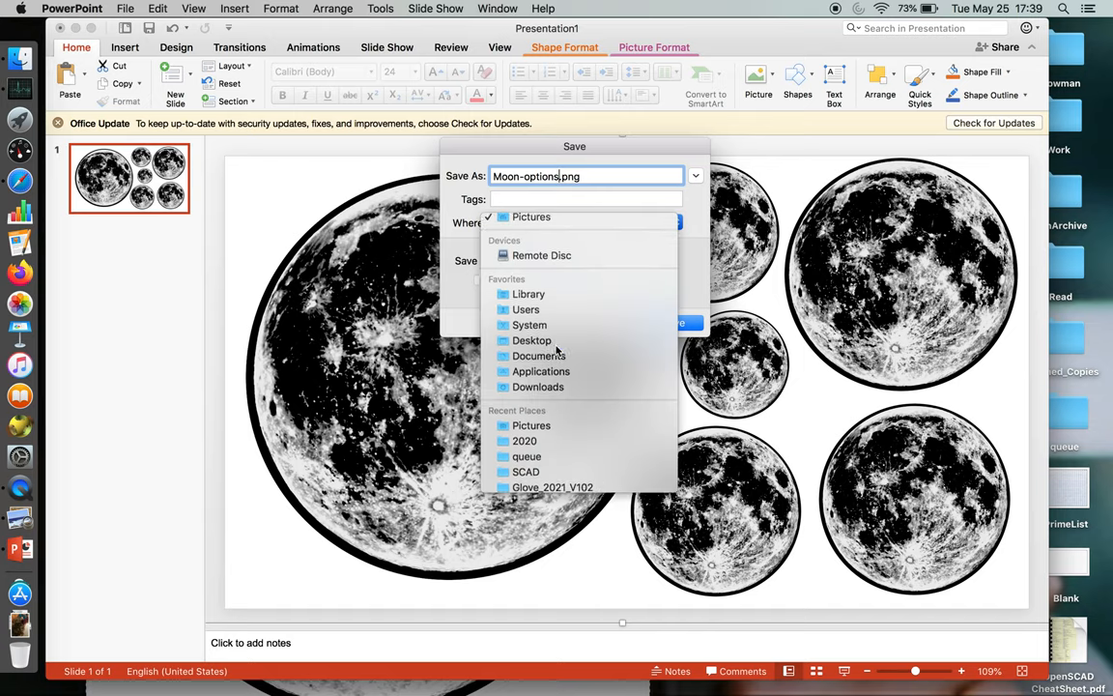
click(674, 322)
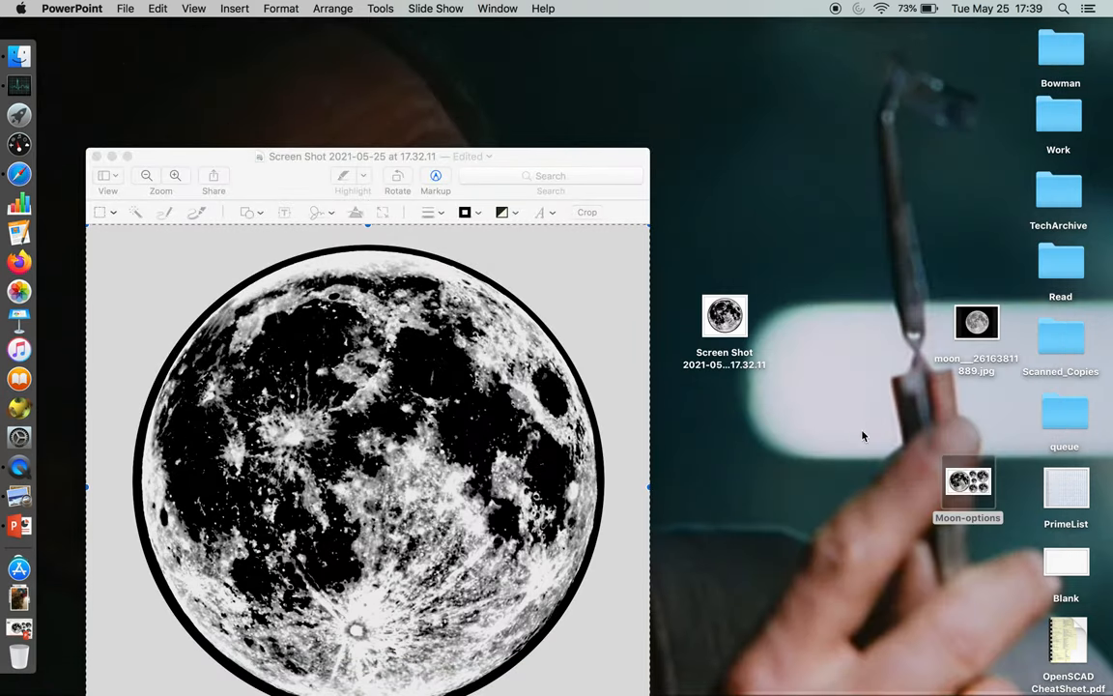
- Open the Moon-options PNG from the desktop in Preview
double_click(968, 481)
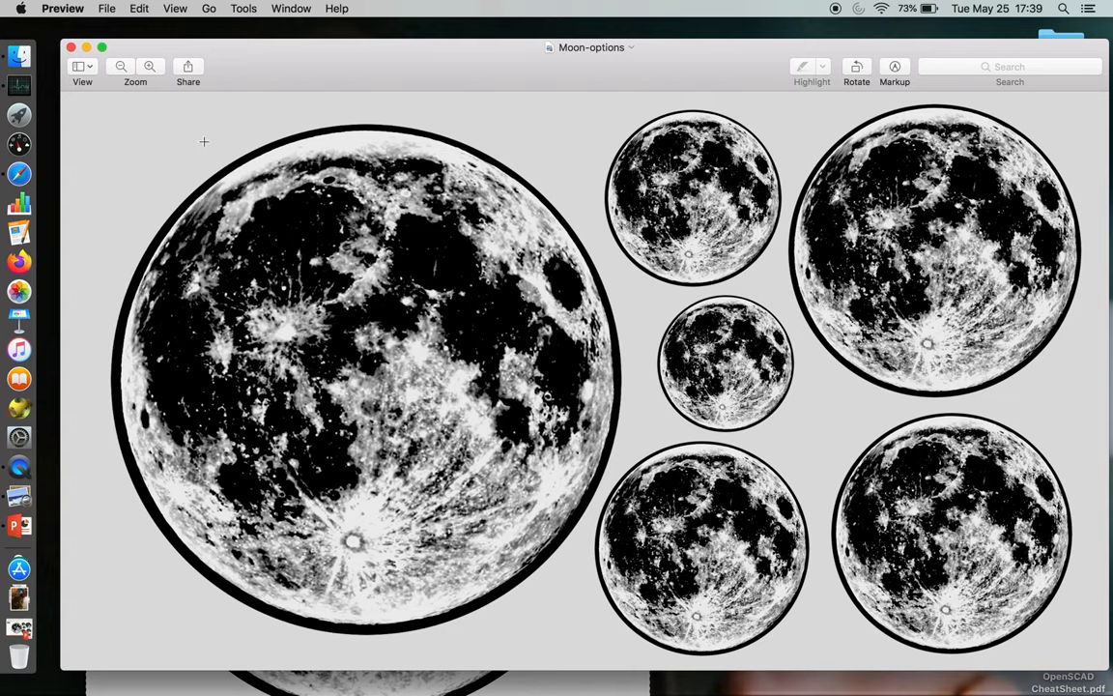
mouse_move(703, 283)
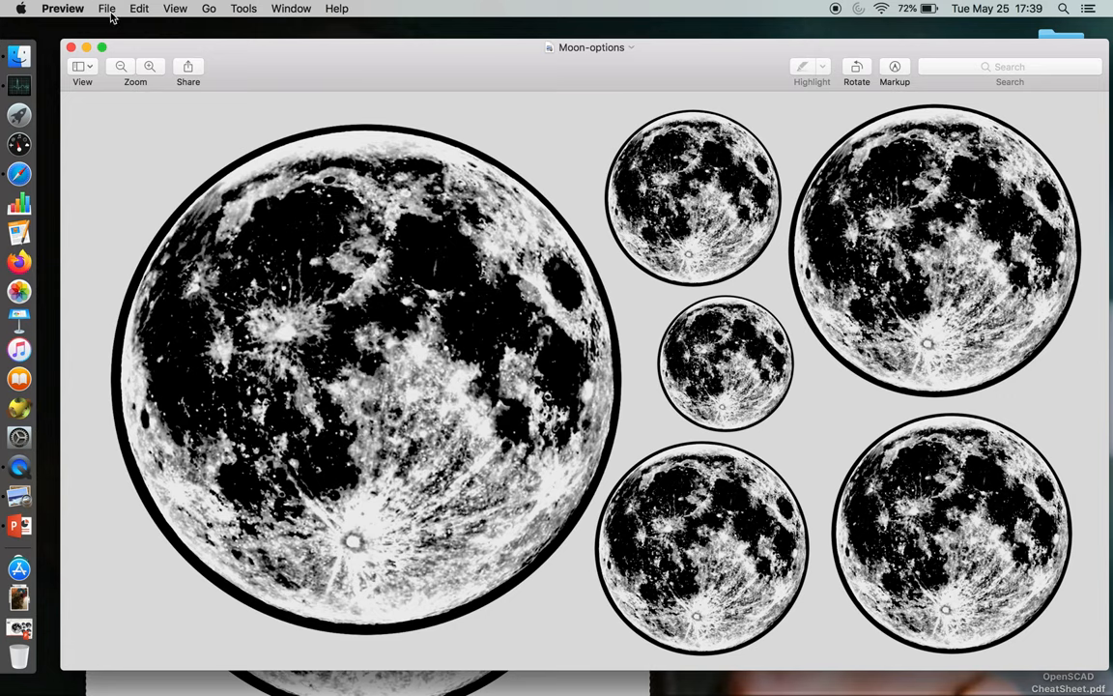
click(107, 7)
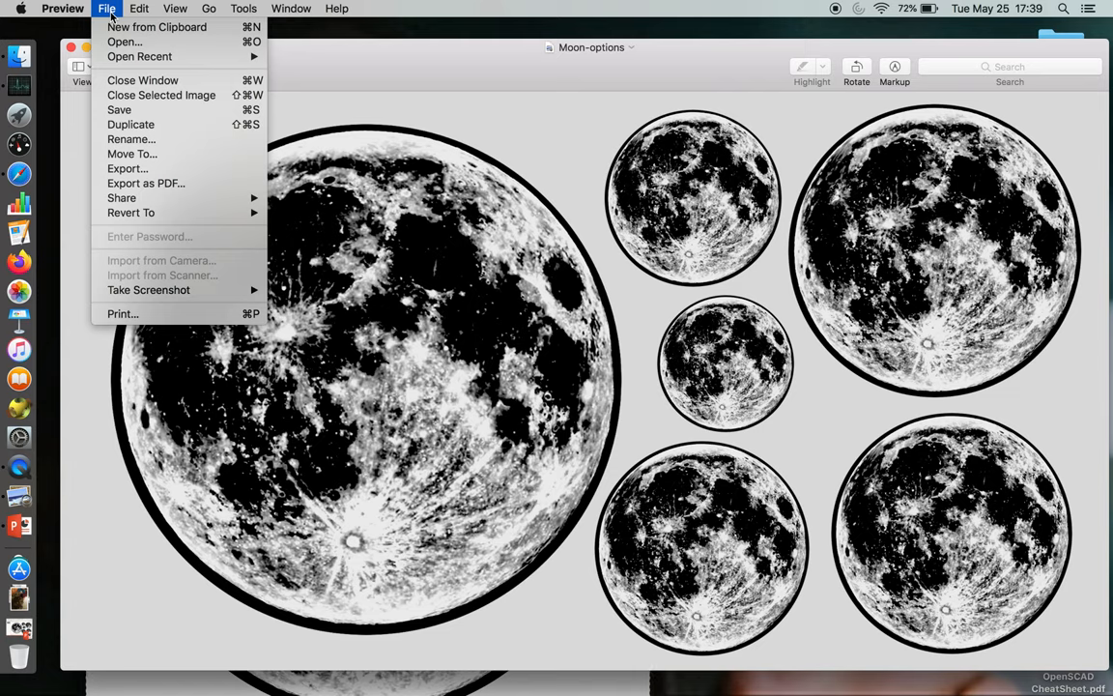
mouse_move(123, 313)
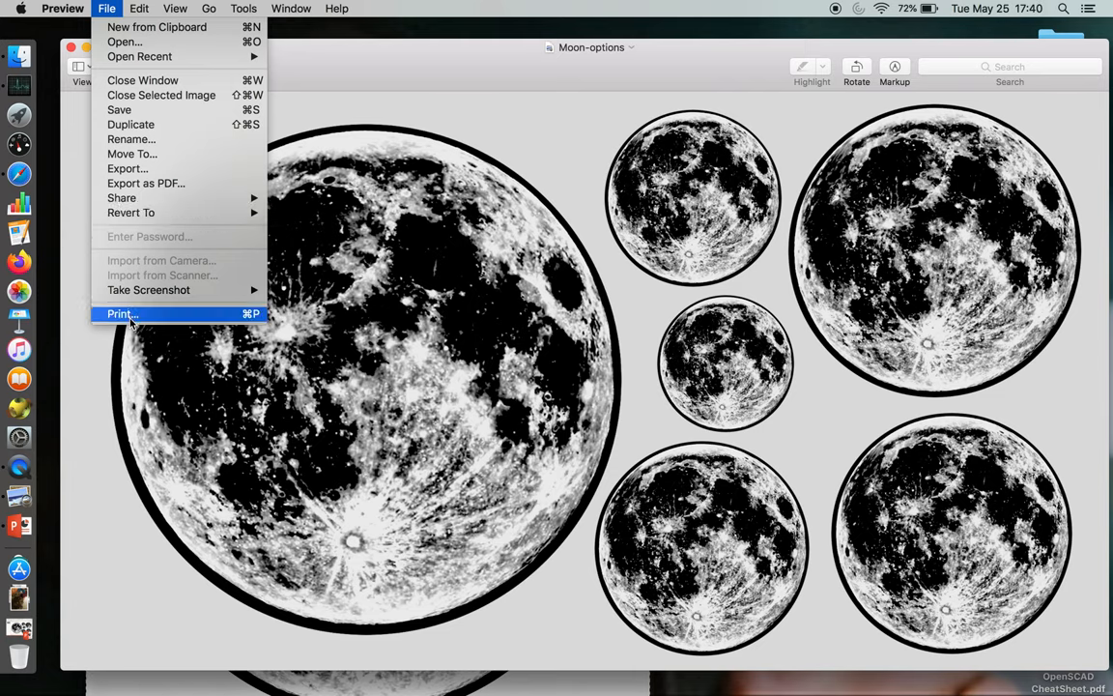
- Print the Moon-options sheet at 30% scale with Auto Rotate turned off
click(122, 314)
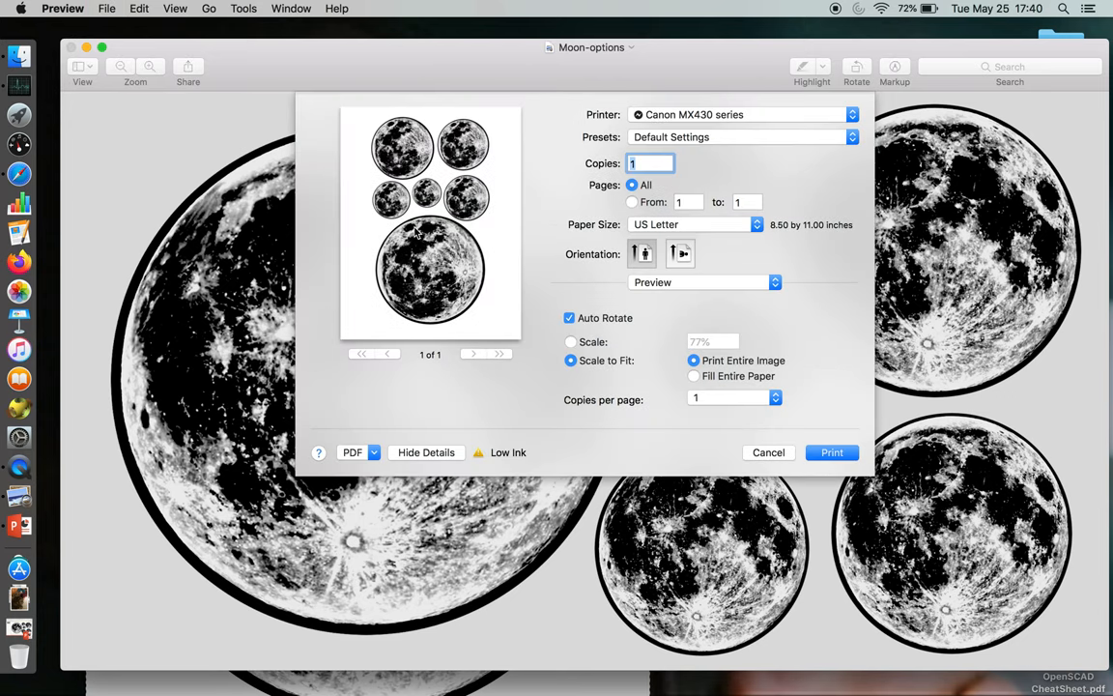
mouse_move(565, 343)
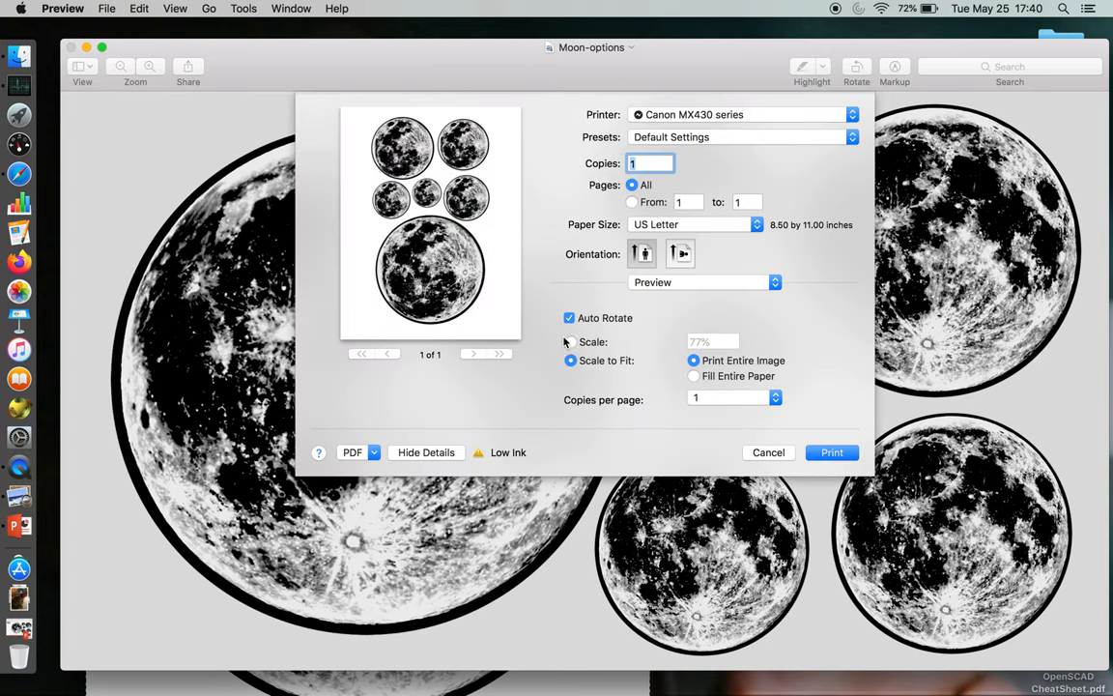
click(571, 342)
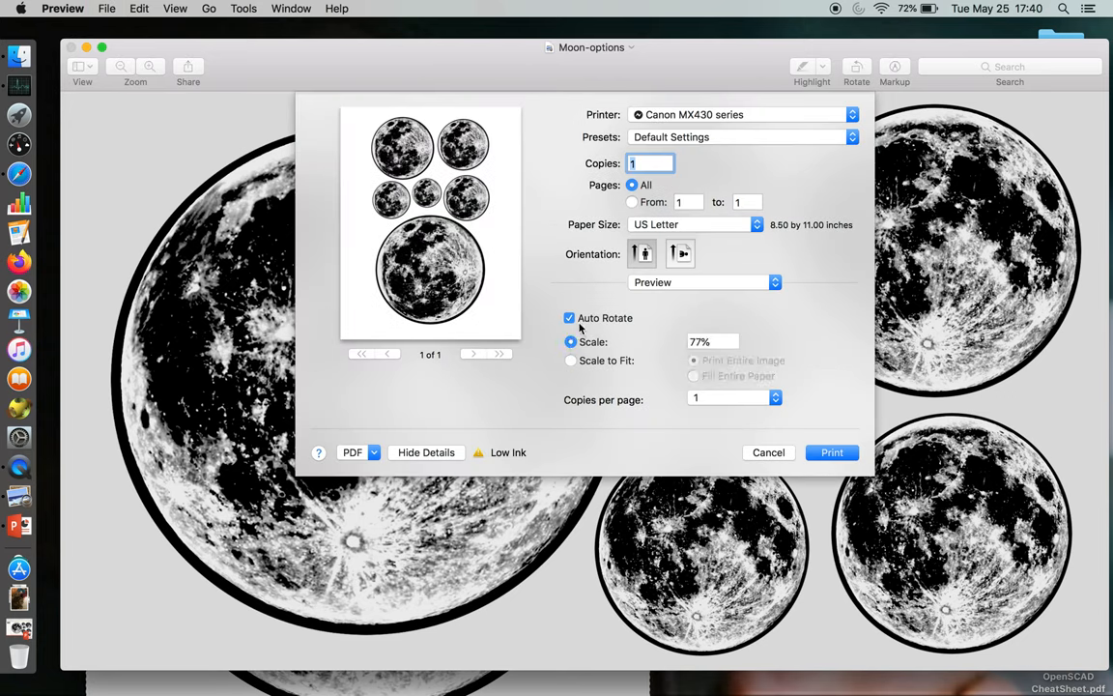
click(569, 317)
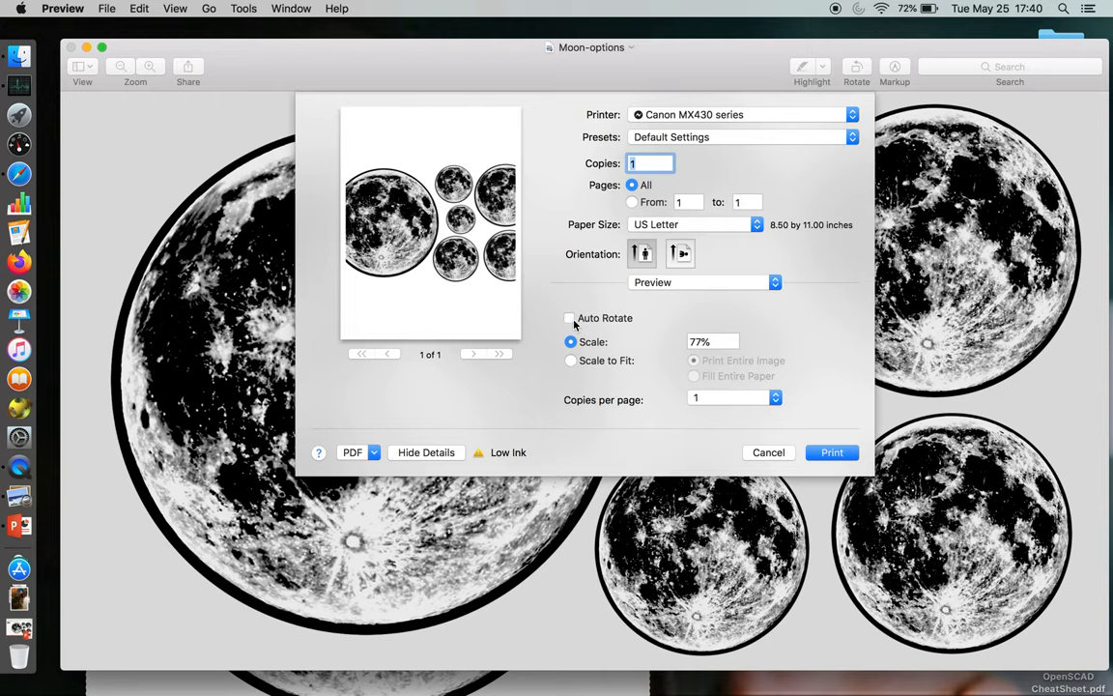
click(571, 318)
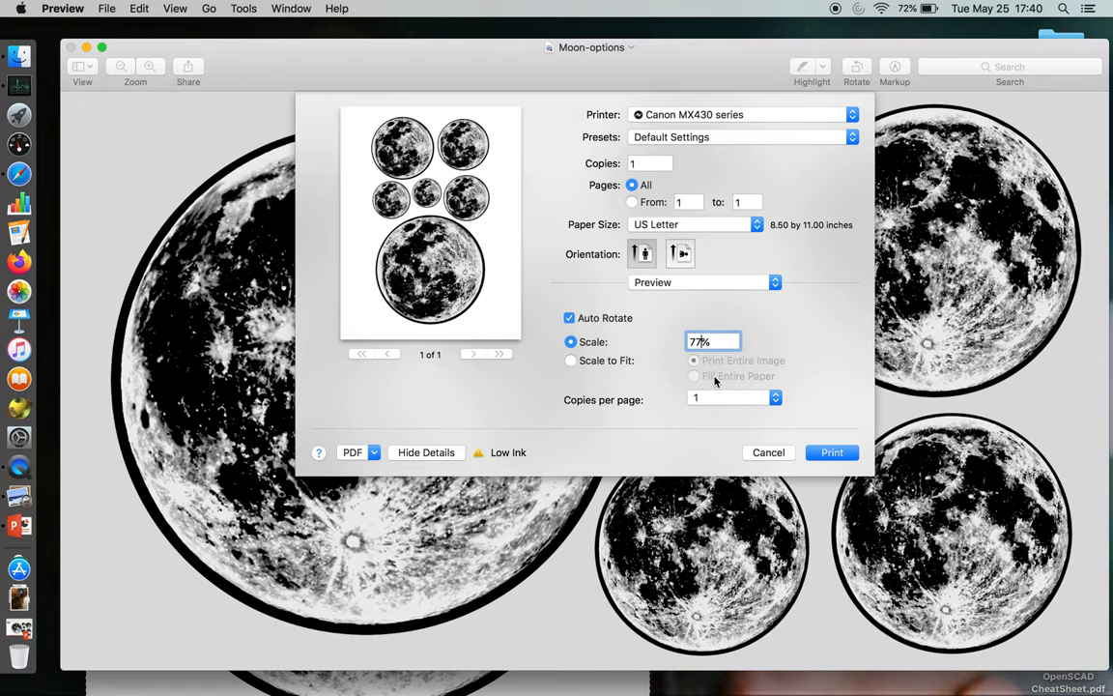
text(50%)
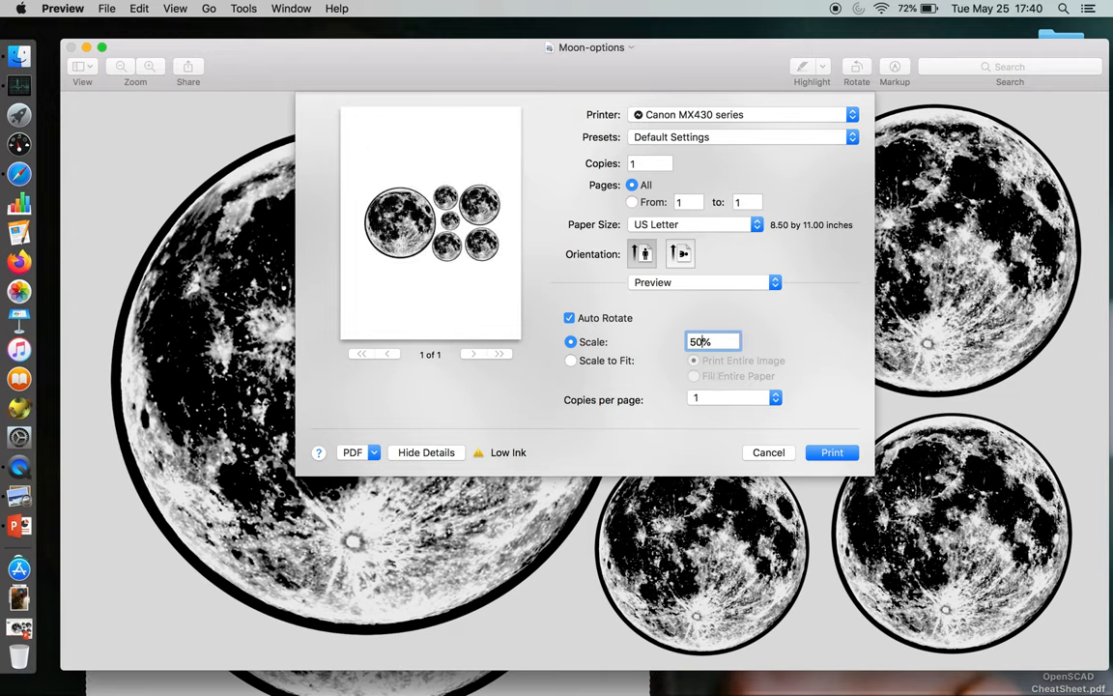
click(569, 317)
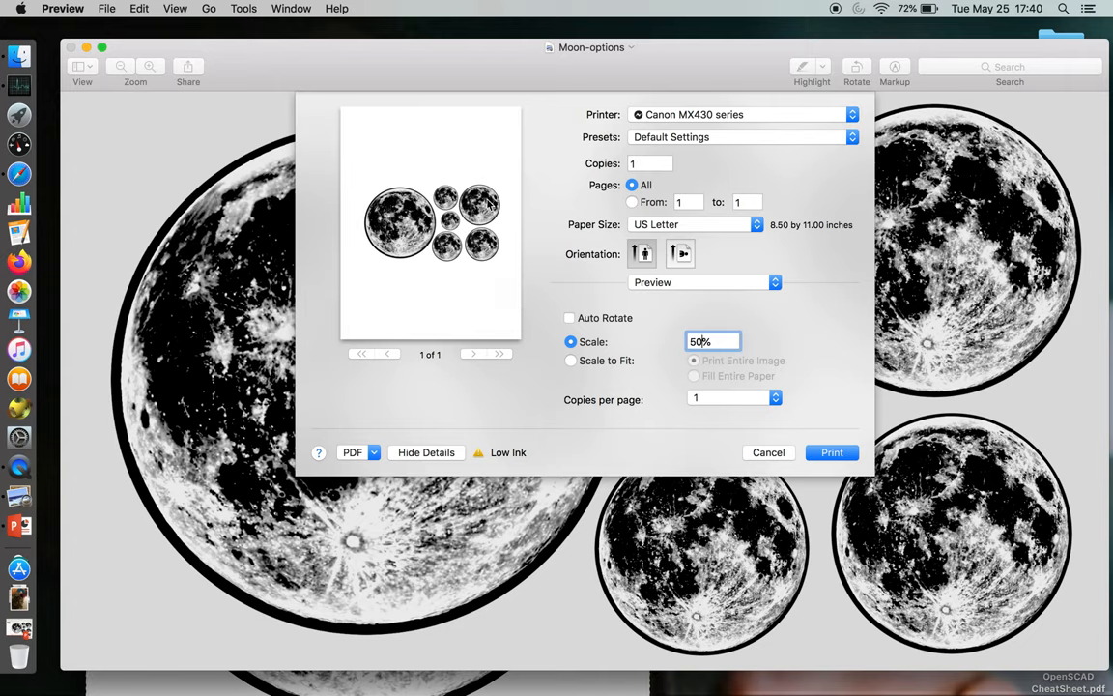
mouse_move(614, 300)
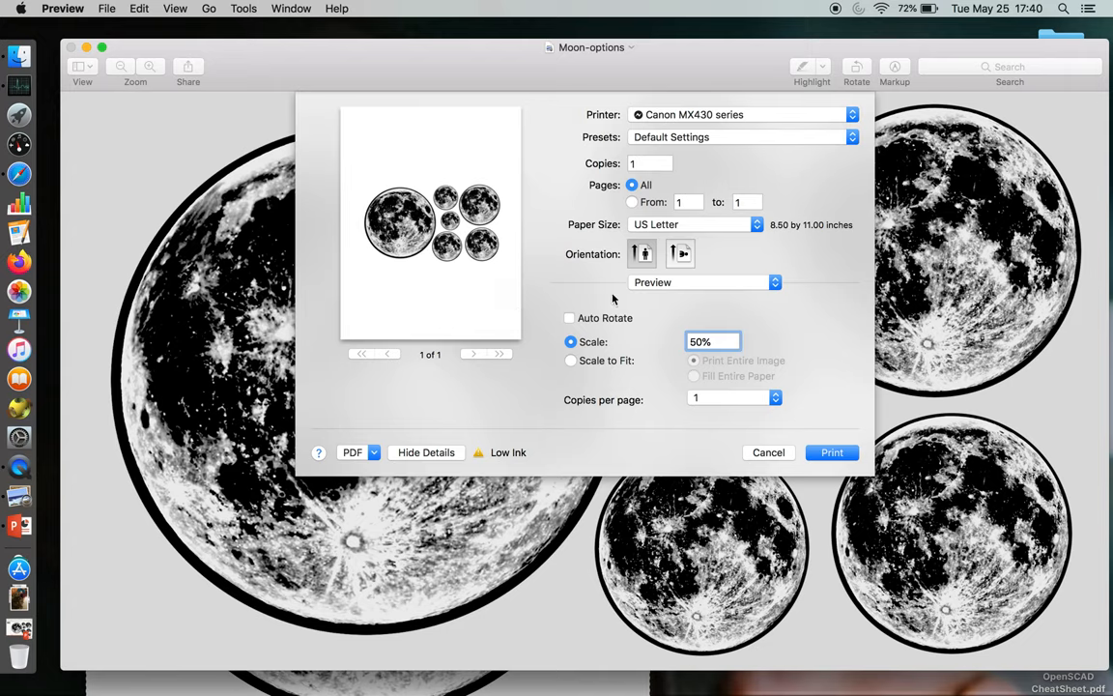
text(40)
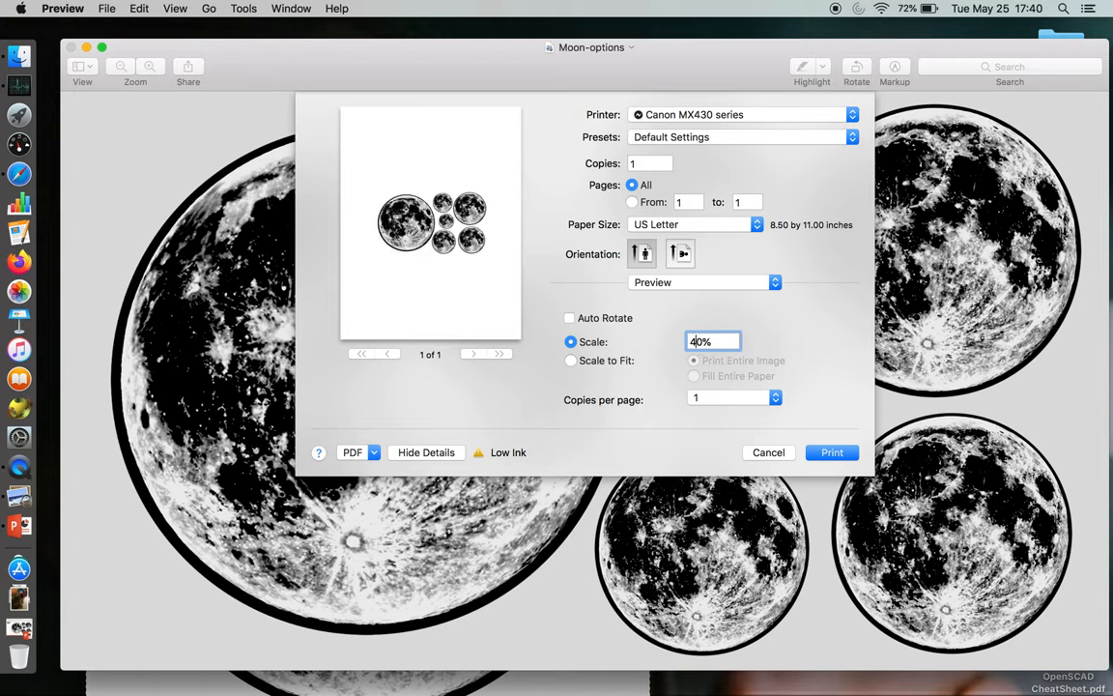
text(0)
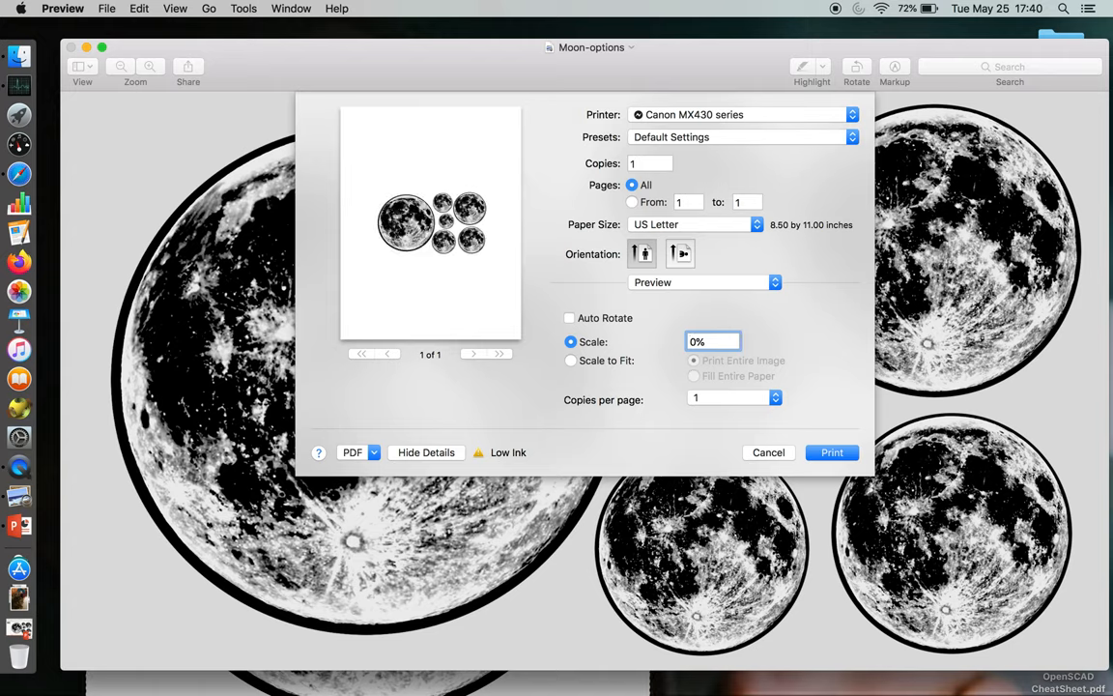
text(30)
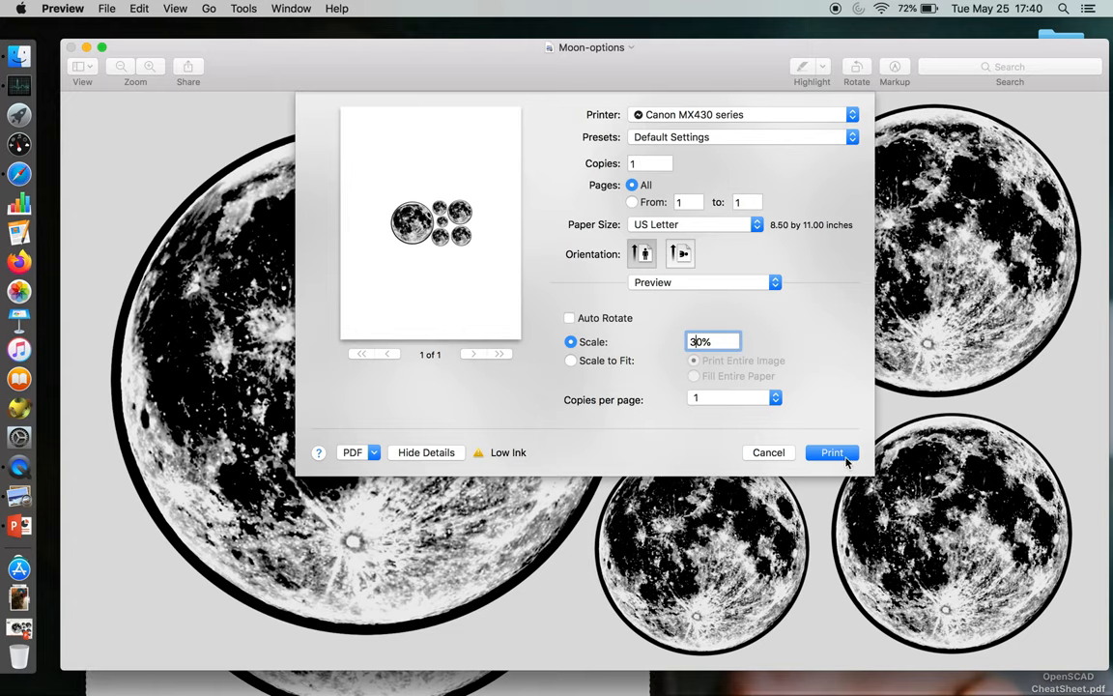
mouse_move(806, 466)
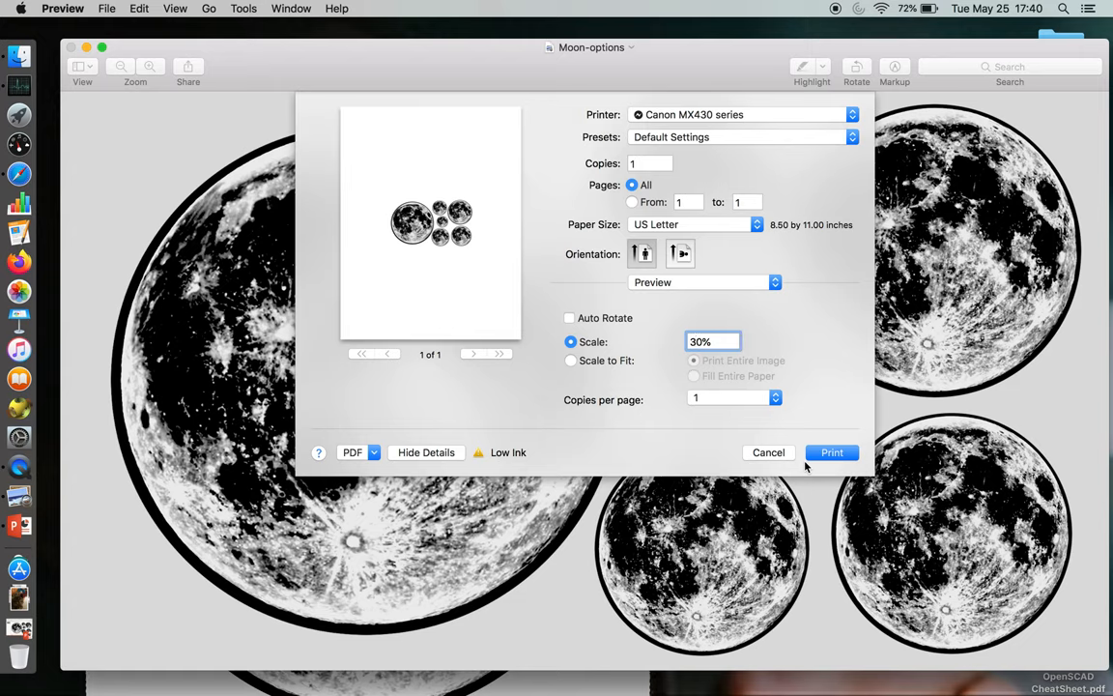
click(769, 452)
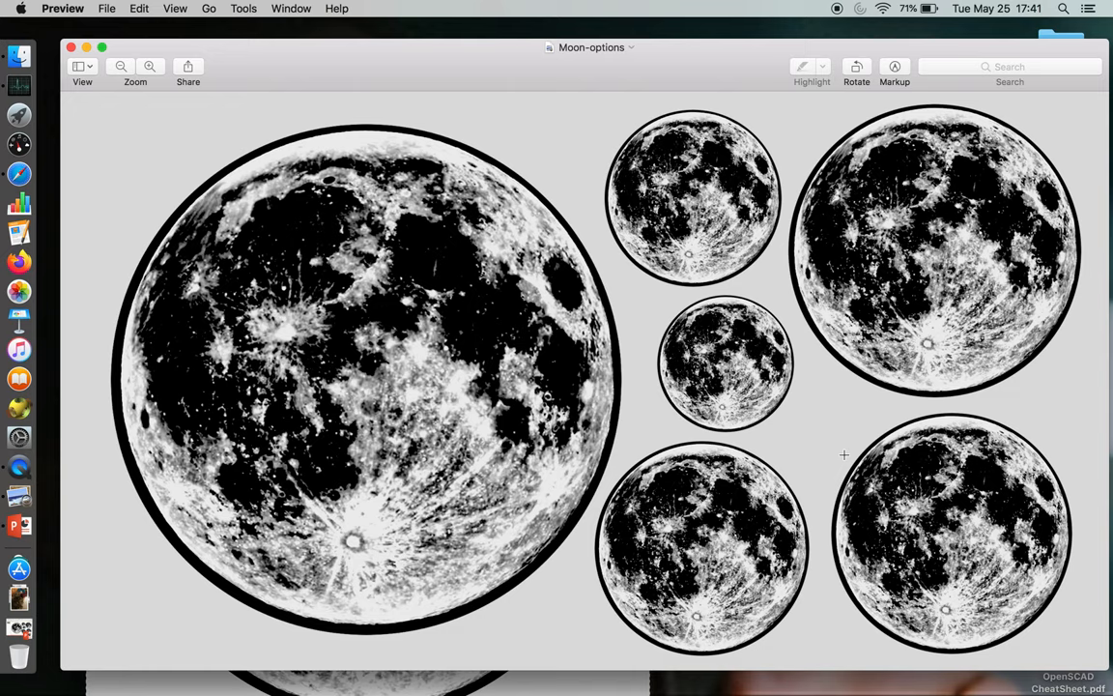
mouse_move(739, 428)
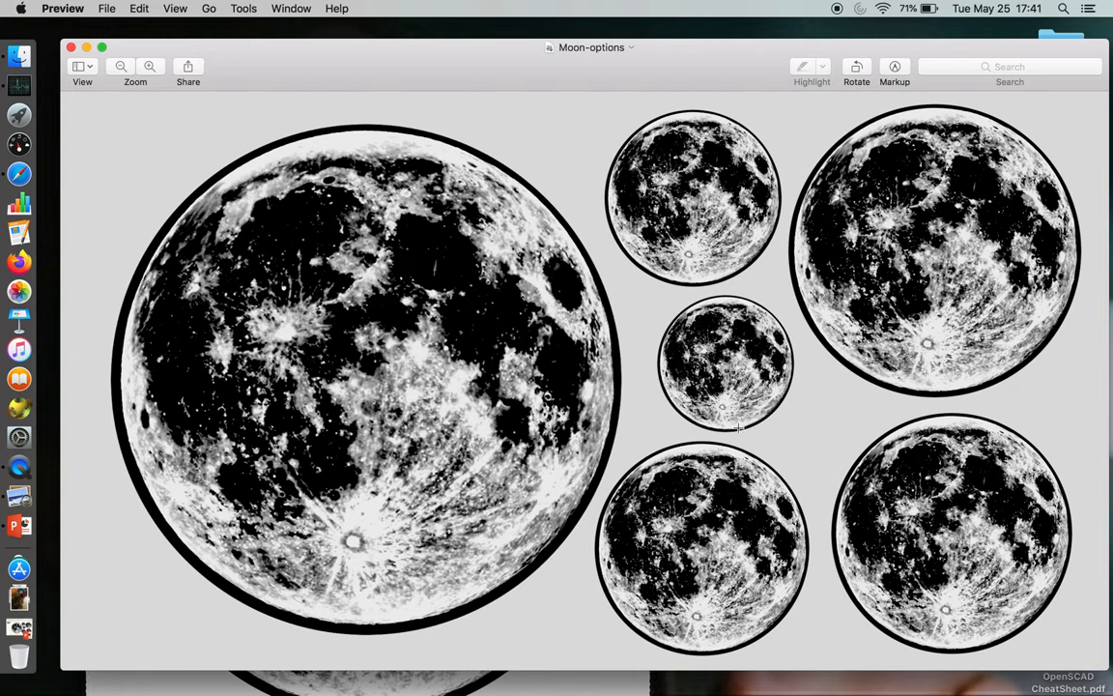
mouse_move(611, 50)
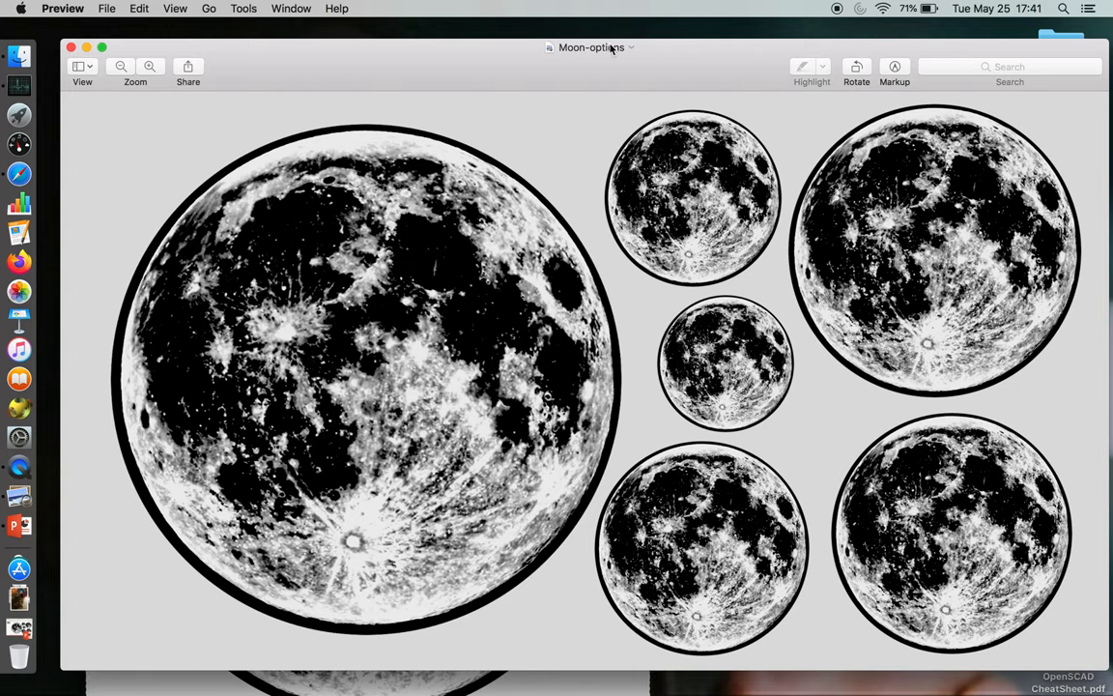
- Rename the sheet to Moon-options_40%_printscale and close the edited screenshot window
click(592, 46)
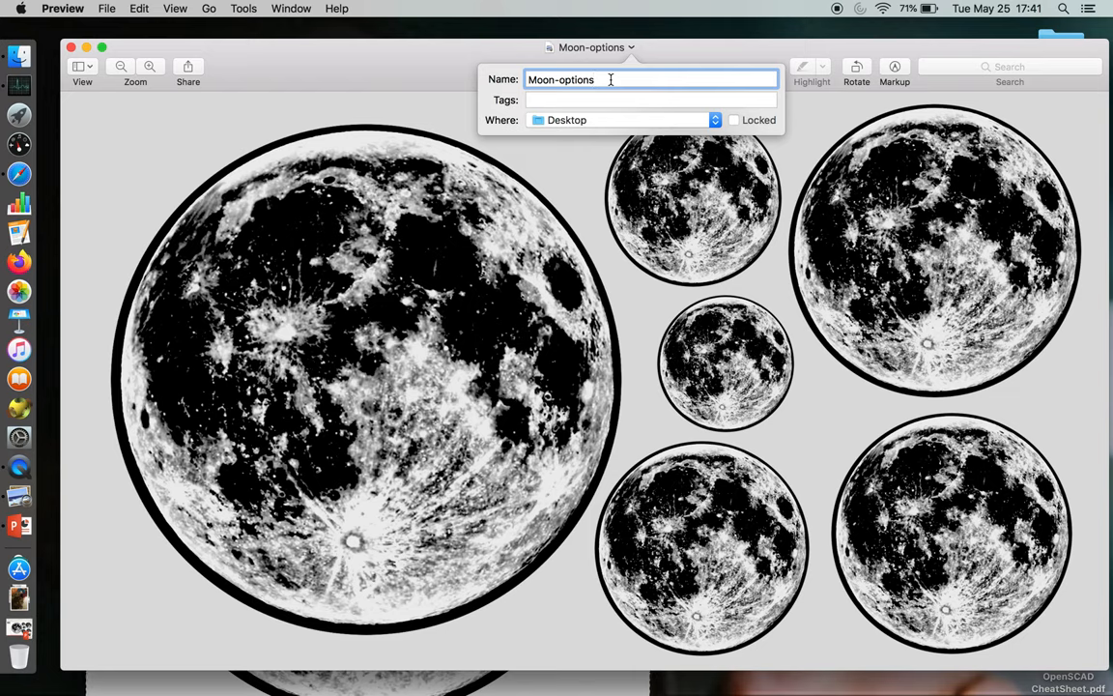
text(_40%)
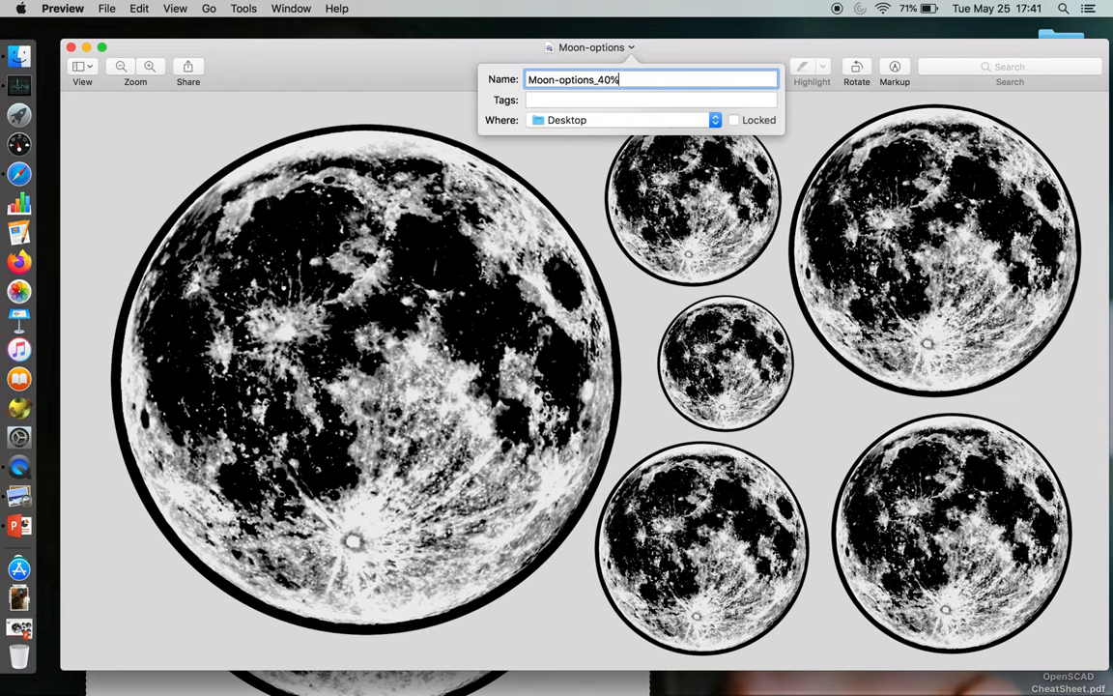
text(_print)
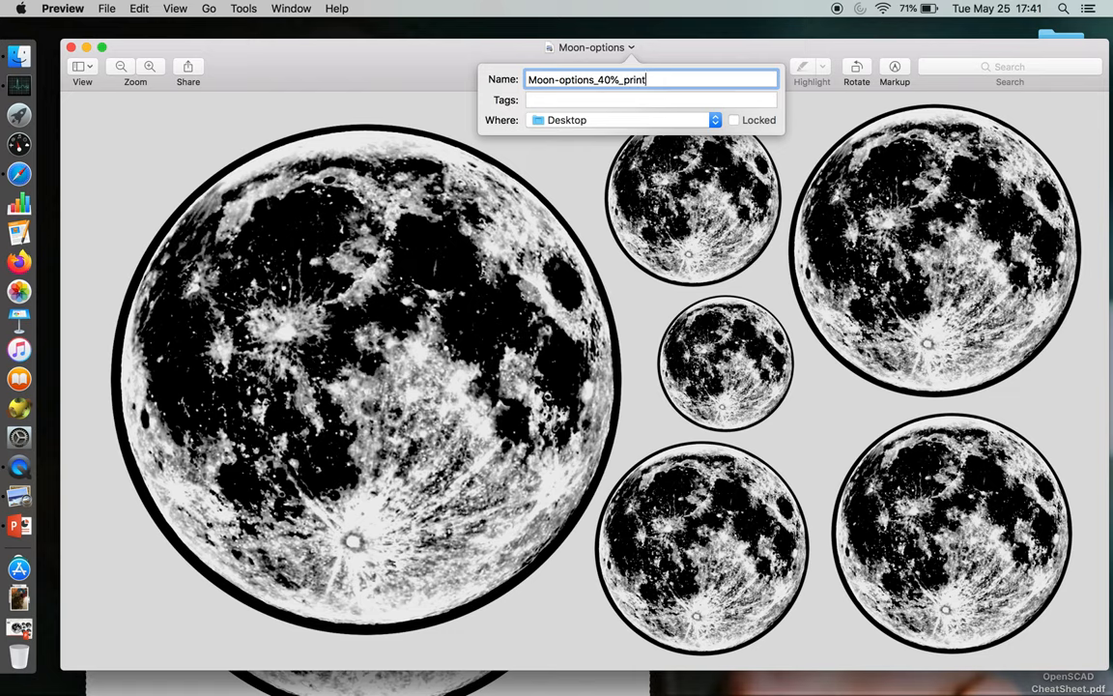
text(scale)
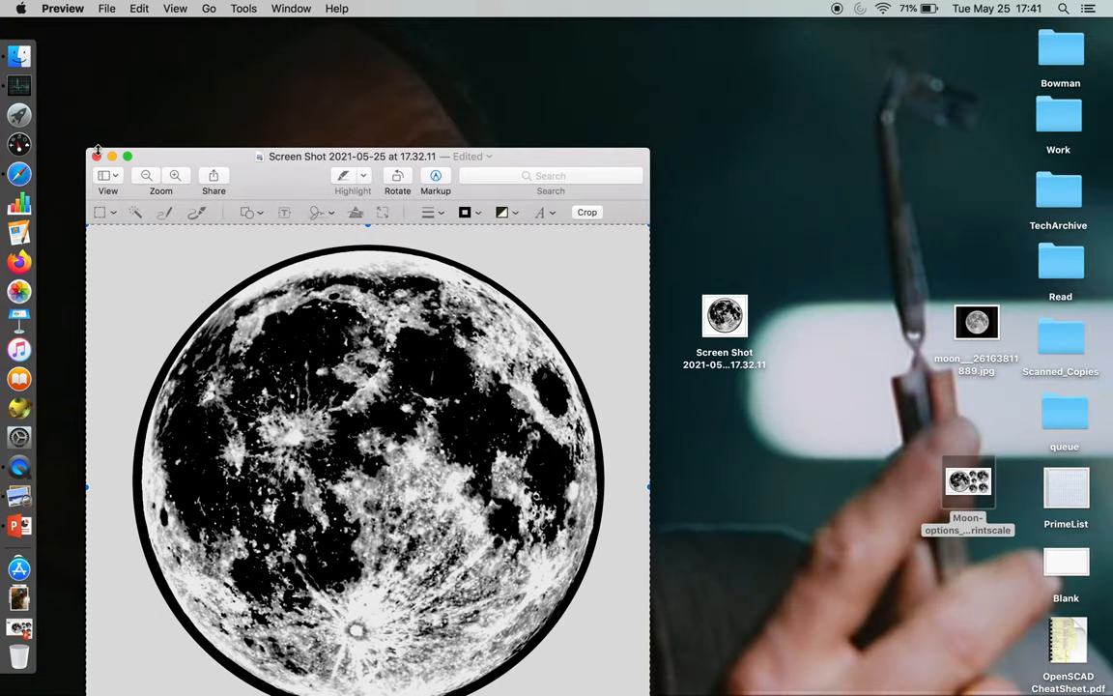
click(97, 155)
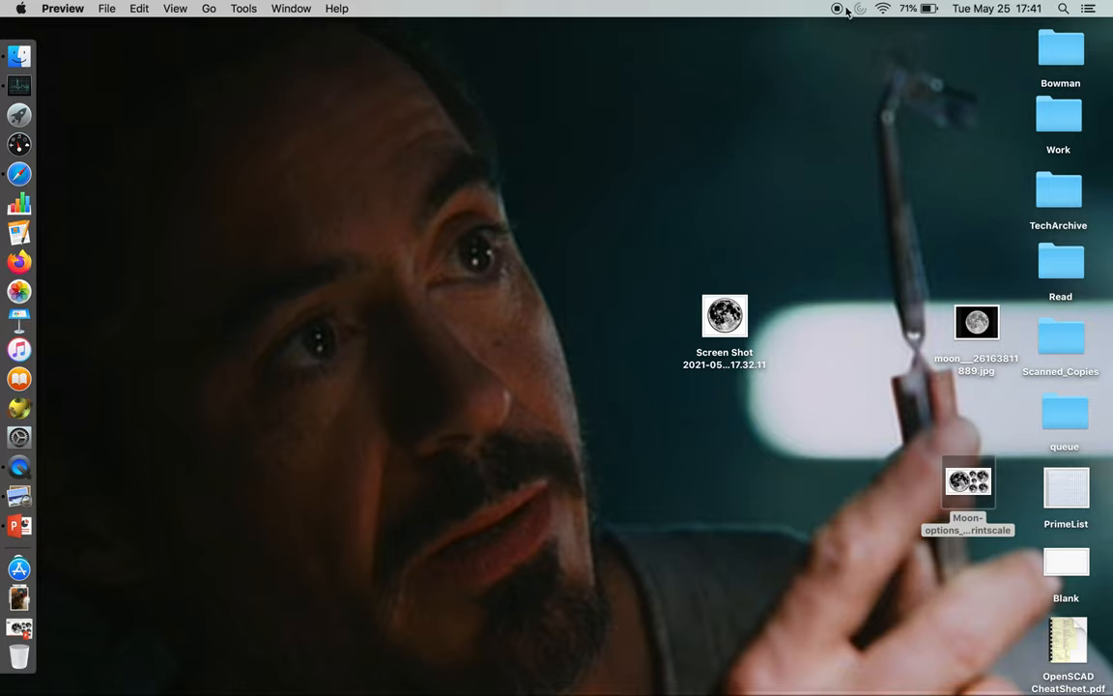